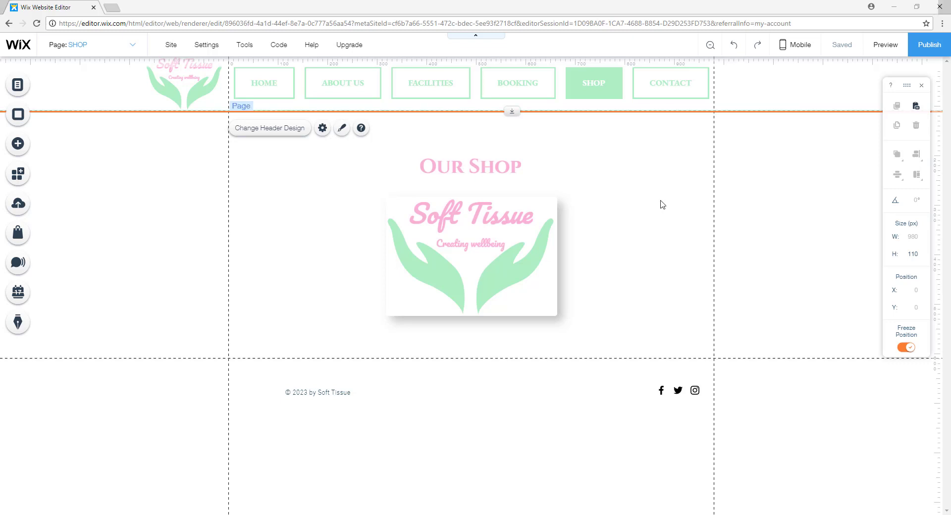
mouse_move(612, 237)
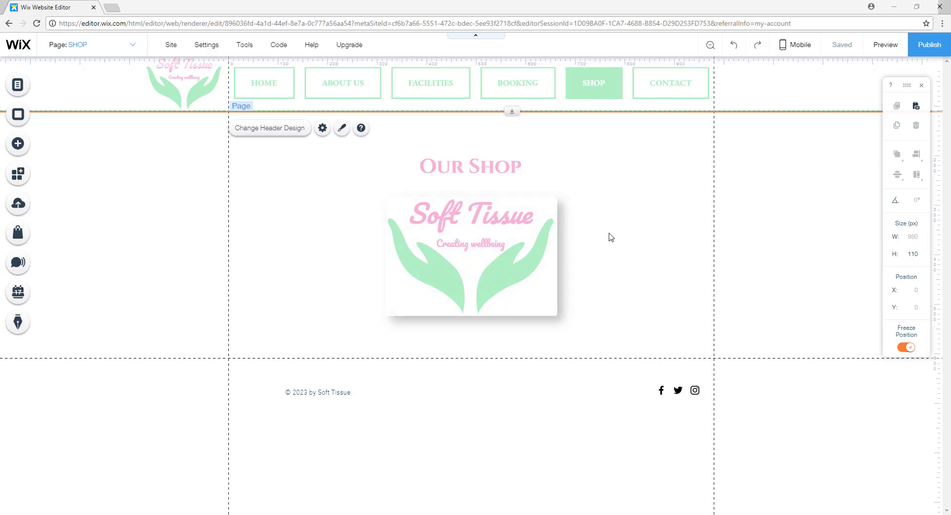
mouse_move(685, 237)
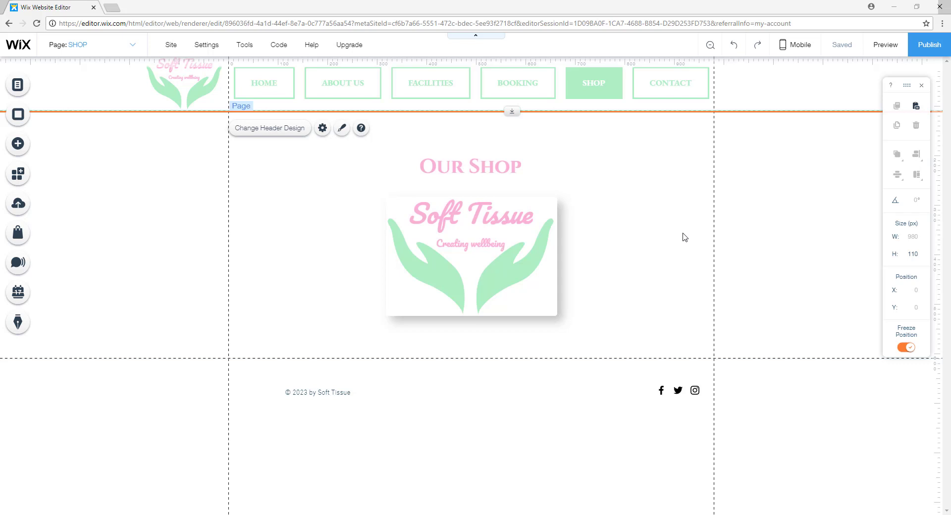
mouse_move(557, 170)
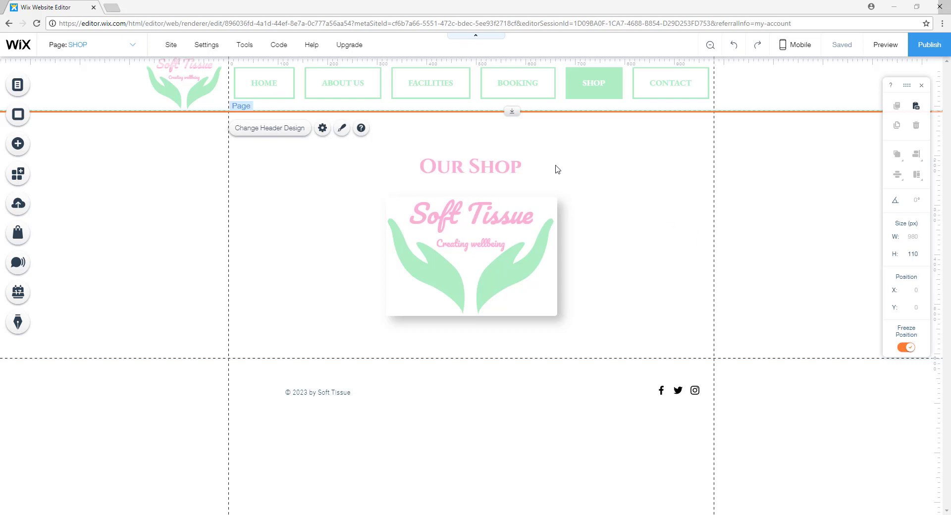
mouse_move(560, 341)
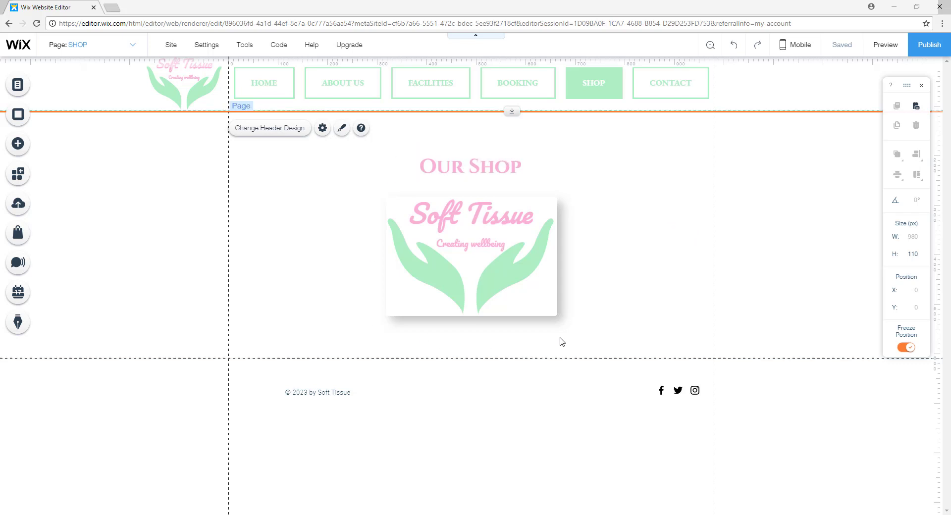
mouse_move(338, 210)
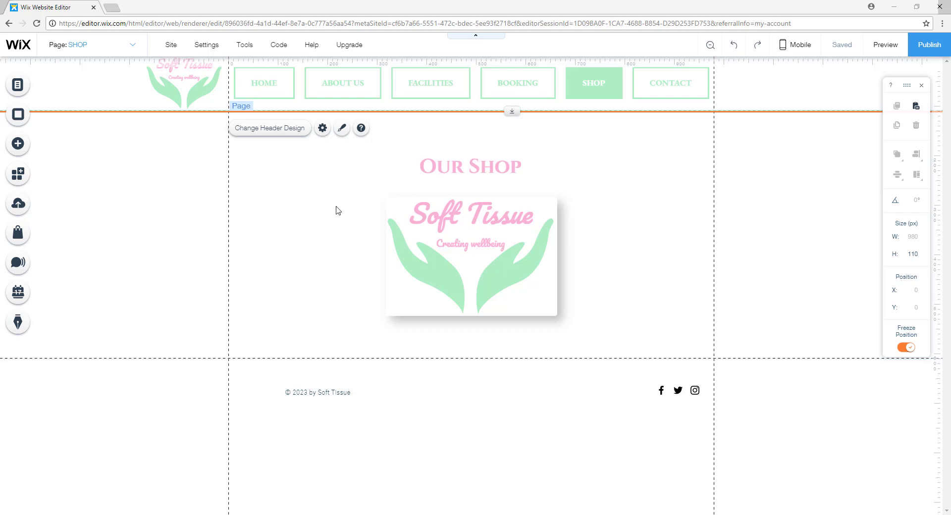
mouse_move(655, 271)
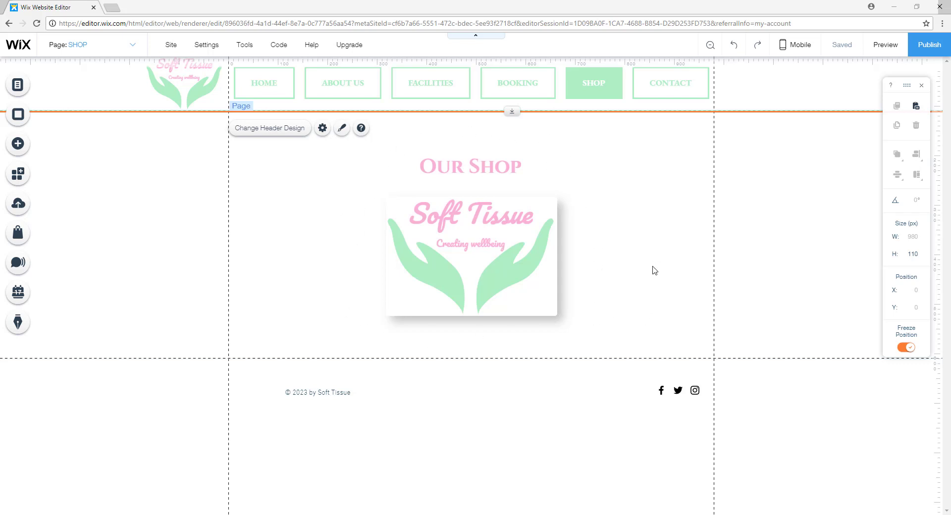
mouse_move(658, 146)
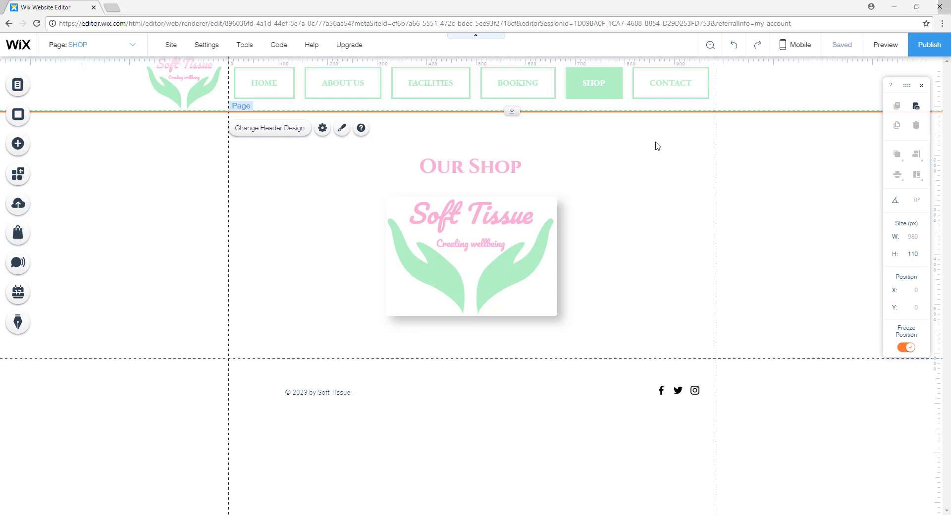
mouse_move(18, 84)
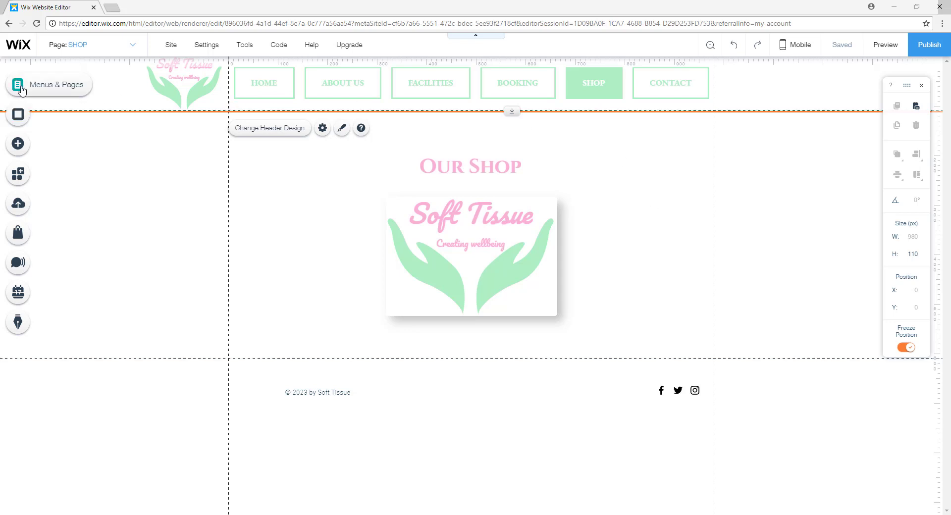
- Bring up the site's page list and close it again from the Our Shop page
click(20, 84)
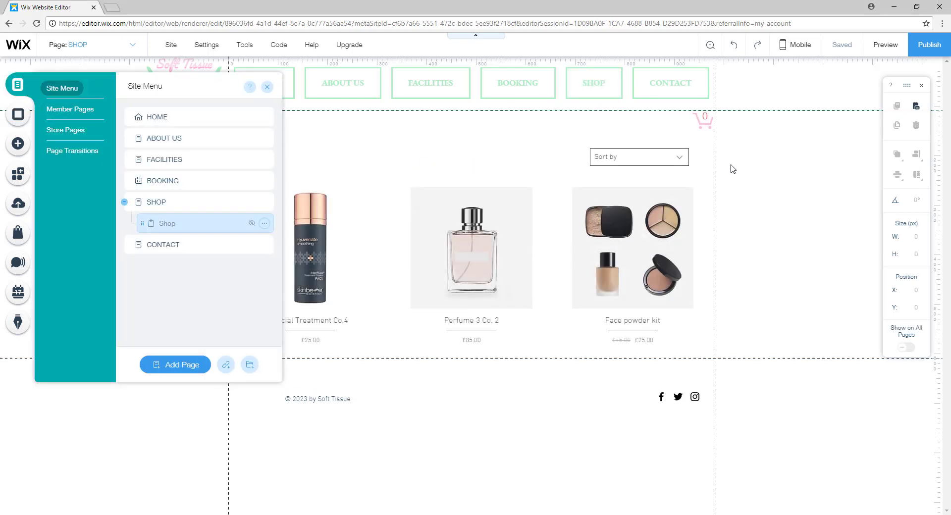
click(267, 87)
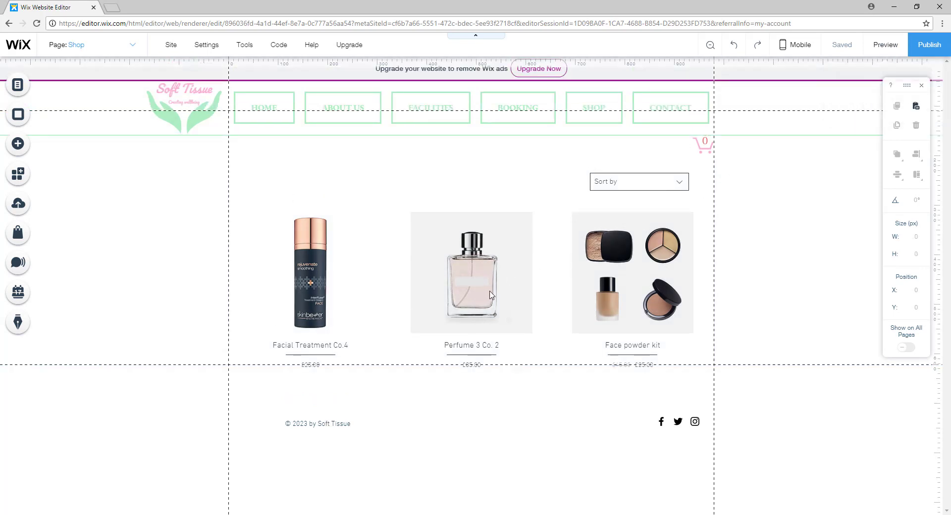
click(885, 45)
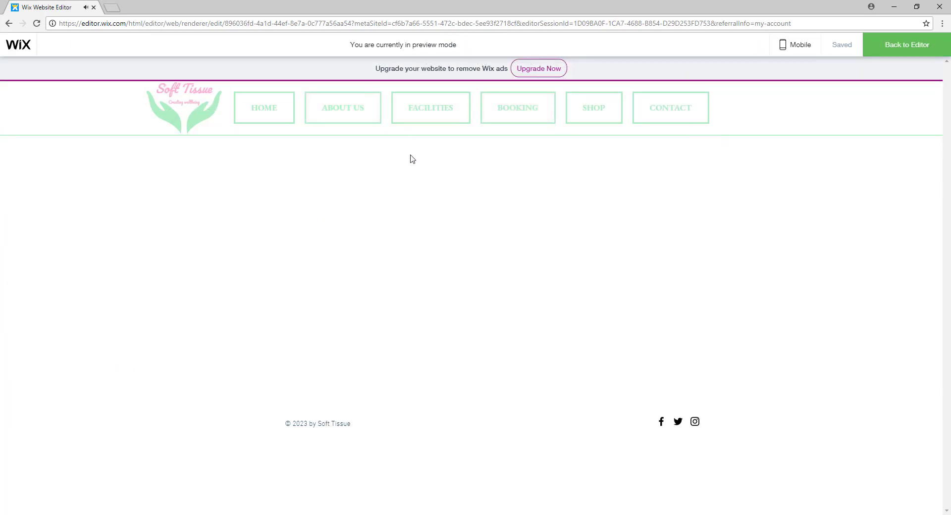
click(342, 107)
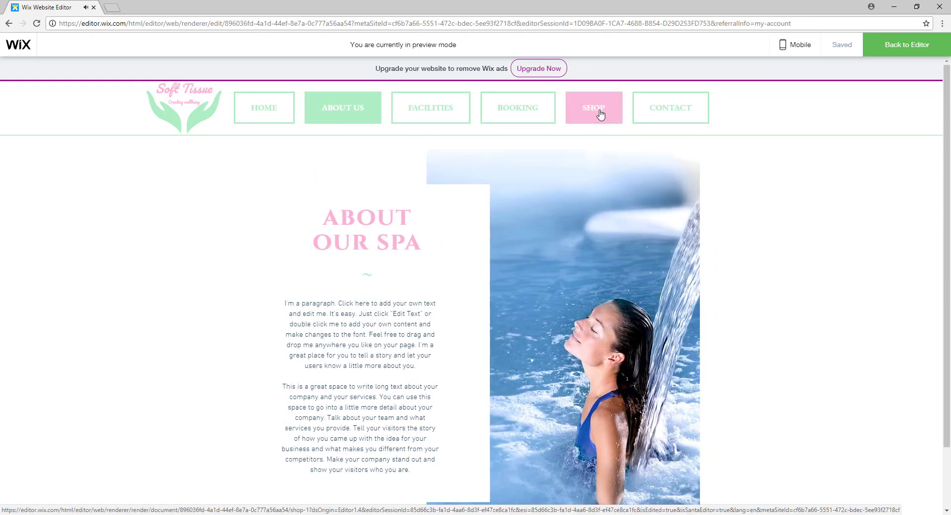
click(593, 107)
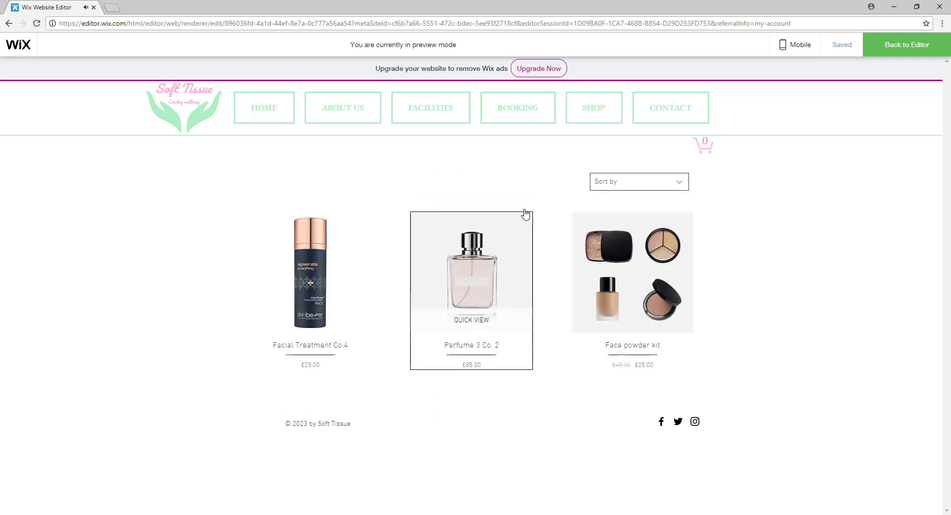
mouse_move(652, 286)
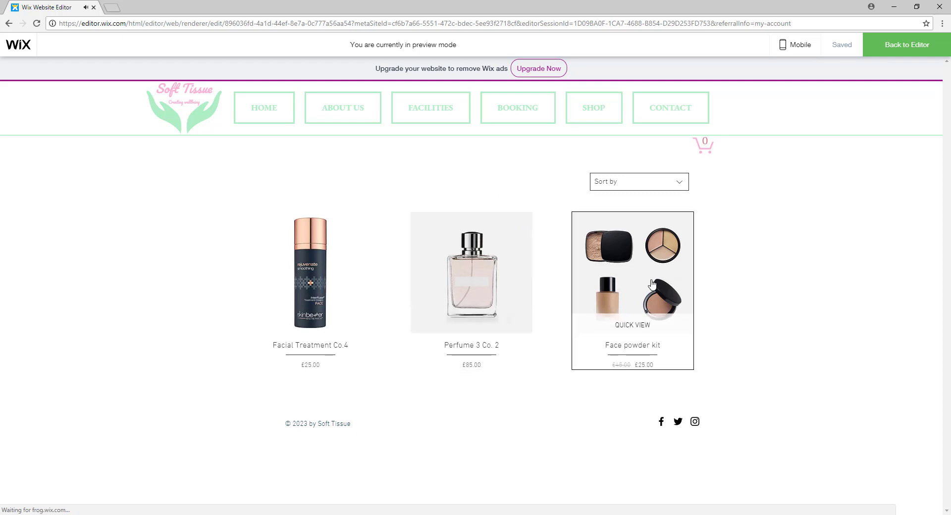
click(471, 271)
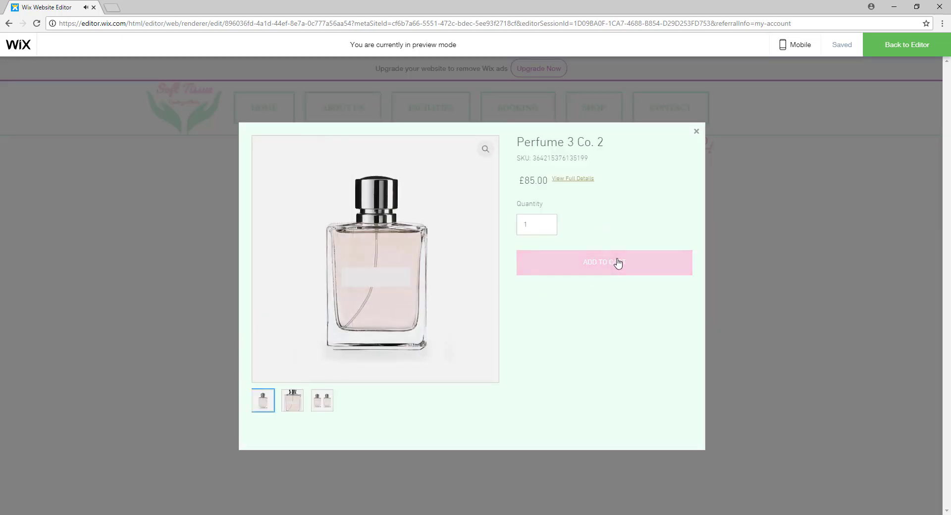
click(696, 131)
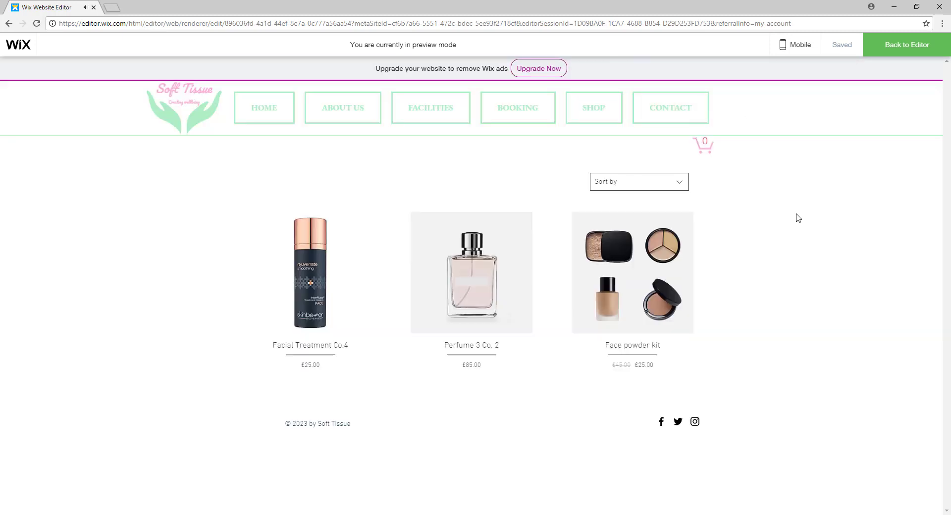
click(905, 44)
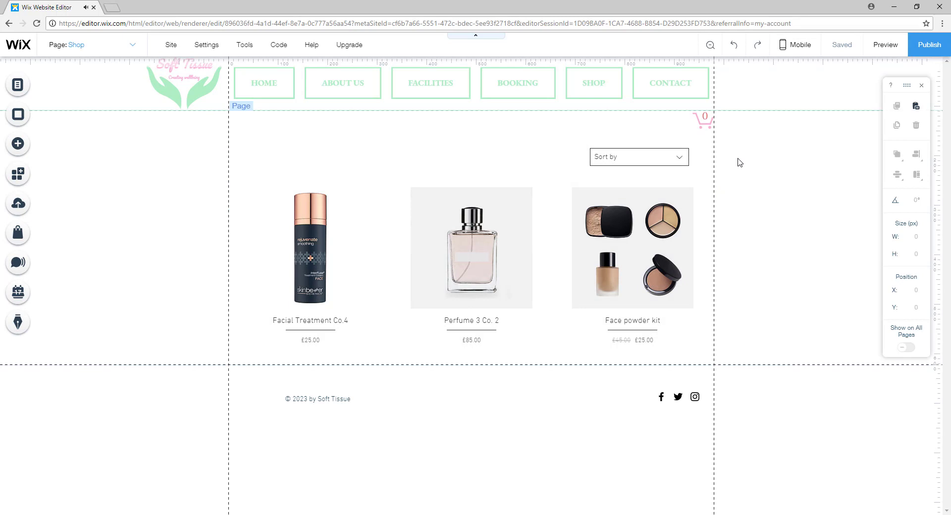
- Switch to the SHOP page via the page list and deselect the Our Shop heading
click(18, 84)
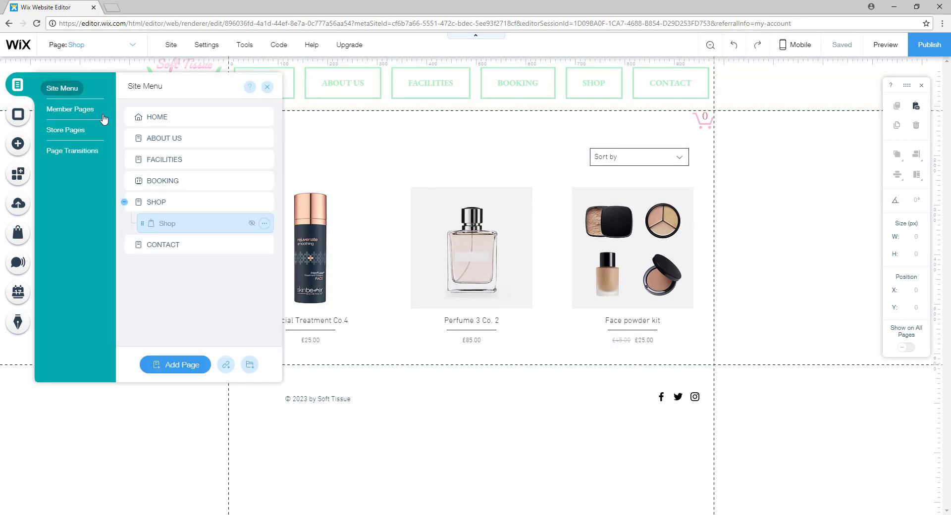
click(156, 203)
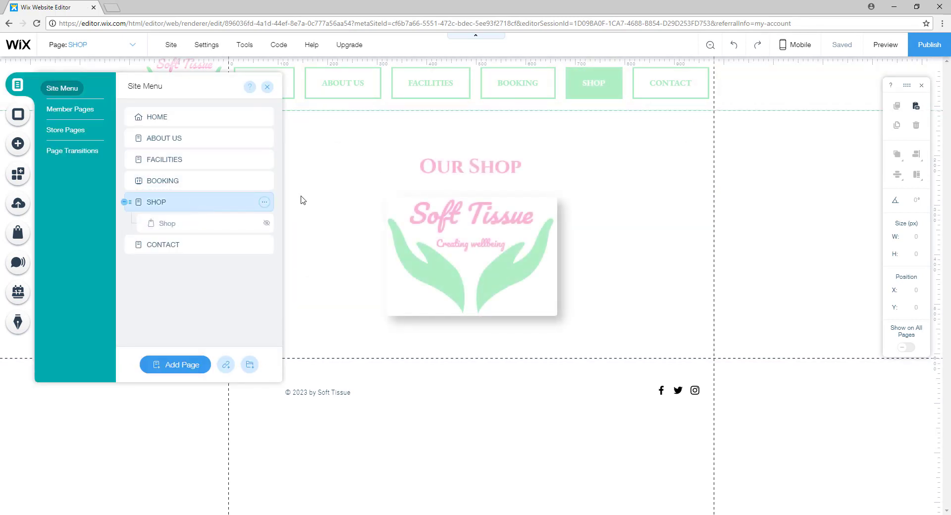
click(266, 86)
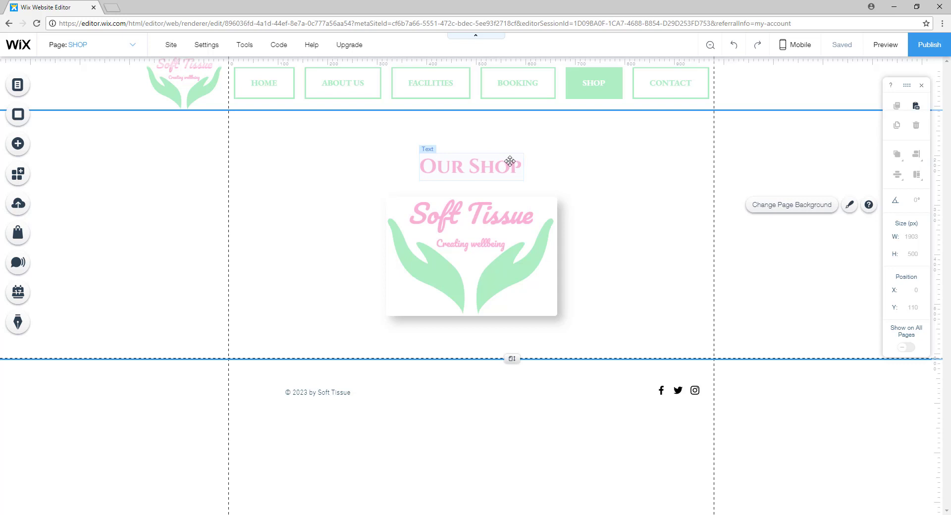
click(570, 179)
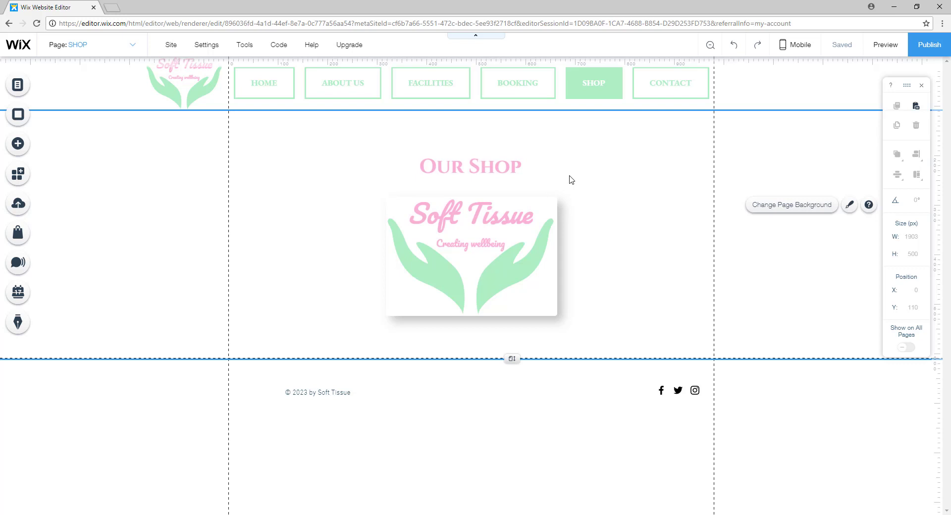
mouse_move(624, 203)
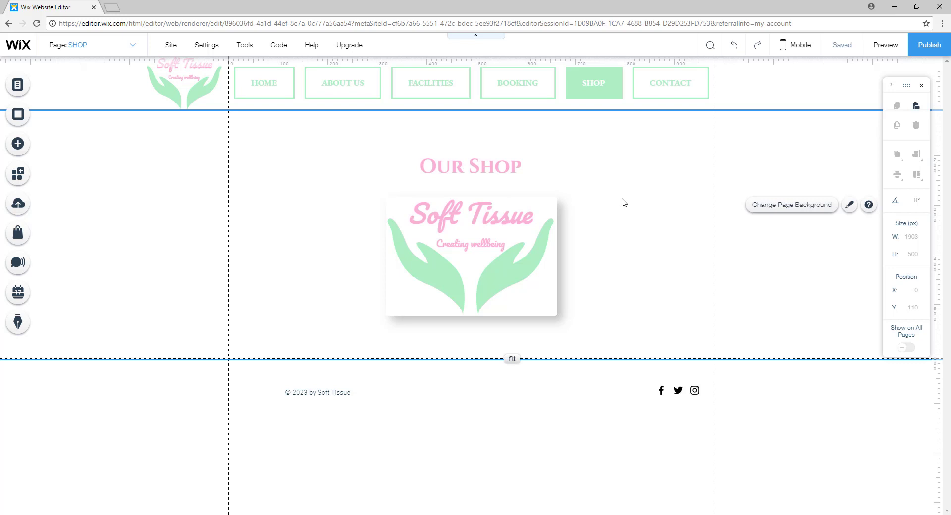
mouse_move(606, 239)
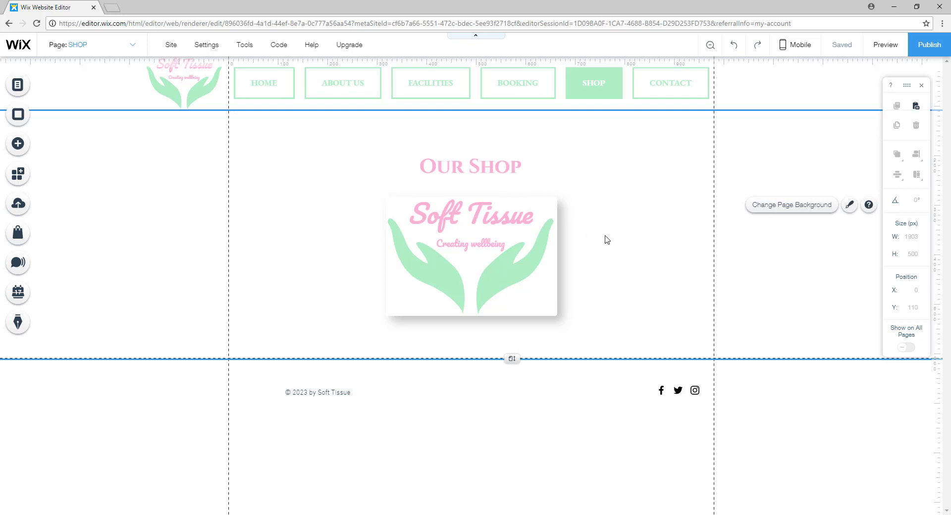
mouse_move(630, 251)
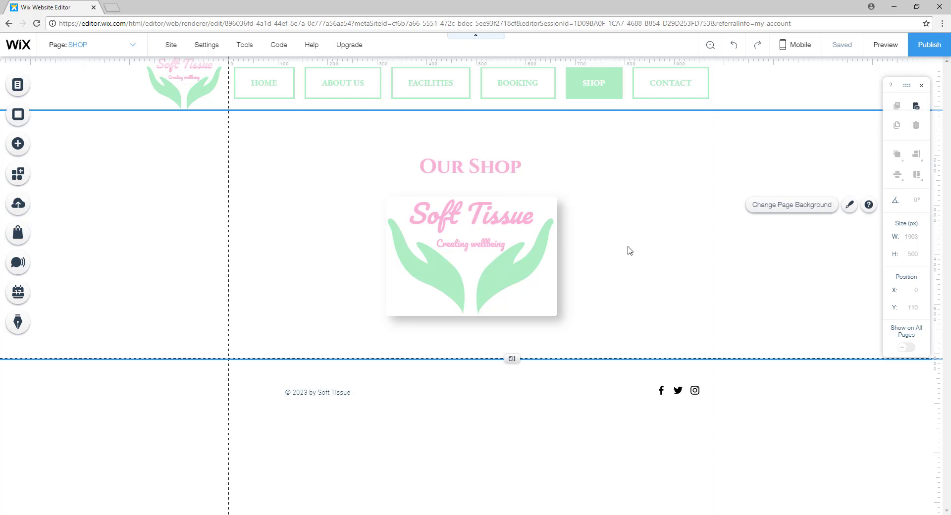
mouse_move(637, 214)
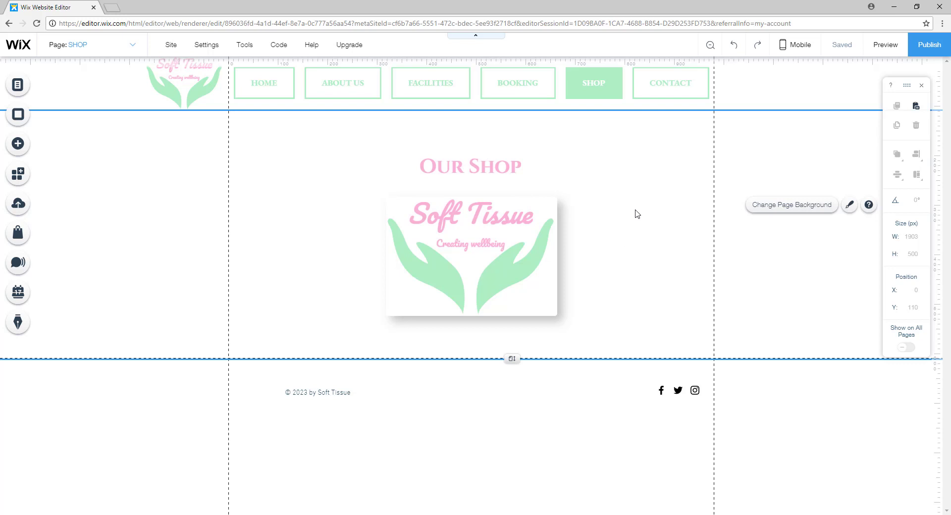
mouse_move(620, 187)
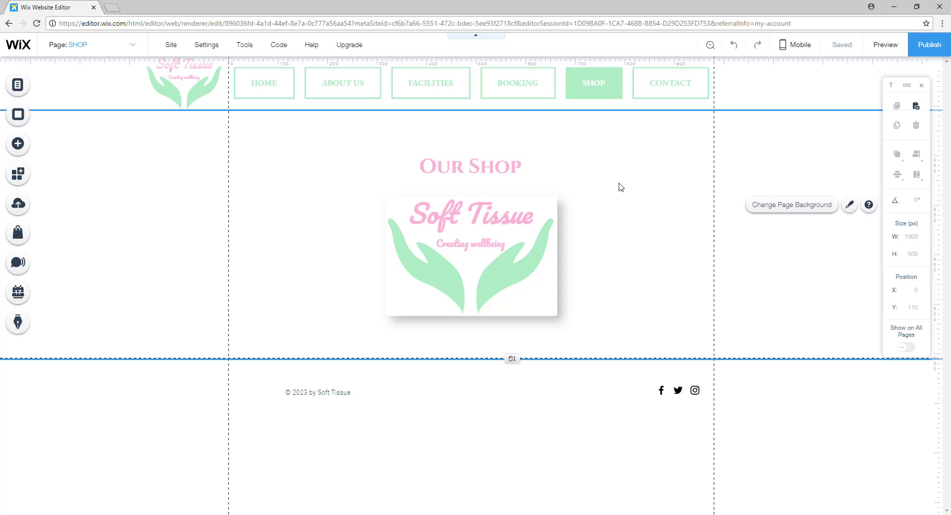
mouse_move(18, 84)
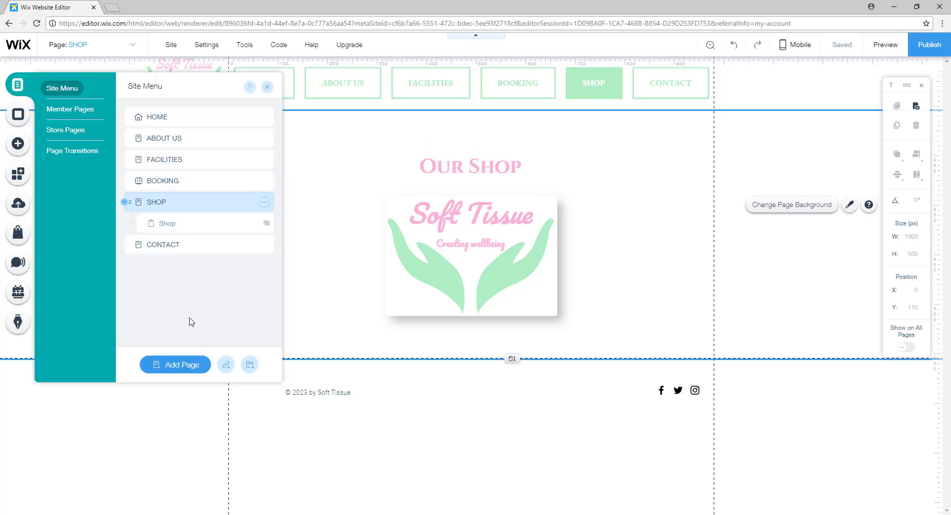
- Add a new site page named 'Affiliate Shop'
click(175, 364)
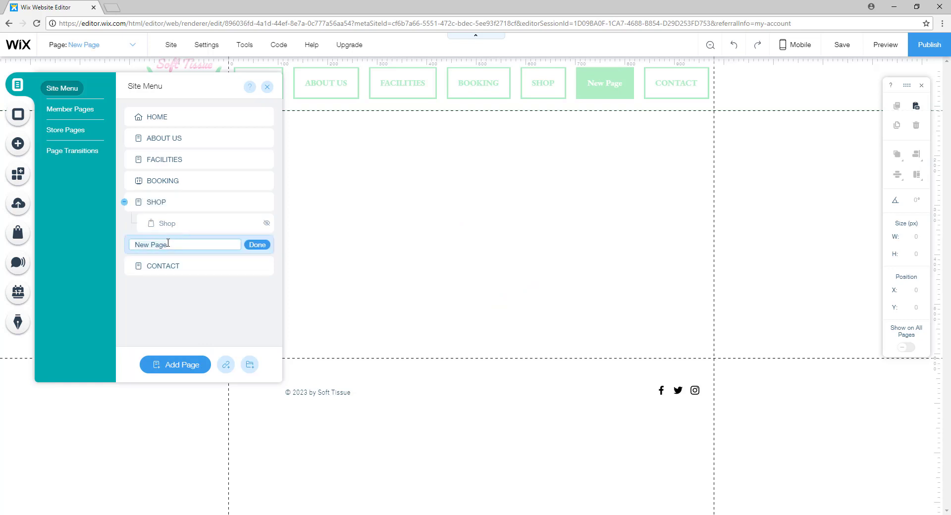
text(Aff)
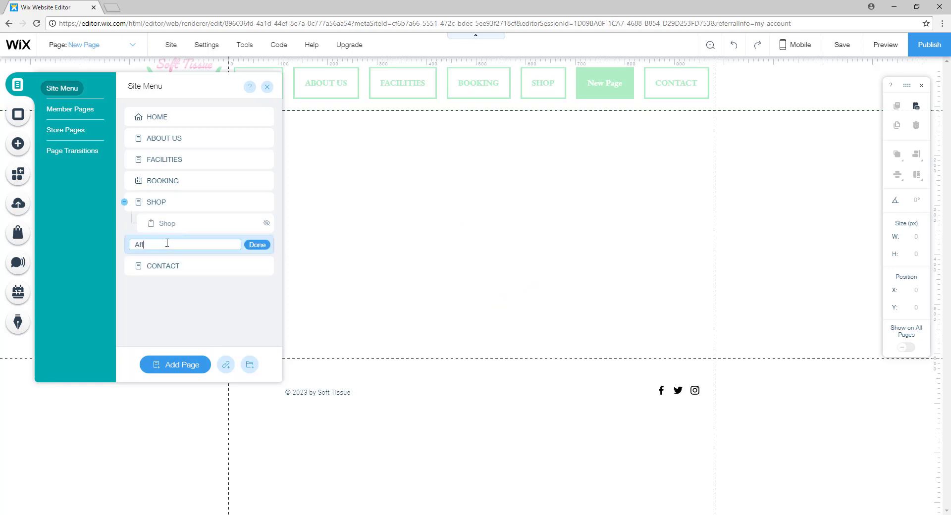
text(iliate Sh)
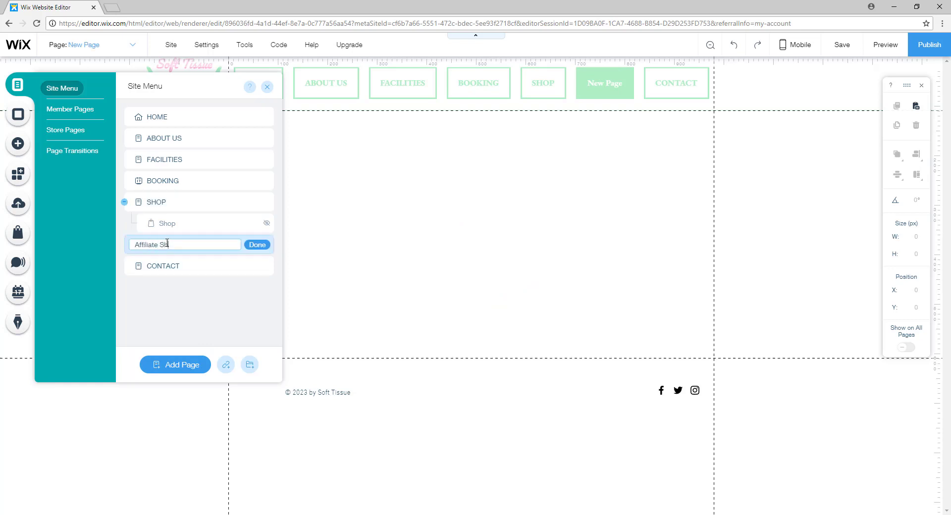
click(257, 244)
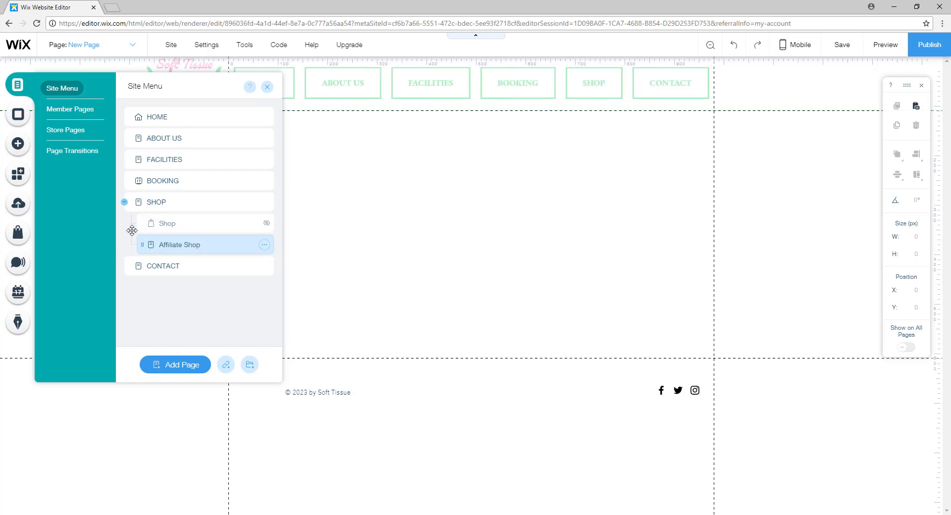
mouse_move(125, 216)
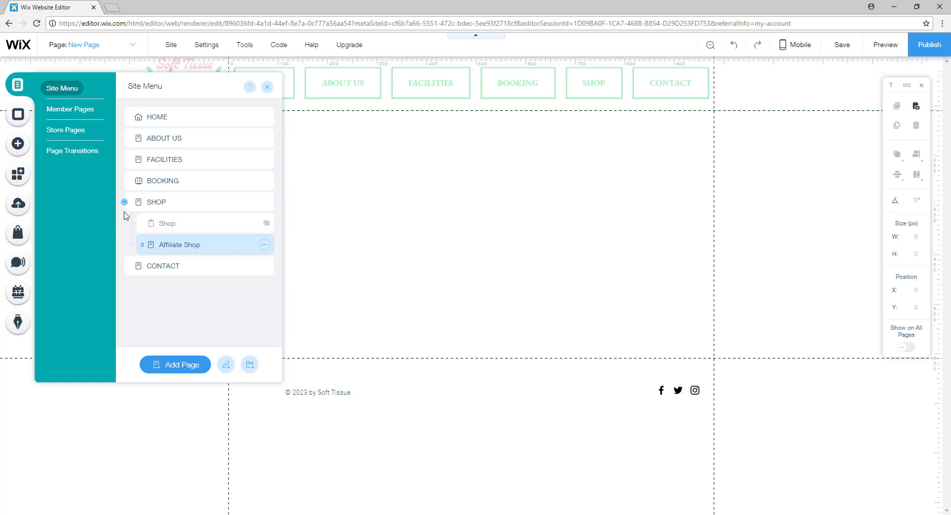
mouse_move(208, 317)
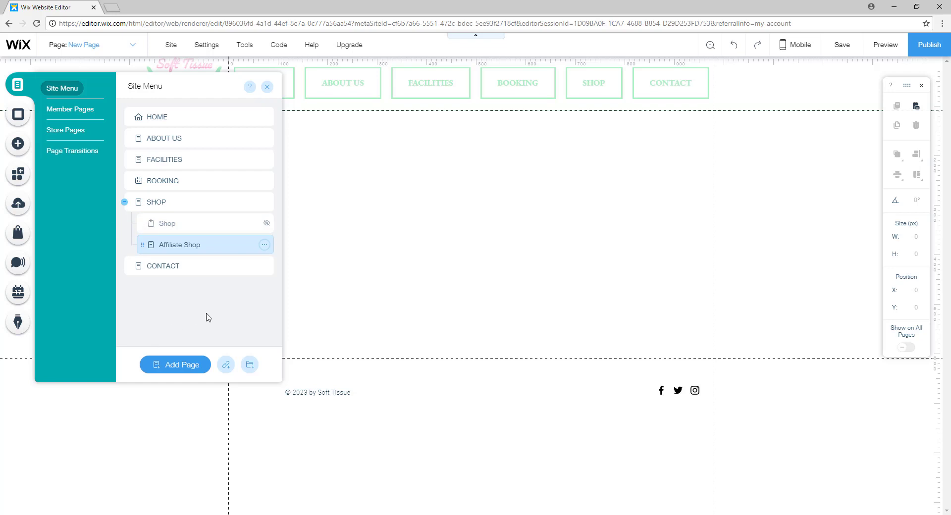
- Rename the store's Shop subpage to 'Our Shop' from its page options
click(166, 223)
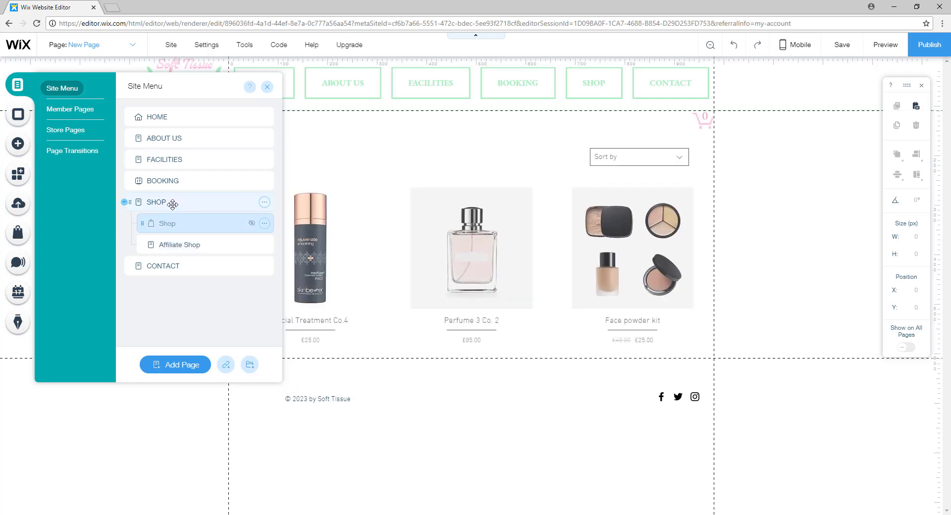
click(179, 244)
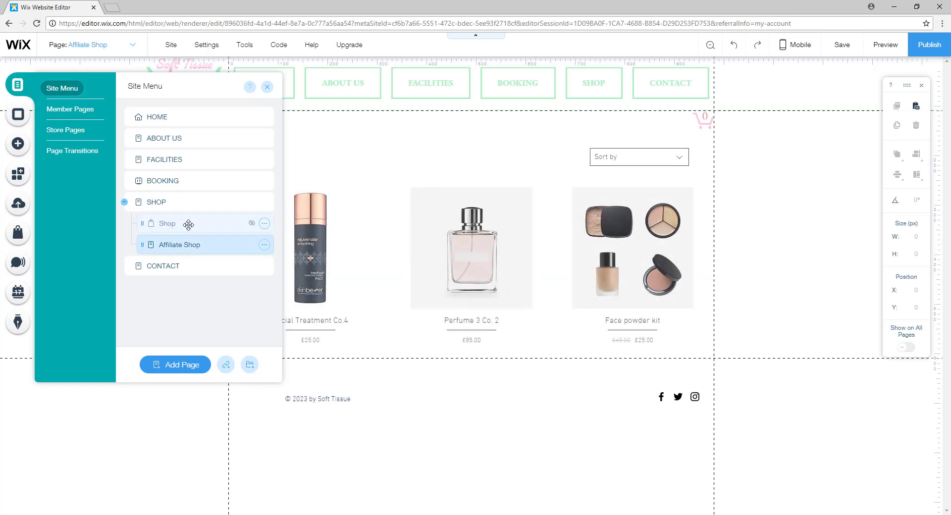
click(263, 223)
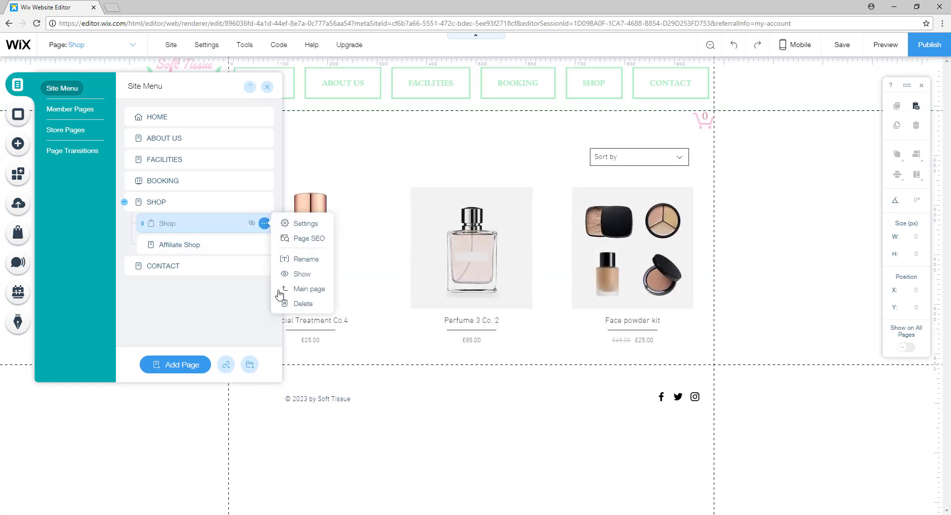
click(307, 259)
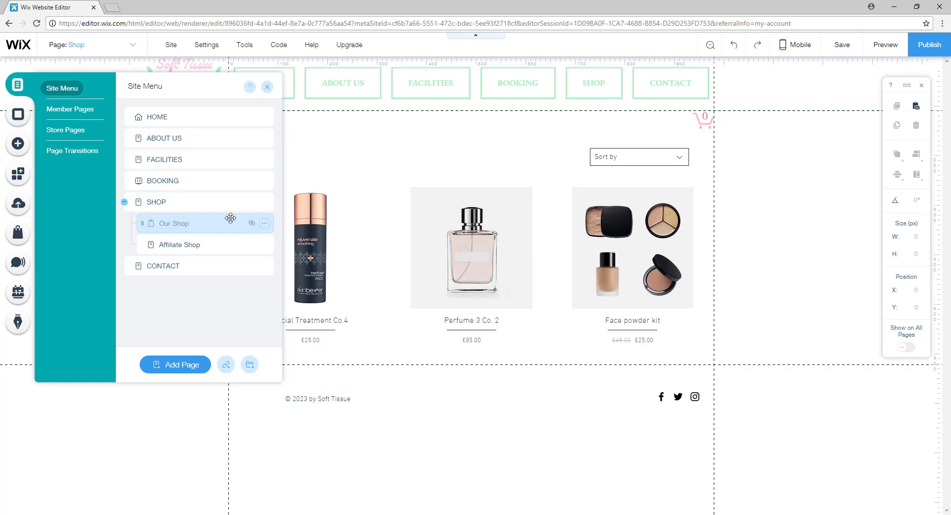
- Revisit the Affiliate Shop page name, then return to the SHOP page
click(177, 245)
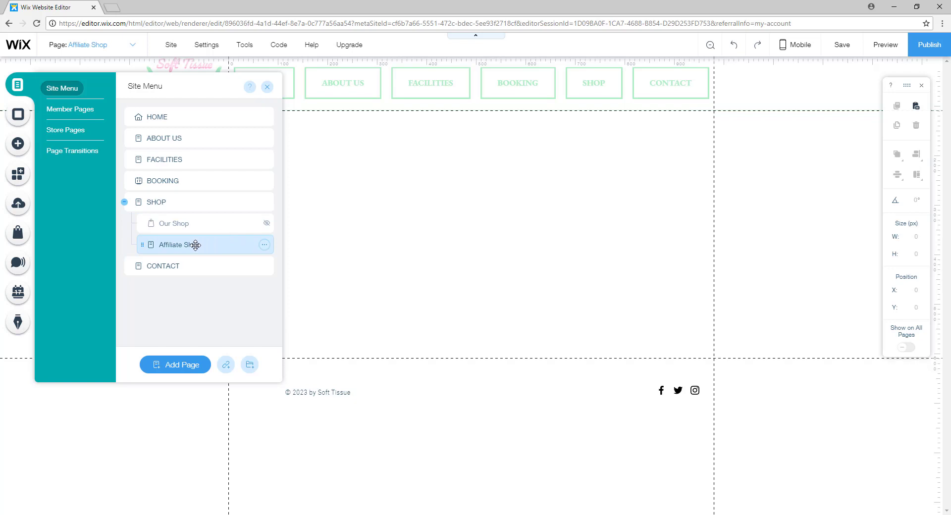
double_click(176, 245)
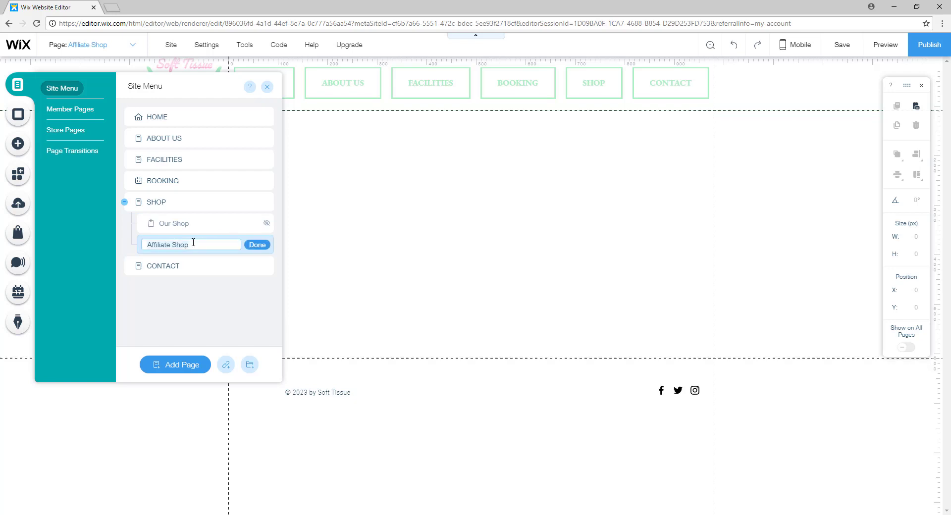
click(256, 245)
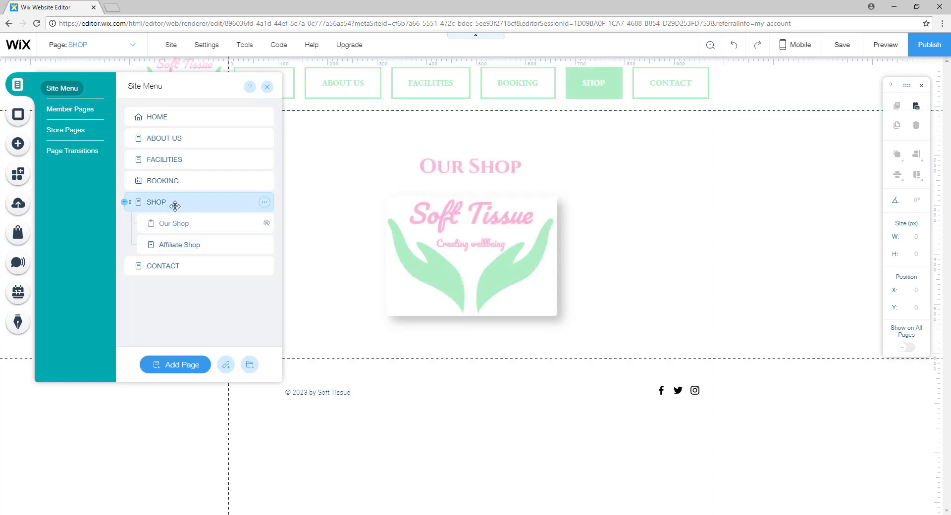
mouse_move(266, 95)
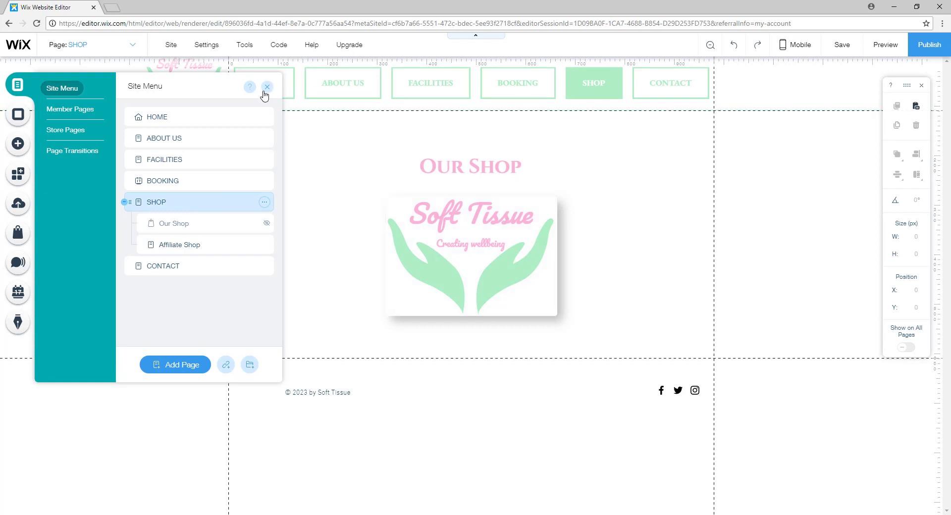
- Hide the Affiliate Shop page from site navigation and verify its hidden status
click(266, 87)
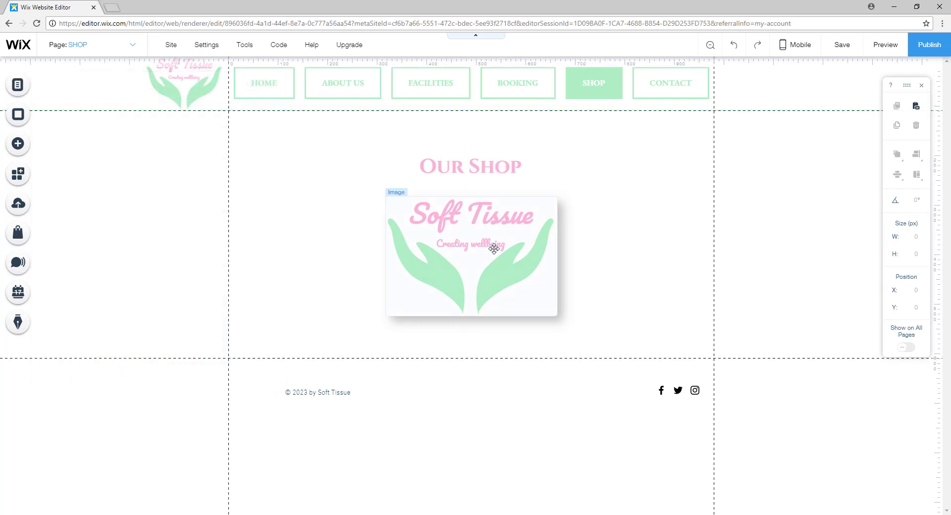
click(18, 84)
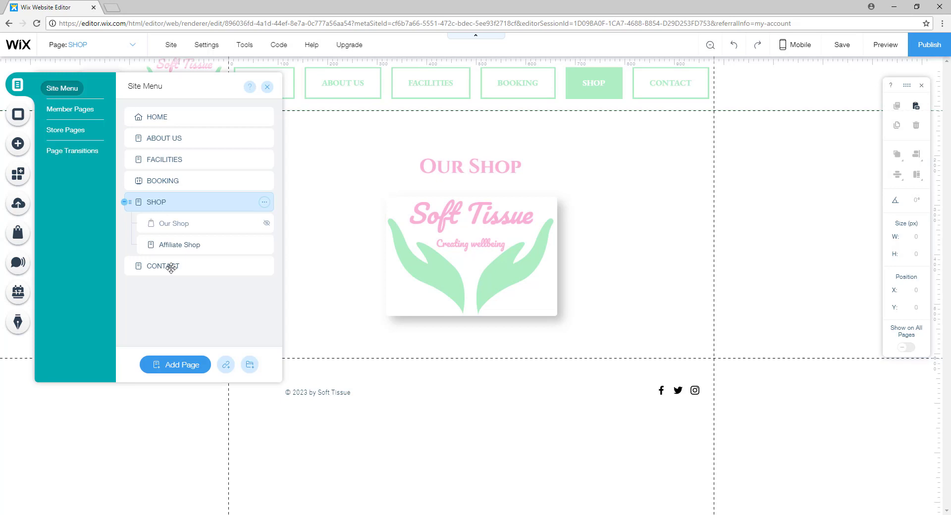
click(263, 244)
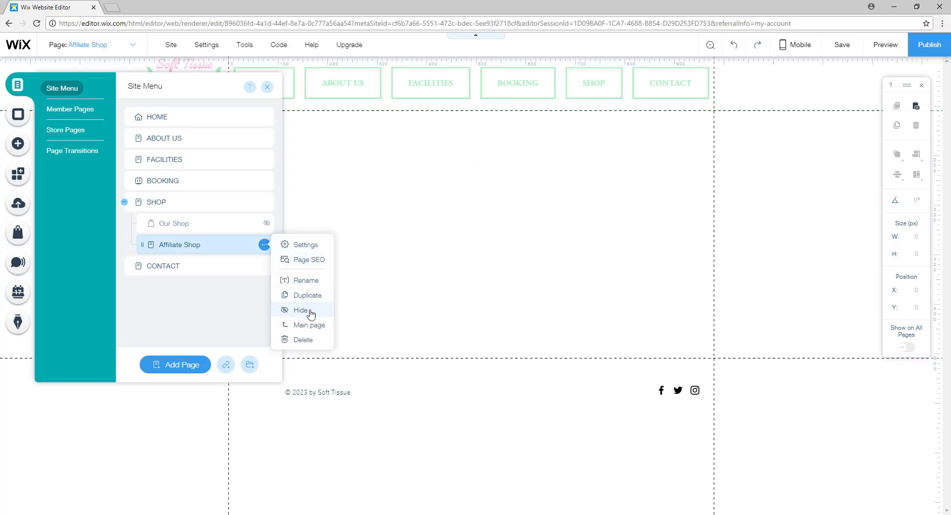
click(266, 86)
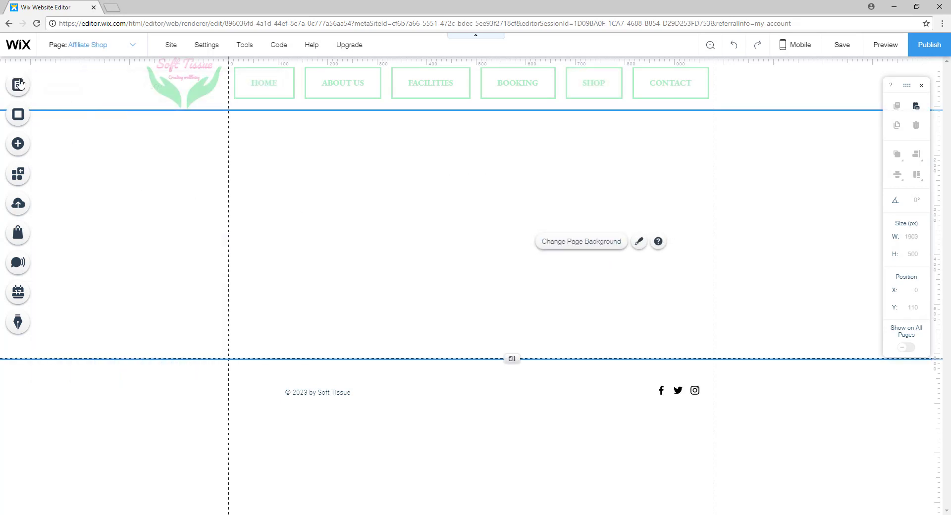
click(17, 85)
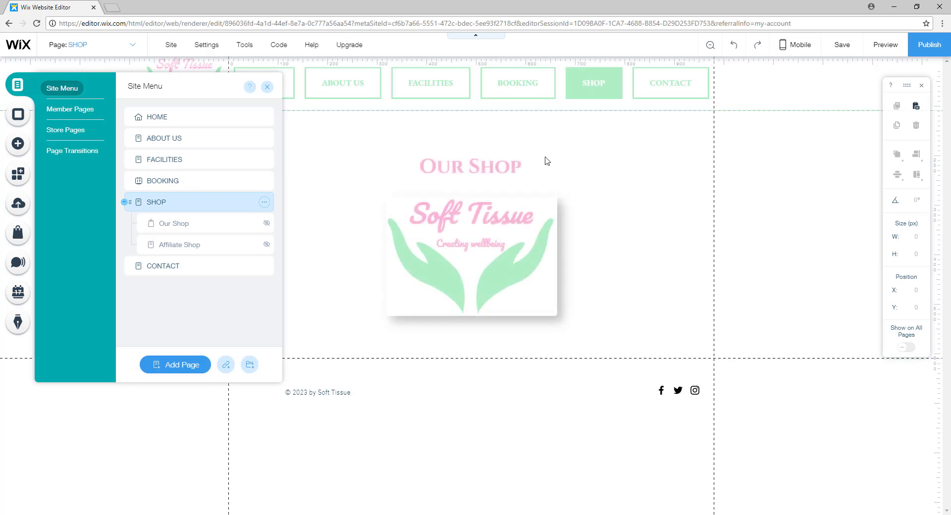
click(267, 87)
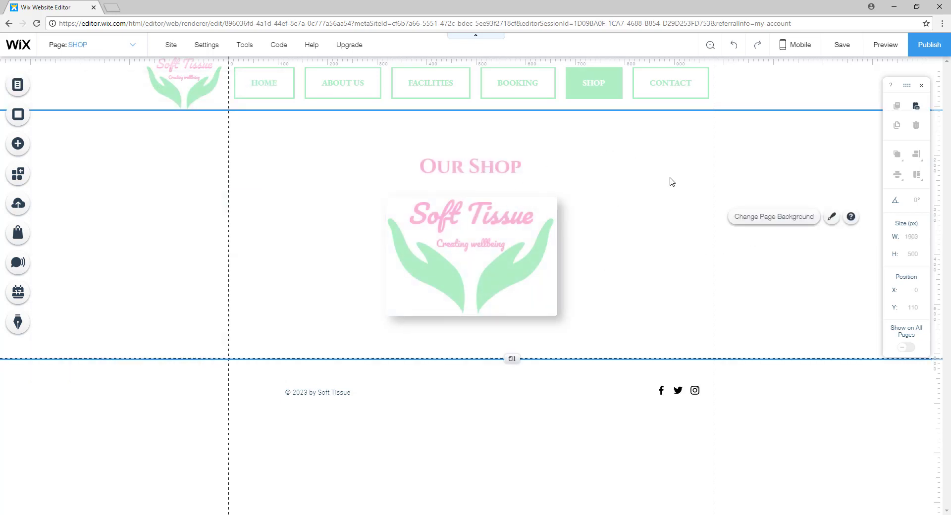
mouse_move(593, 166)
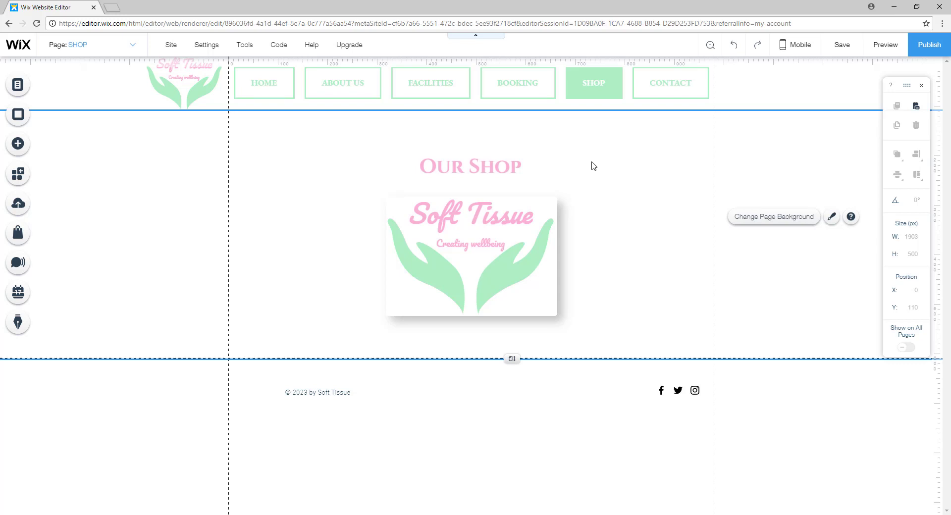
mouse_move(388, 147)
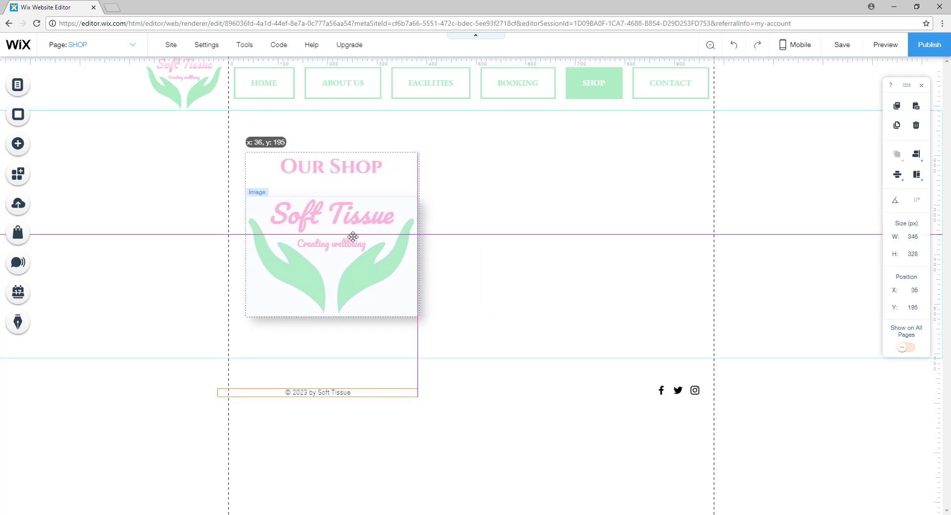
- Place the Our Shop heading and Soft Tissue logo on the left half of the SHOP page
click(622, 263)
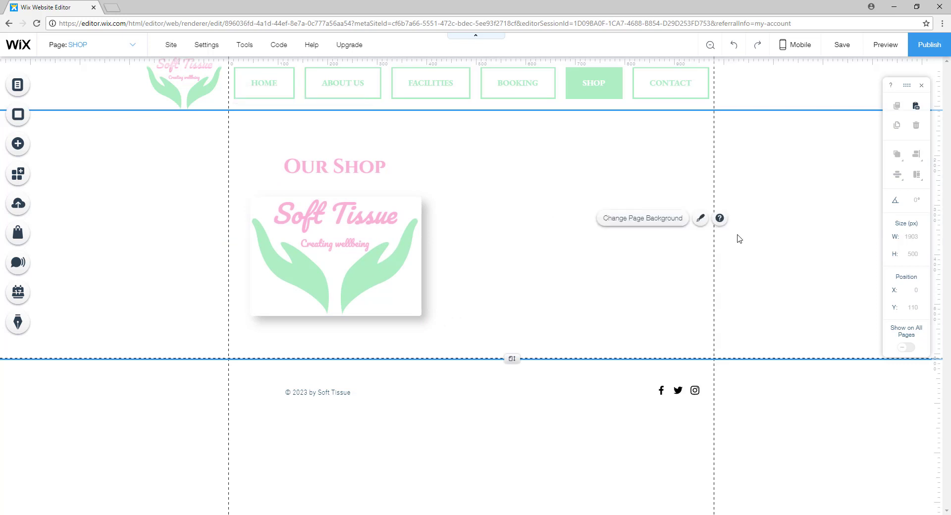
click(336, 255)
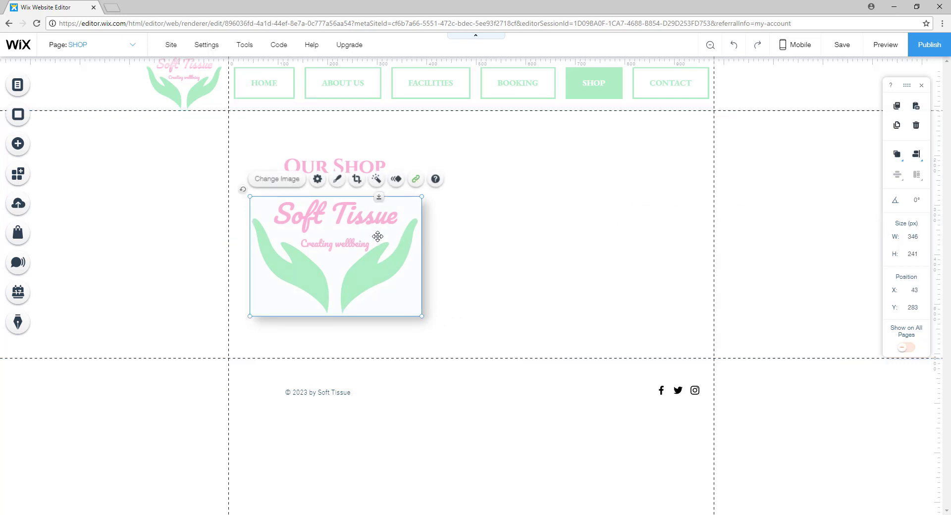
mouse_move(588, 262)
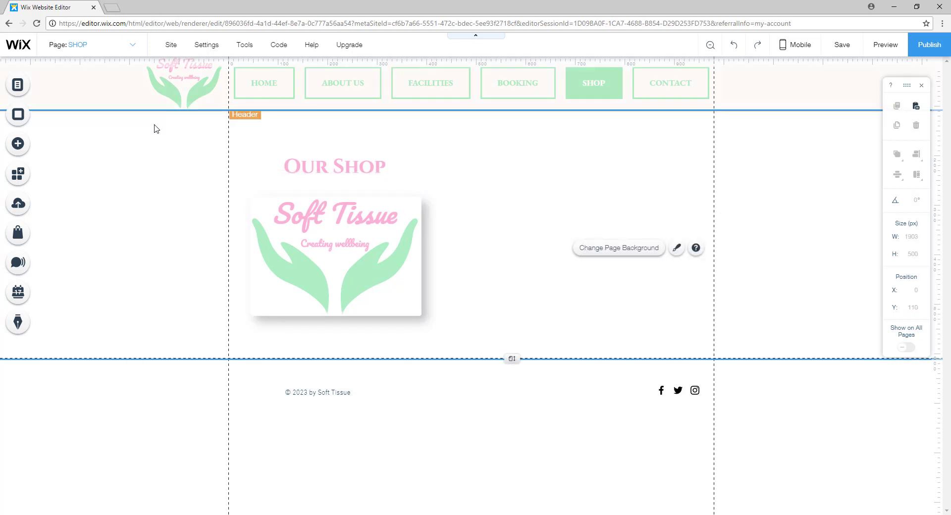
click(786, 135)
text(34)
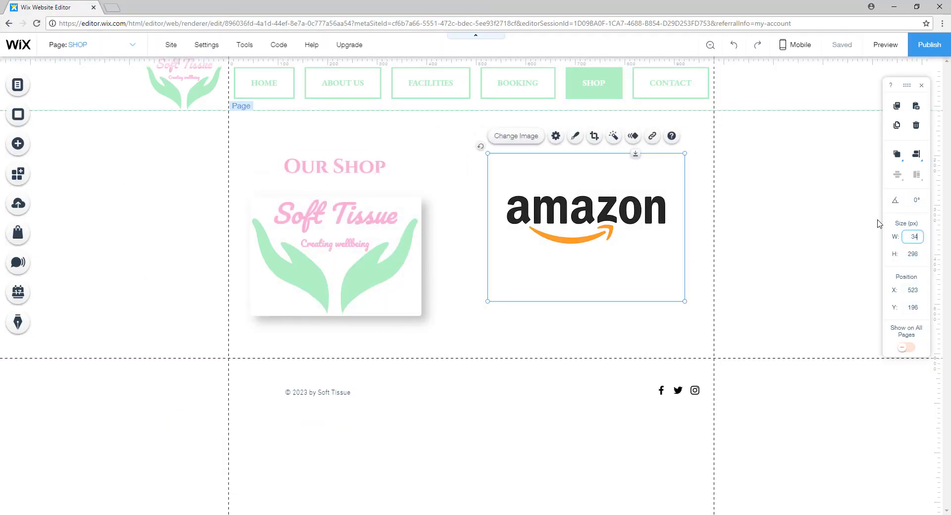
- Shrink the Amazon image to match the logo and position it beside the Soft Tissue logo
drag(586, 228, 599, 253)
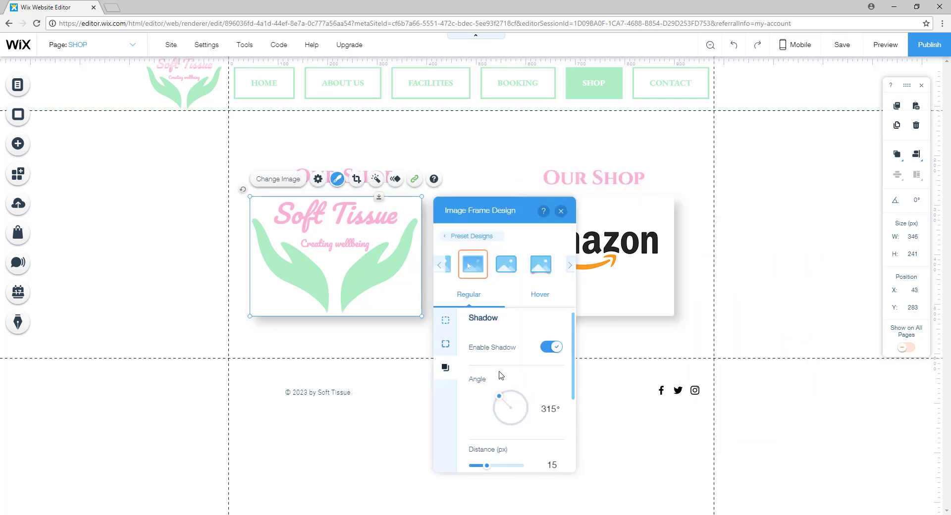
drag(337, 255, 594, 255)
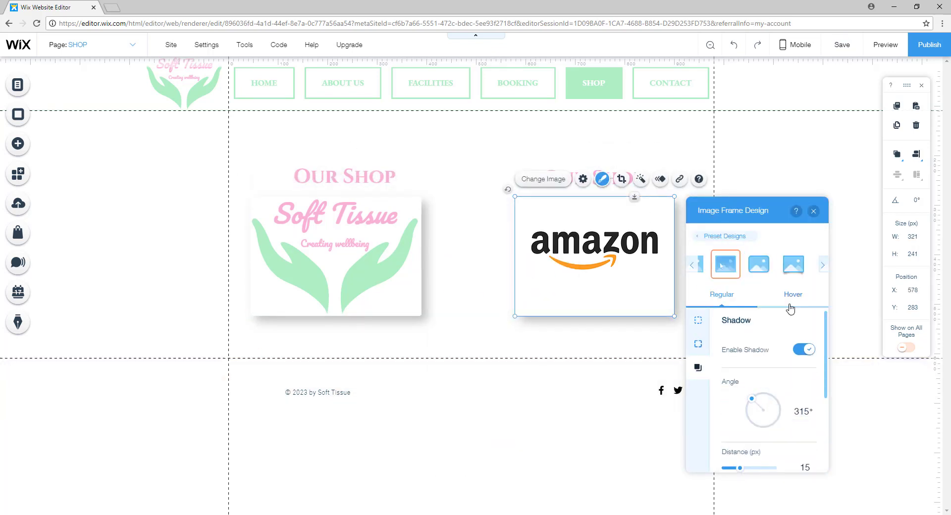
click(813, 211)
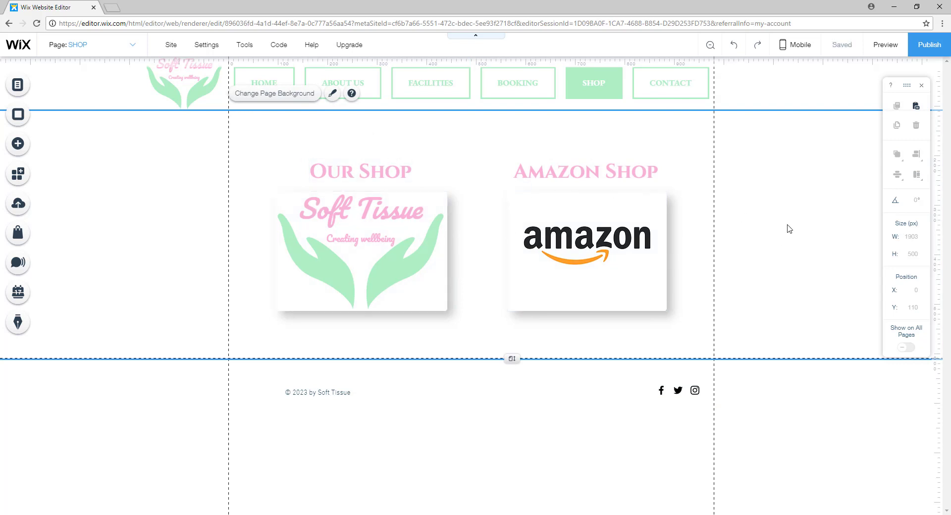
- Link the Amazon Shop image to the Affiliate Shop page
click(585, 172)
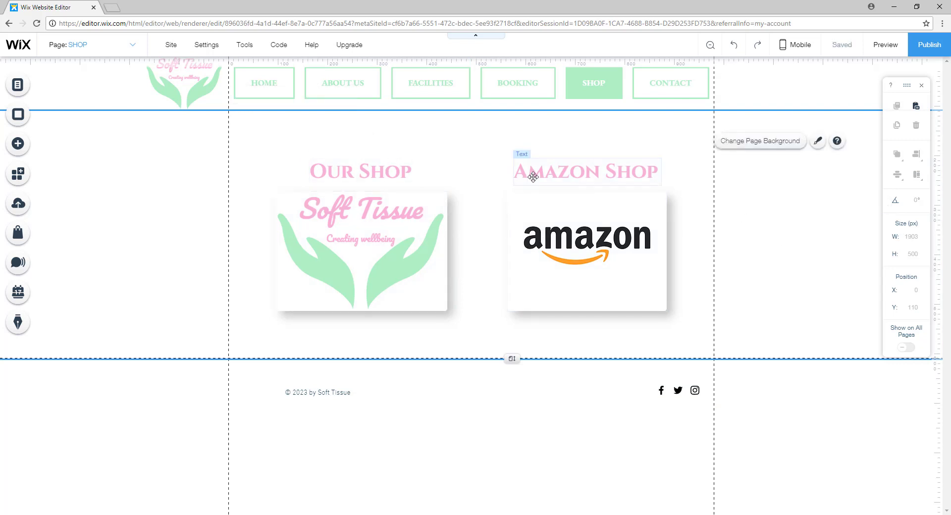
click(585, 252)
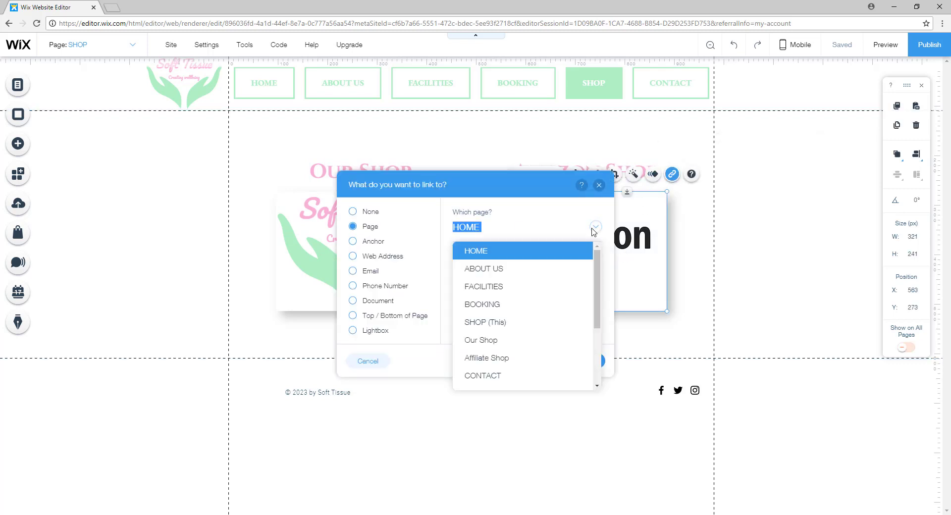
click(485, 358)
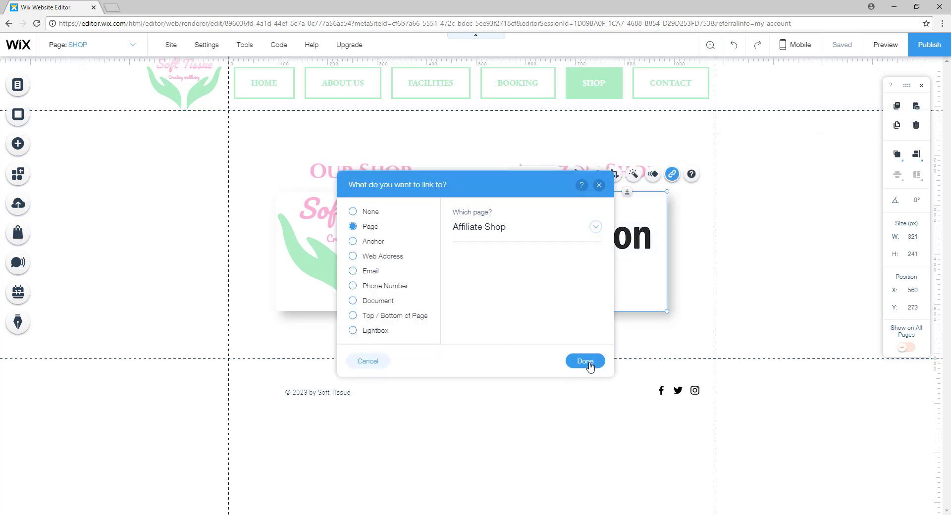
click(584, 361)
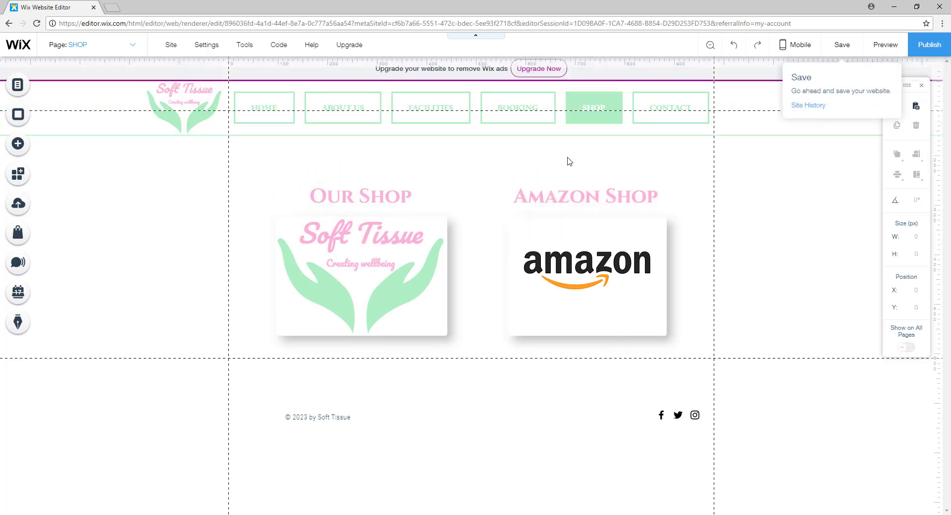
- Preview the site, follow the Amazon image to the Affiliate Shop page, and return to the editor
click(885, 45)
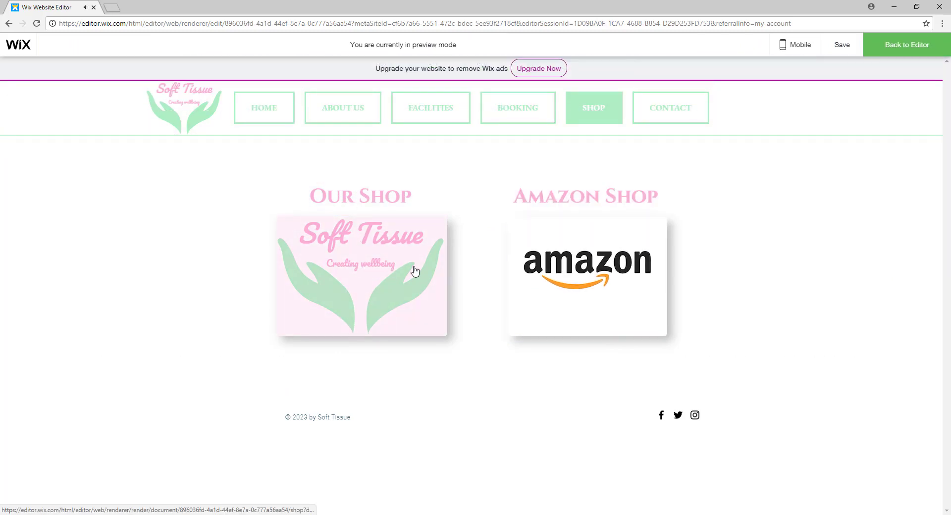
mouse_move(616, 273)
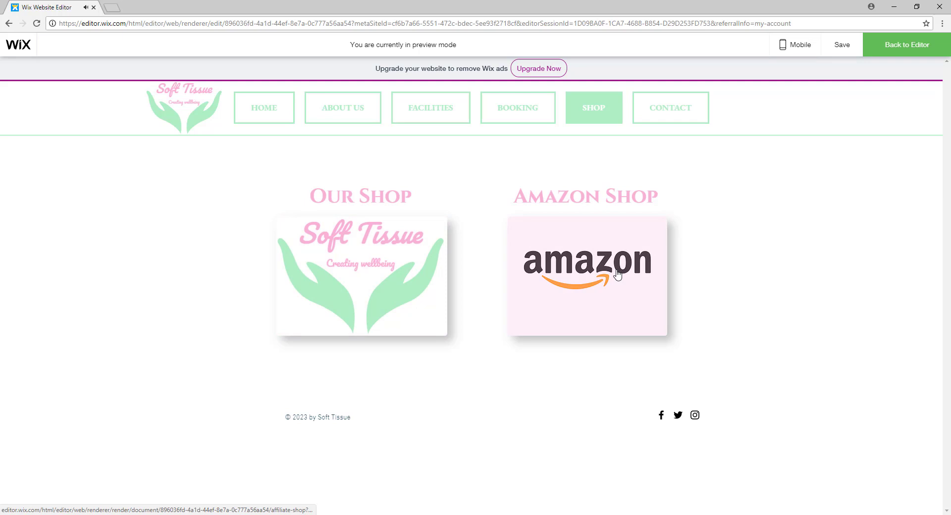
click(587, 276)
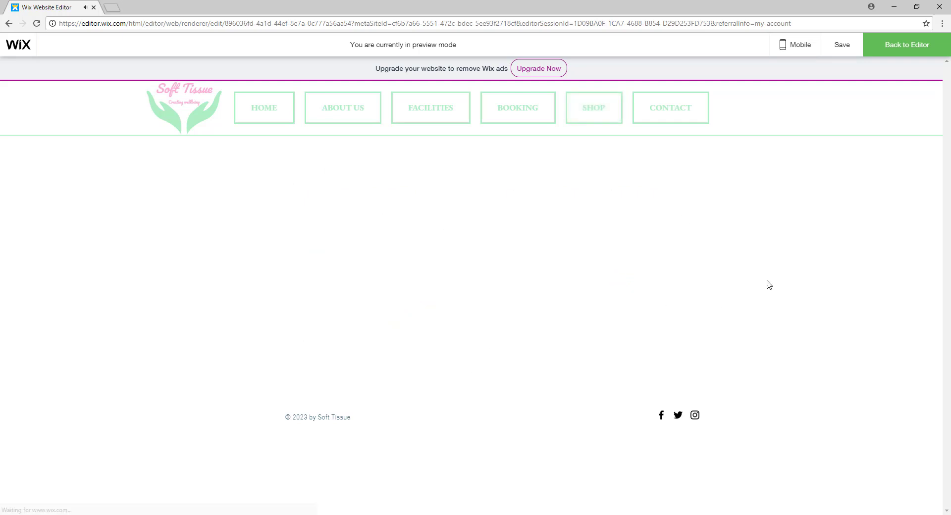
click(907, 45)
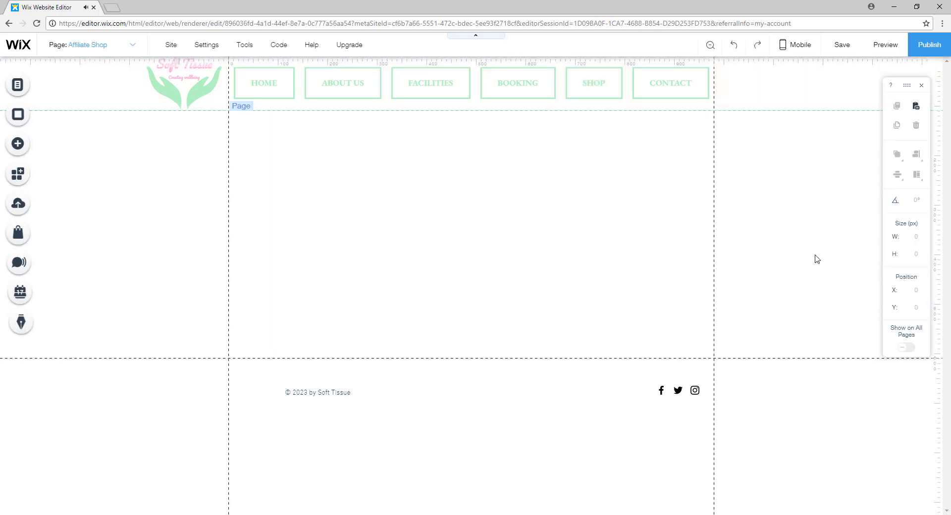
click(17, 85)
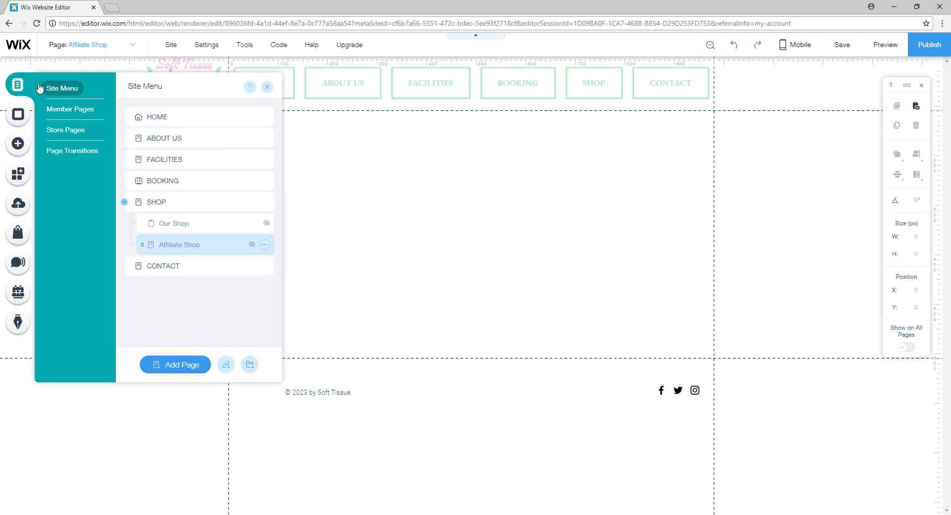
mouse_move(191, 223)
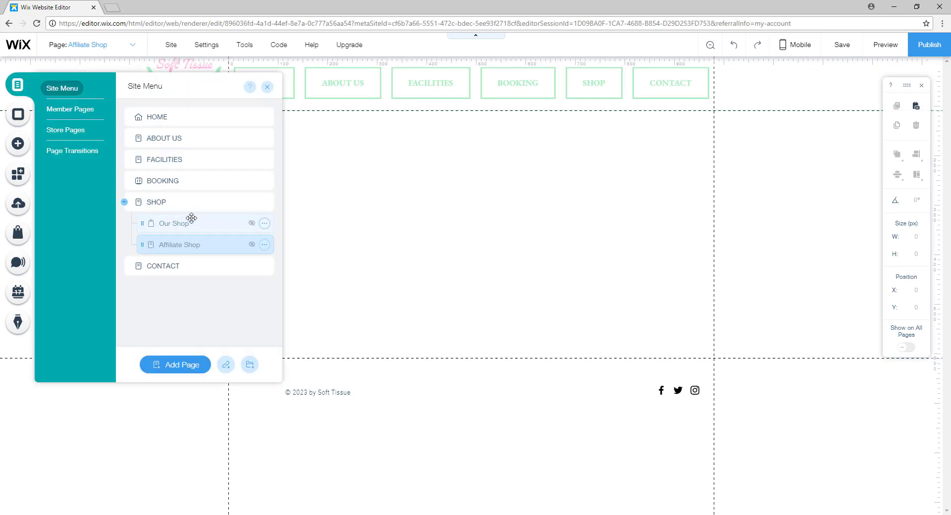
click(156, 203)
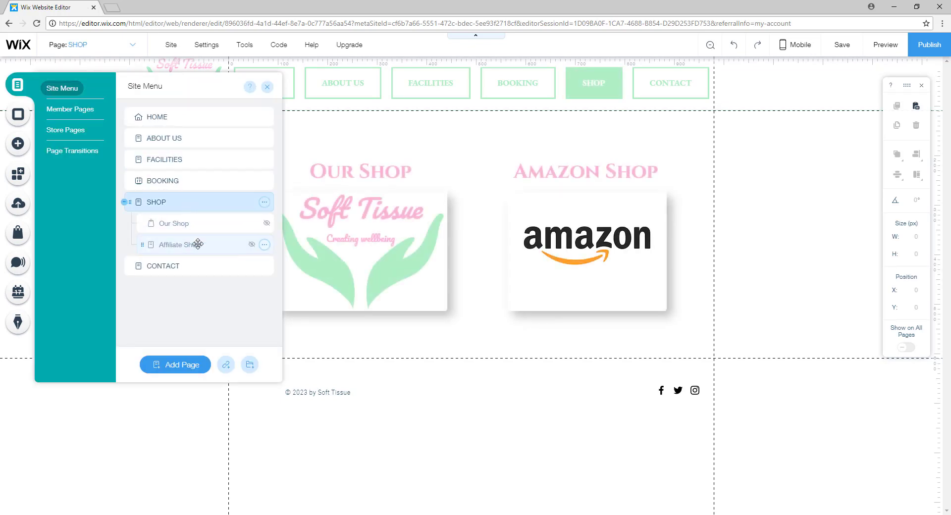
click(179, 244)
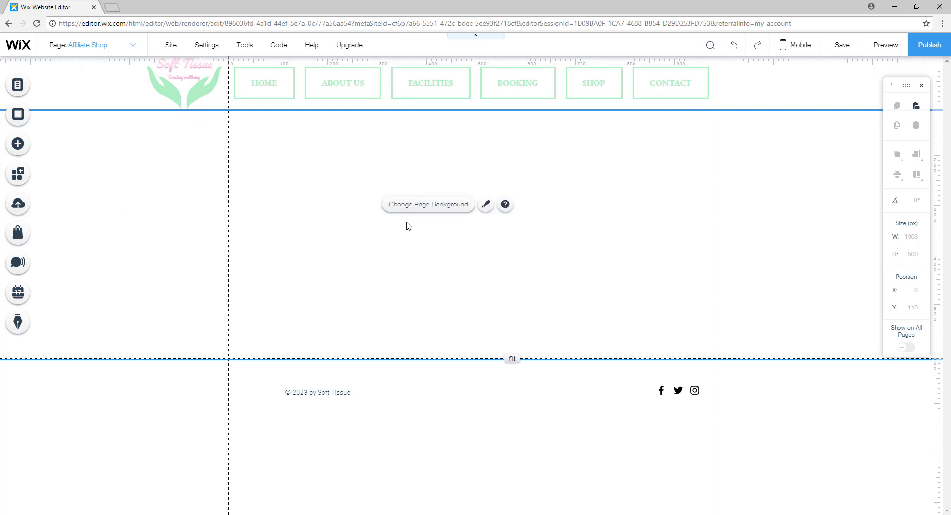
click(842, 45)
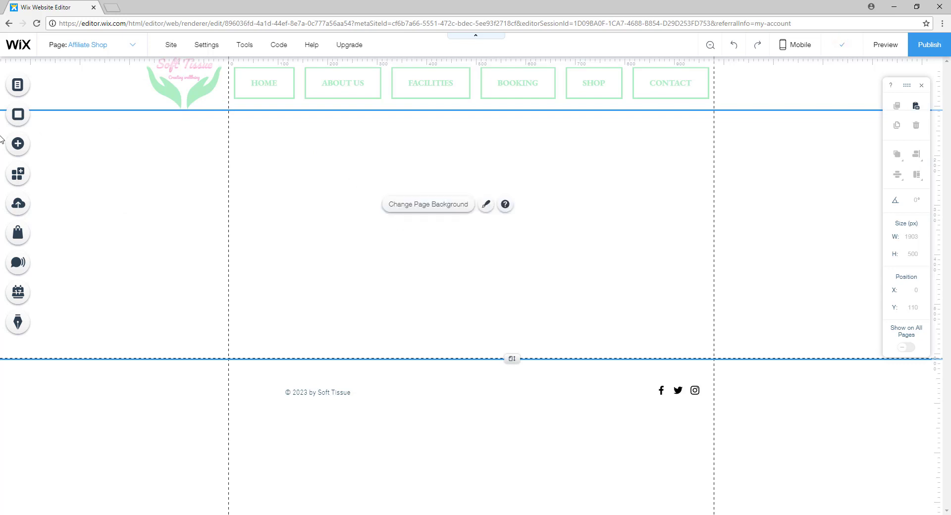
mouse_move(18, 144)
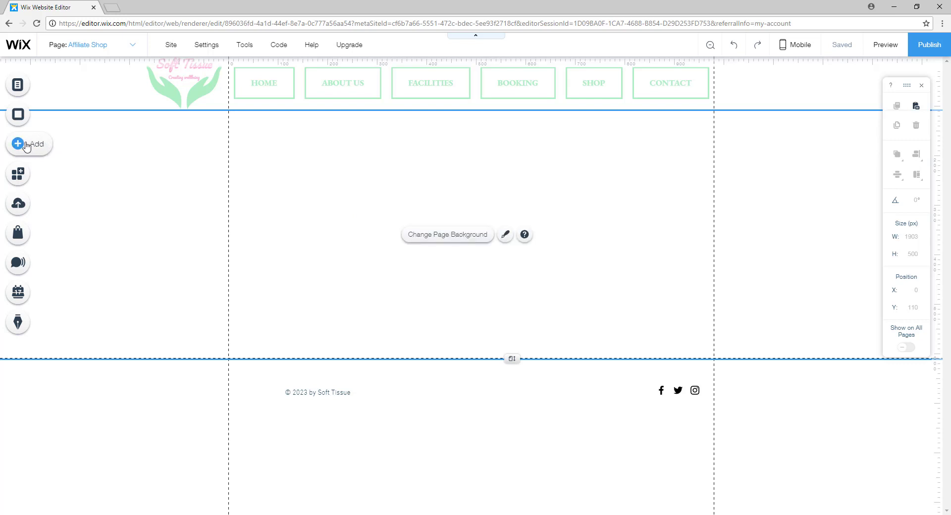
- Add a My Buttons style button labelled 'BUY NOW' on the Affiliate Shop page
click(29, 144)
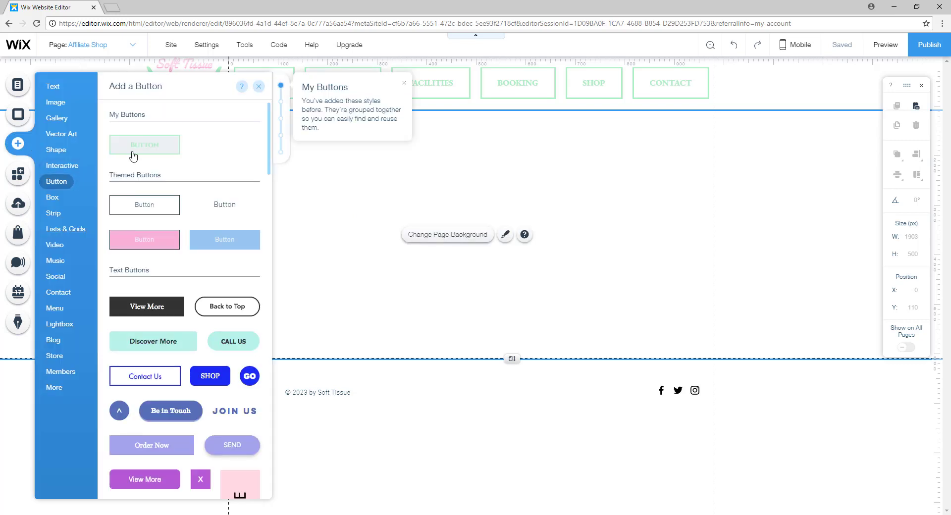
mouse_move(135, 161)
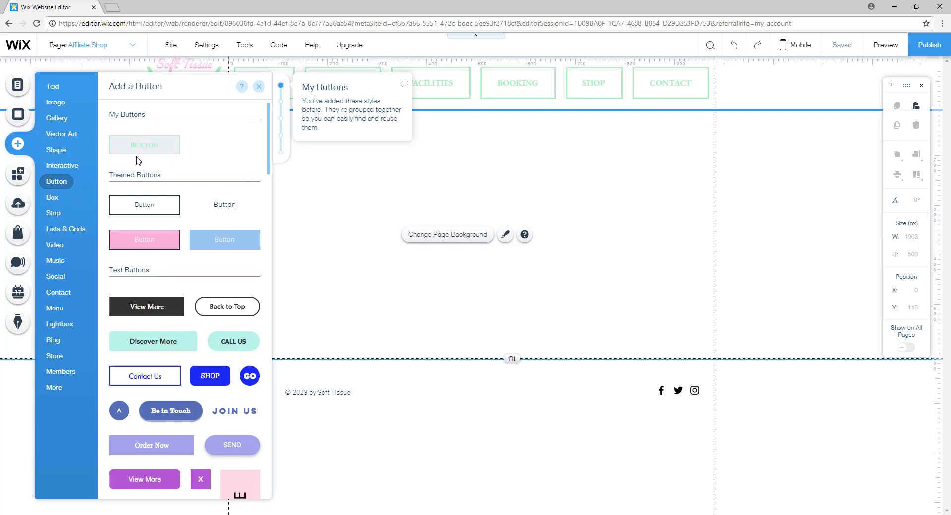
click(144, 145)
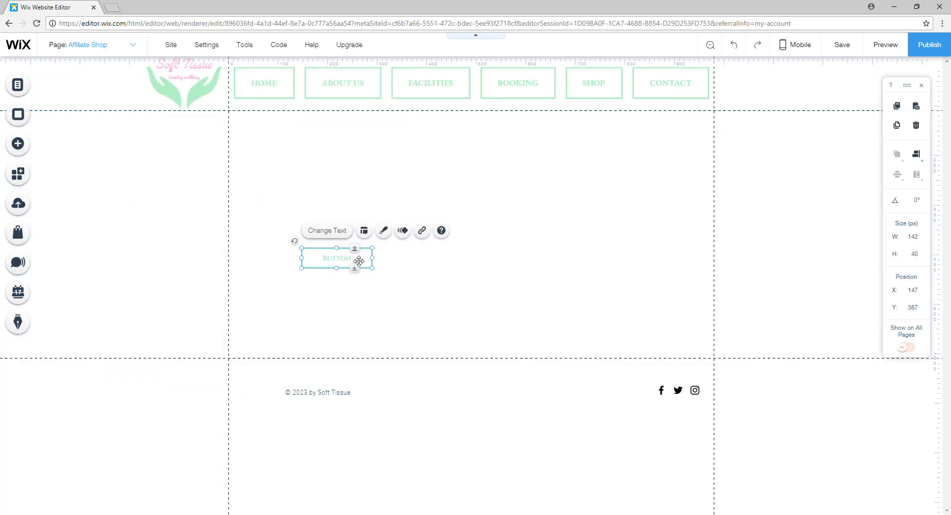
drag(336, 258, 302, 248)
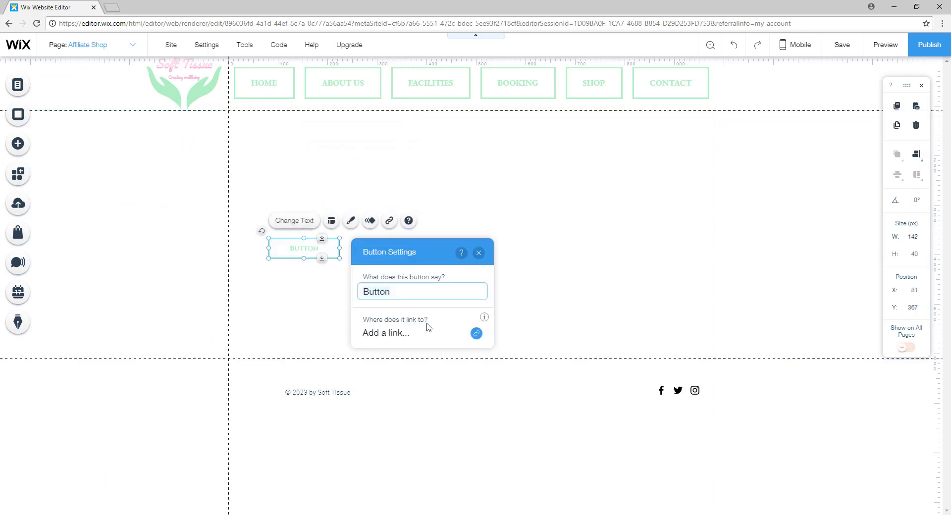
text(BUY NOW)
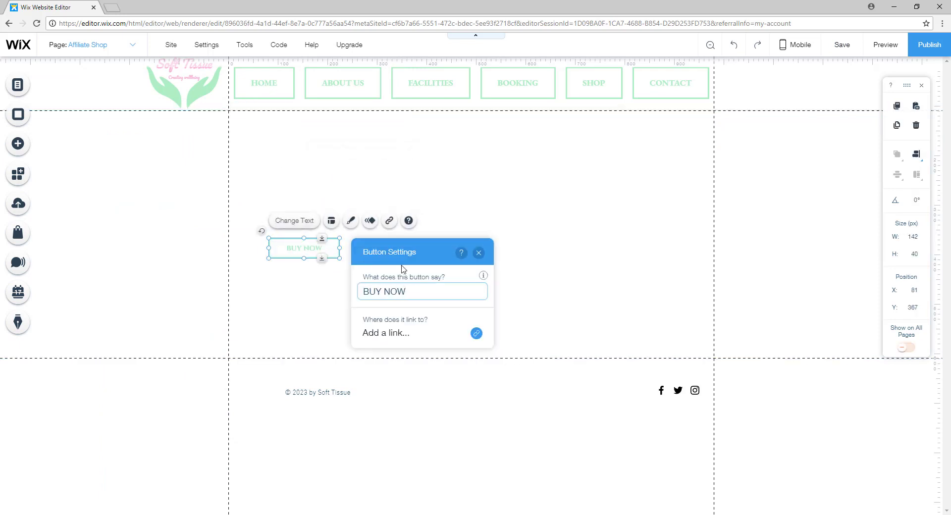
- Make the BUY NOW button narrower and begin adding its link
click(478, 252)
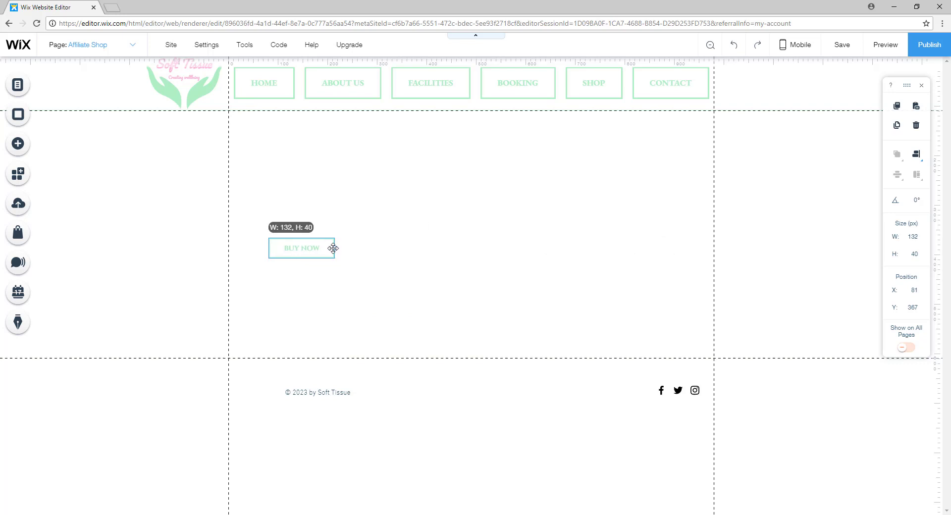
drag(301, 248, 323, 262)
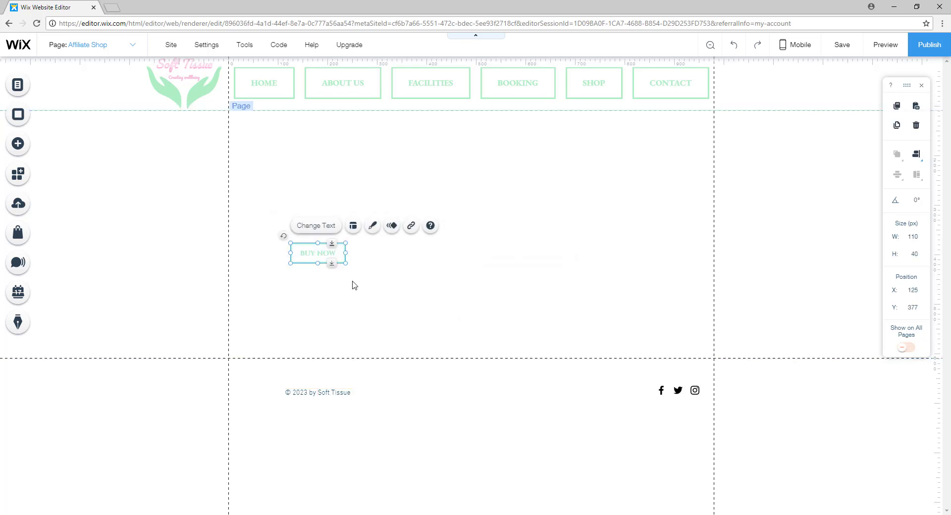
mouse_move(412, 226)
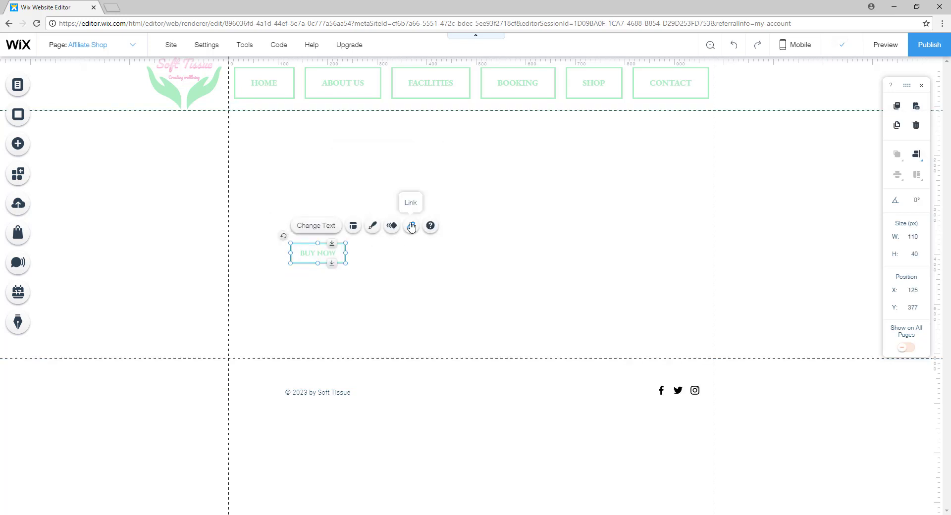
click(411, 226)
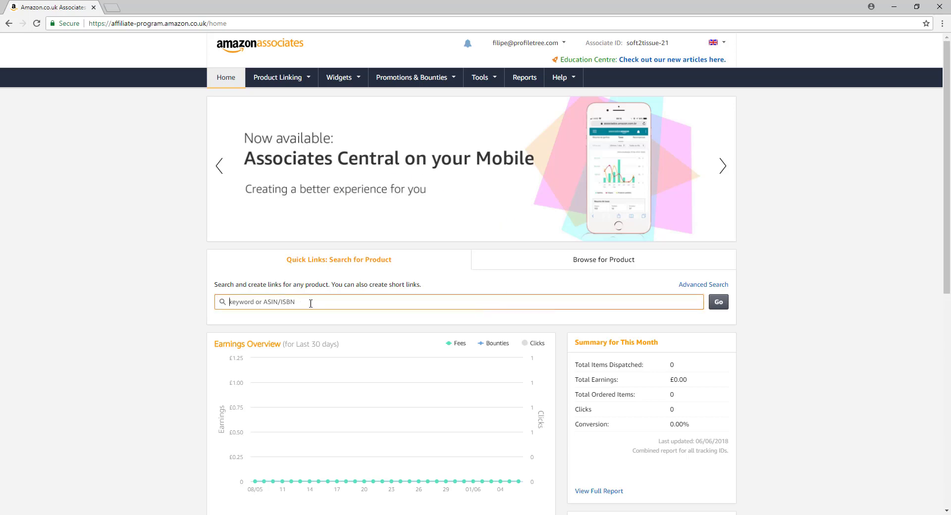
- Search Amazon Associates for 'nail polish' and get the Barry M nail paint affiliate link
text(nai)
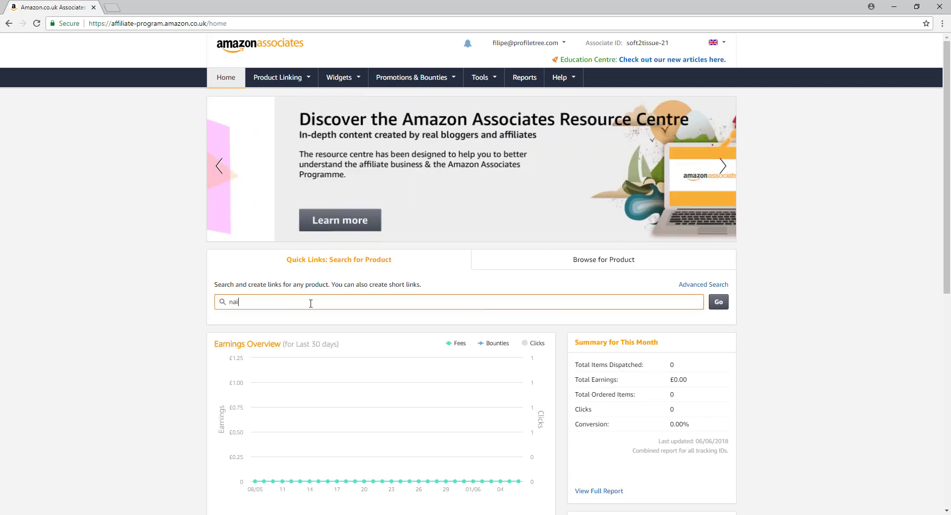
text(l polish)
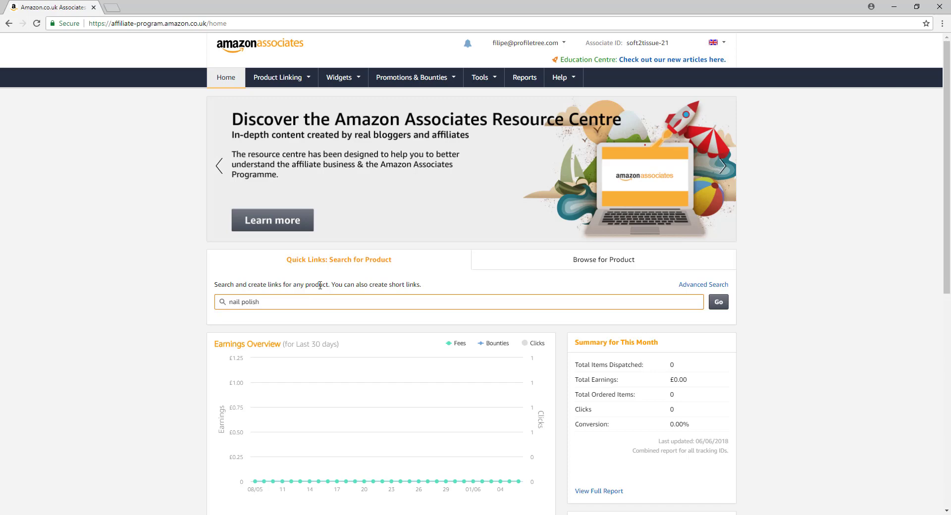
click(719, 301)
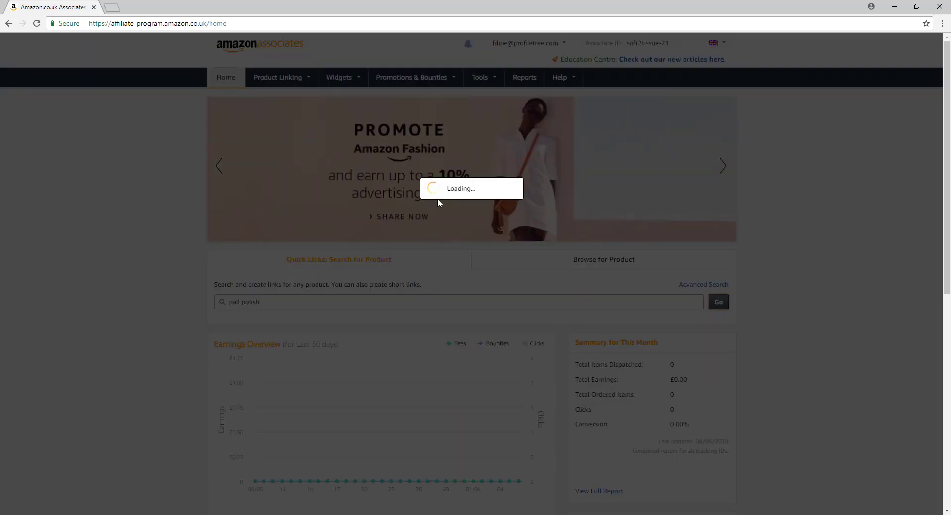
click(718, 301)
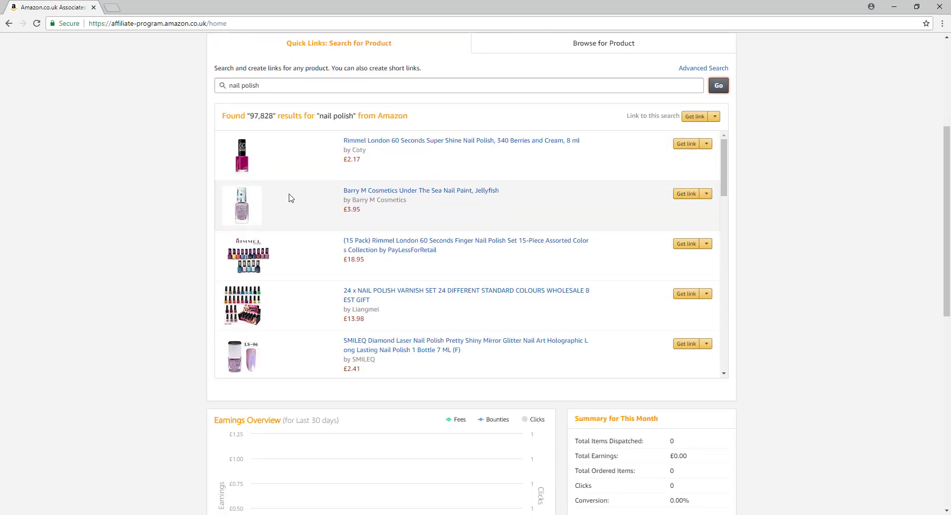
mouse_move(708, 198)
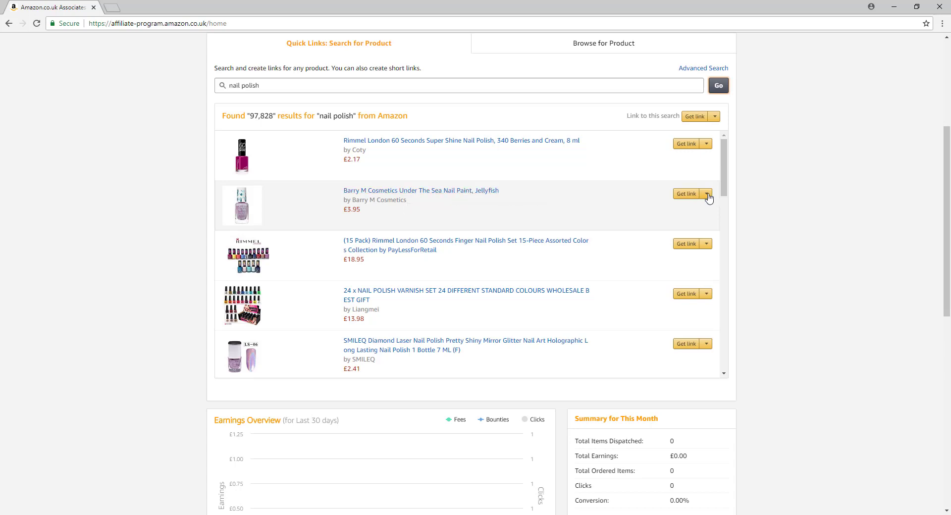
mouse_move(706, 194)
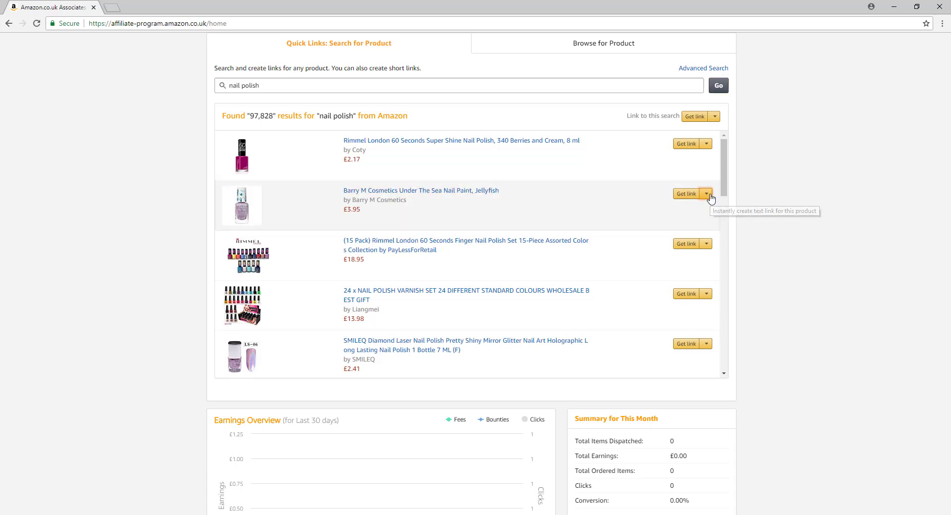
click(707, 194)
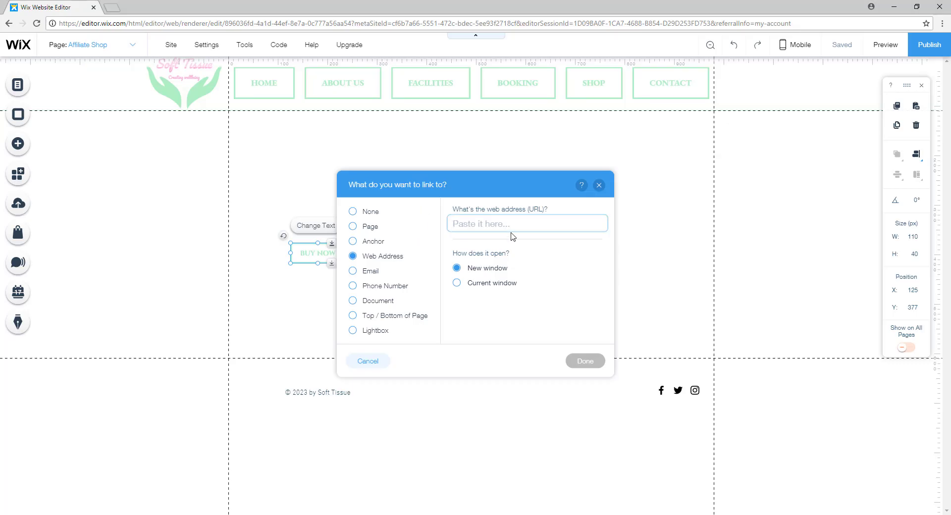
- Paste the Amazon affiliate URL as the BUY NOW web address link and confirm with Done
text(1412d142e1e50b131643a3f34494d9e)
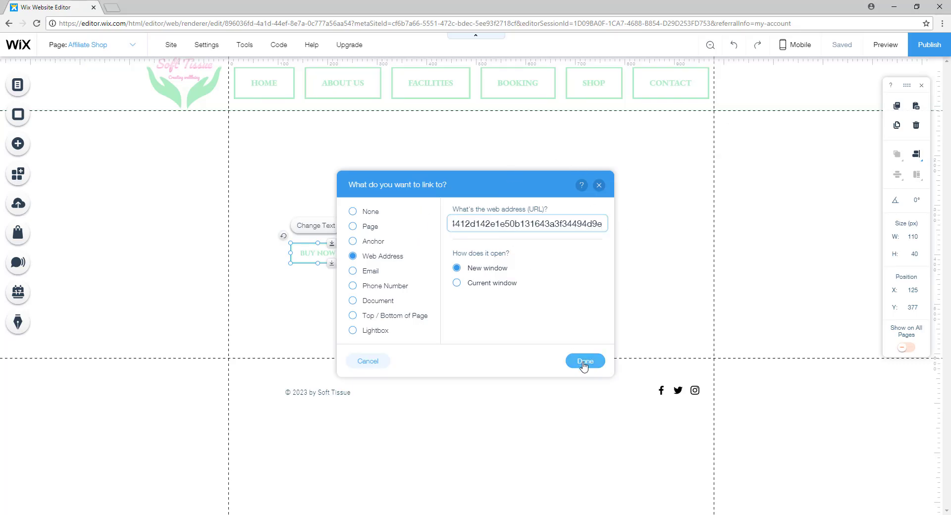
click(584, 360)
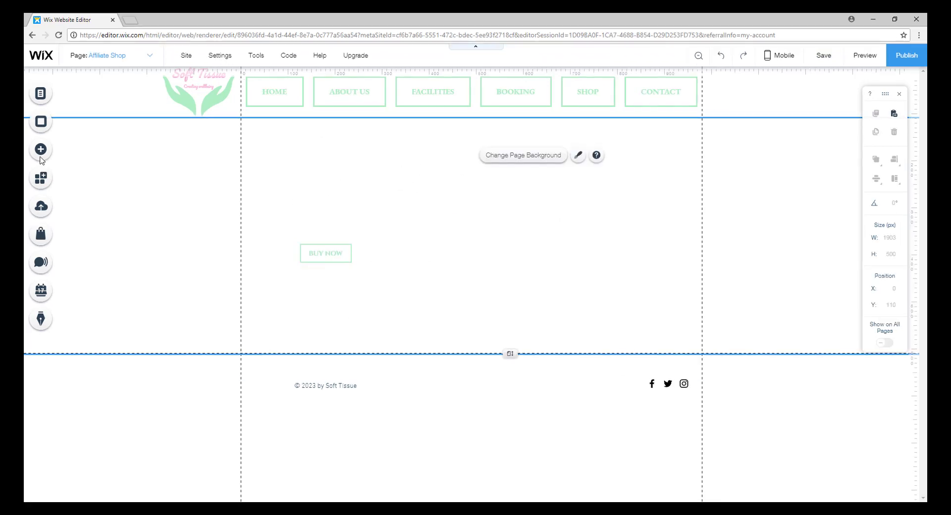
mouse_move(40, 149)
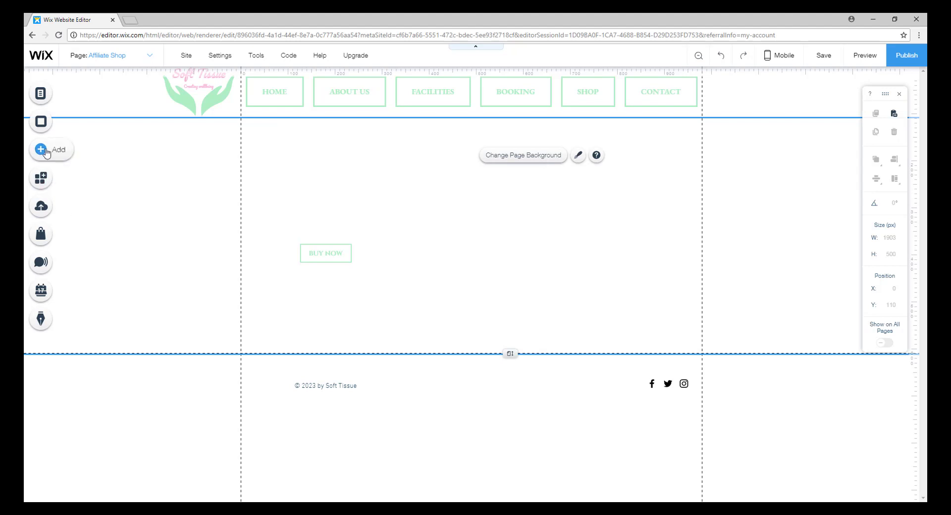
- Add an HTML iframe embed above the BUY NOW button and bring up its Enter Code settings
click(51, 150)
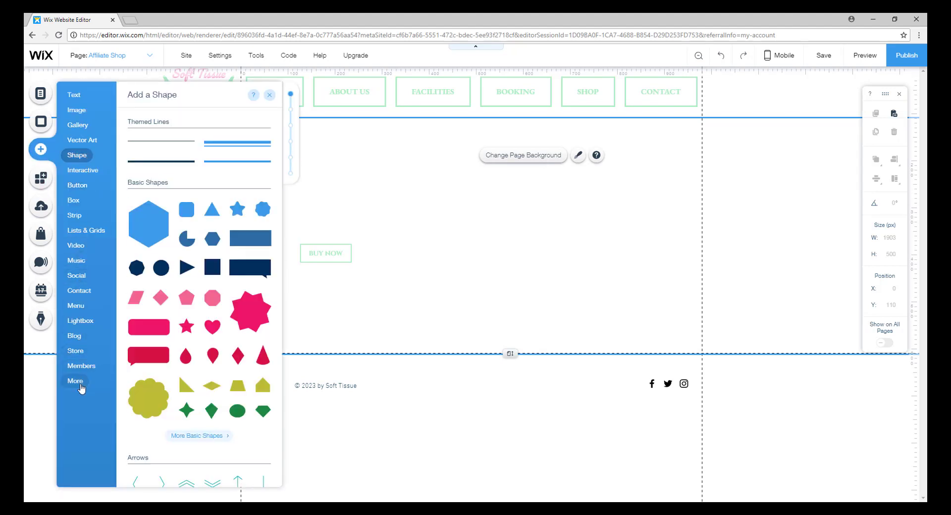
click(75, 381)
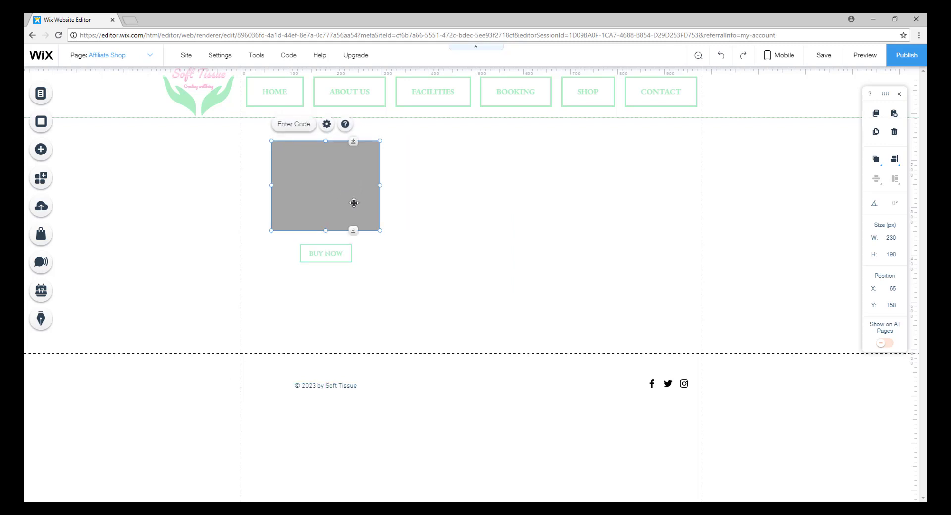
click(326, 125)
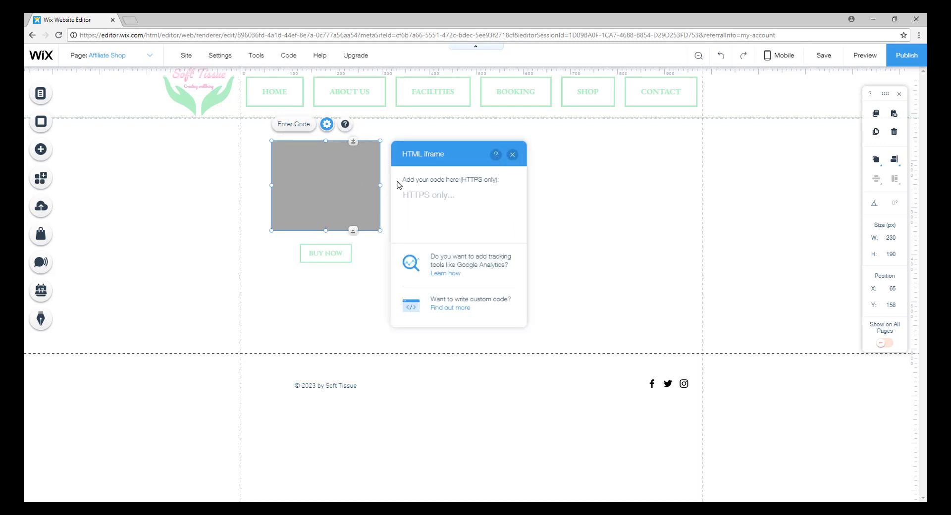
click(457, 211)
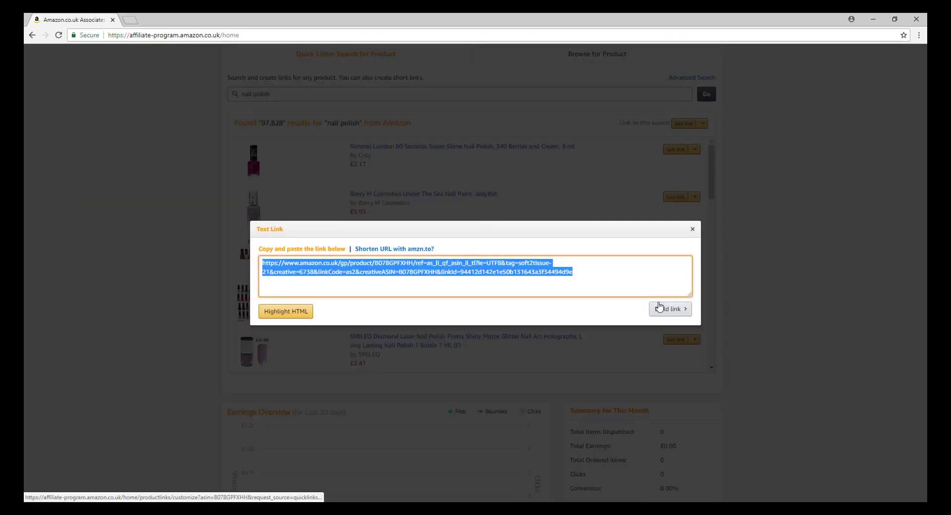
- On Customise And Get HTML, compare the link tabs and settle on Image Only for the Barry M nail paint
click(667, 309)
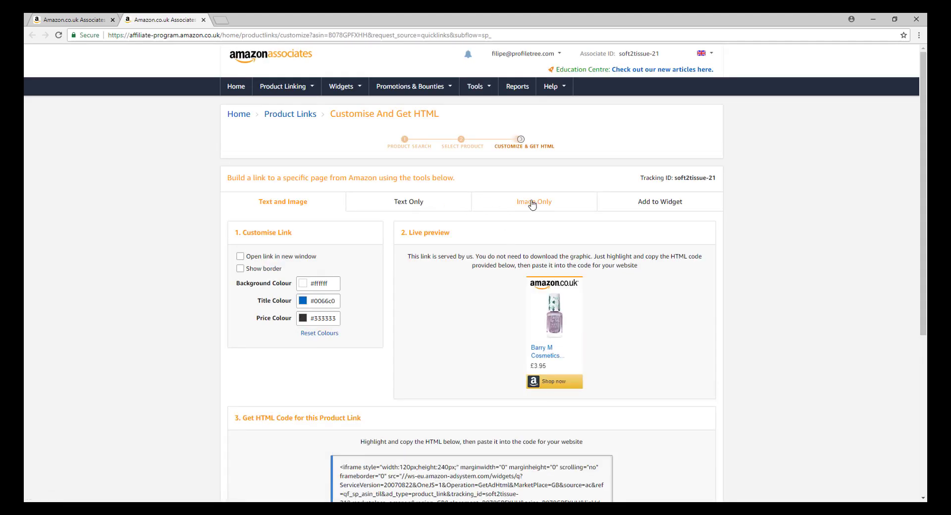
click(533, 201)
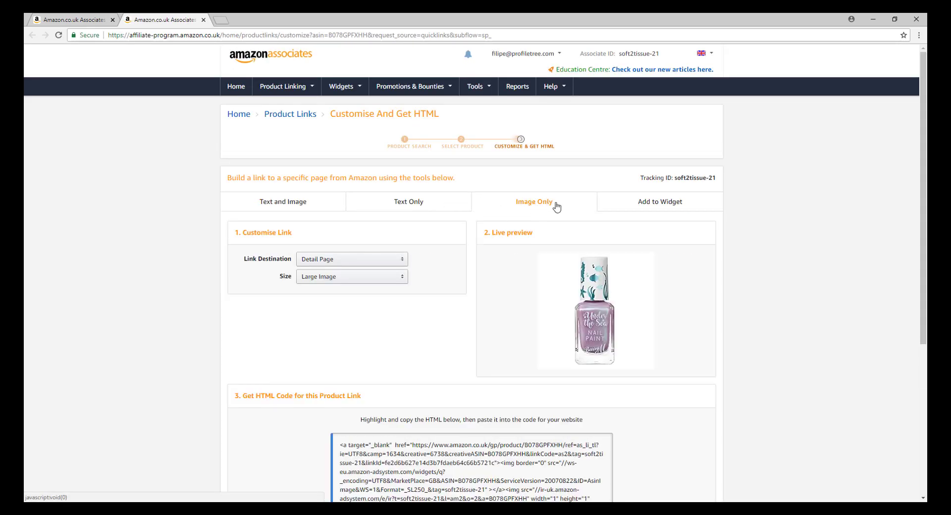
mouse_move(317, 202)
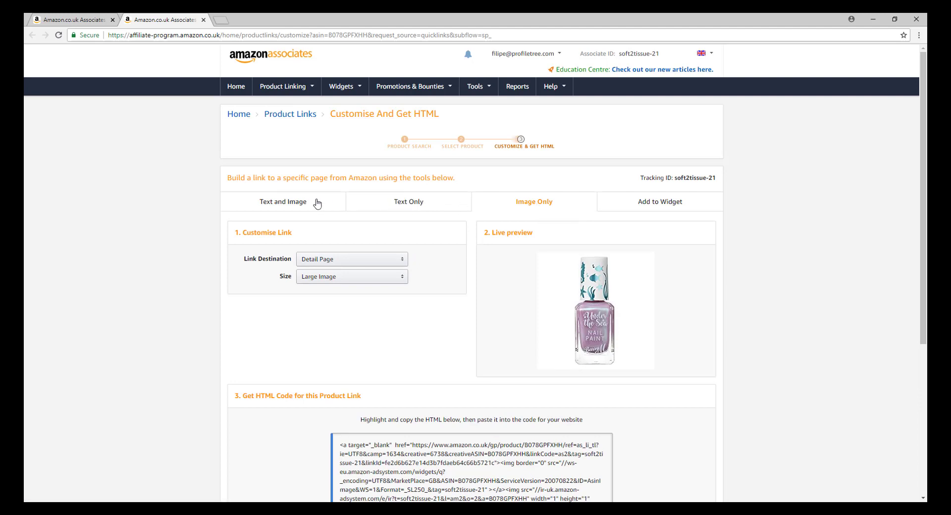
click(283, 202)
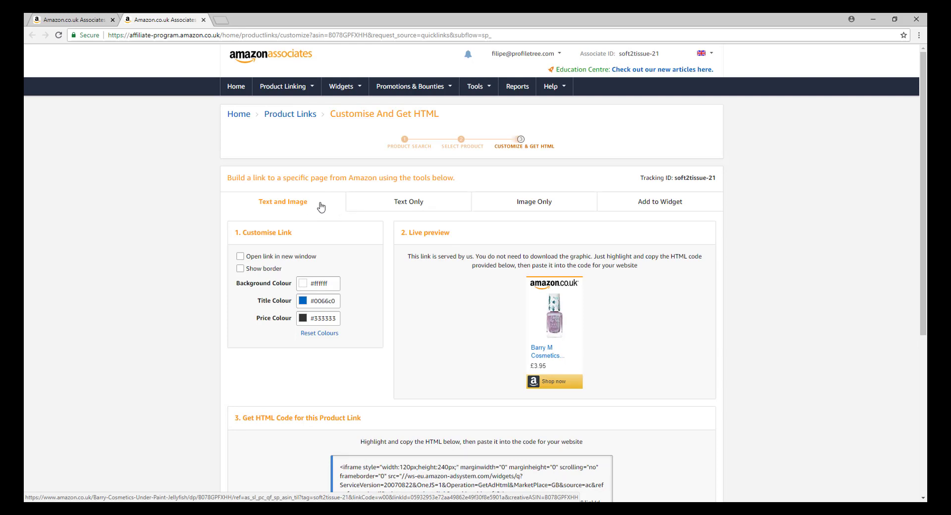
mouse_move(282, 201)
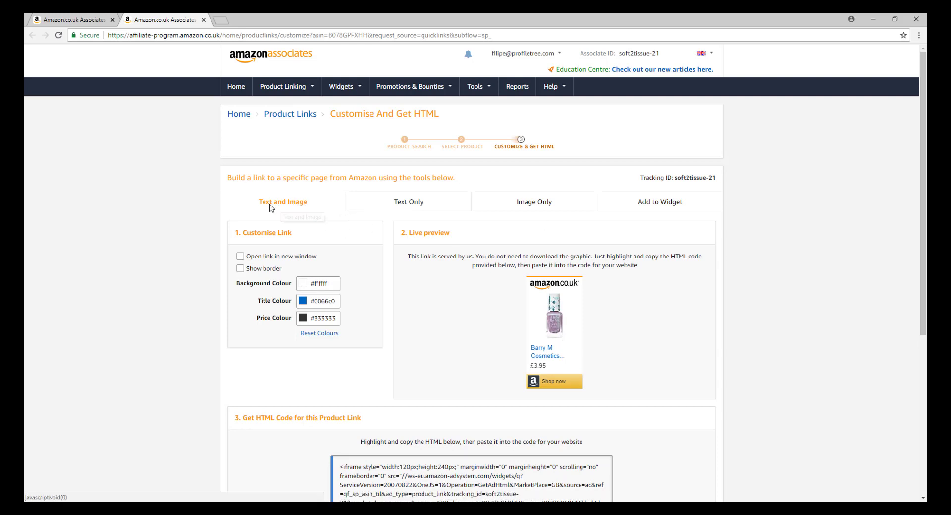
click(408, 202)
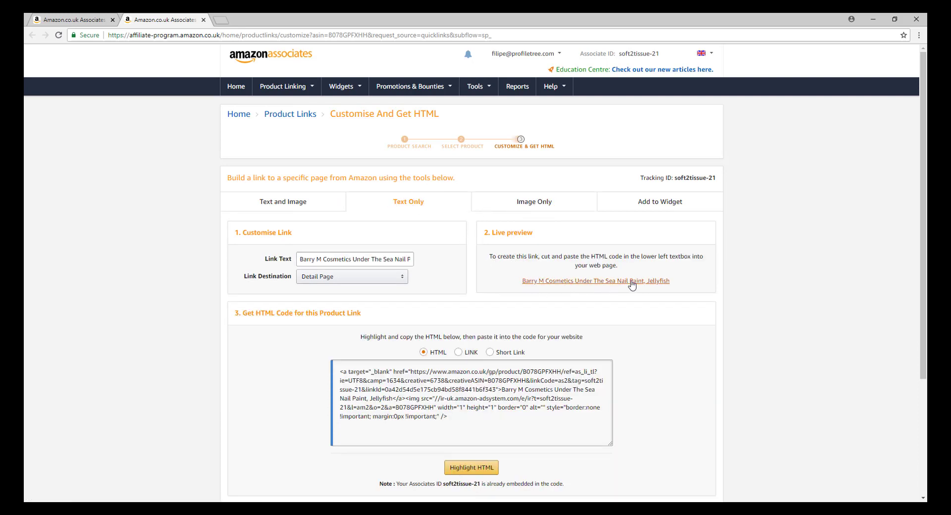
click(533, 201)
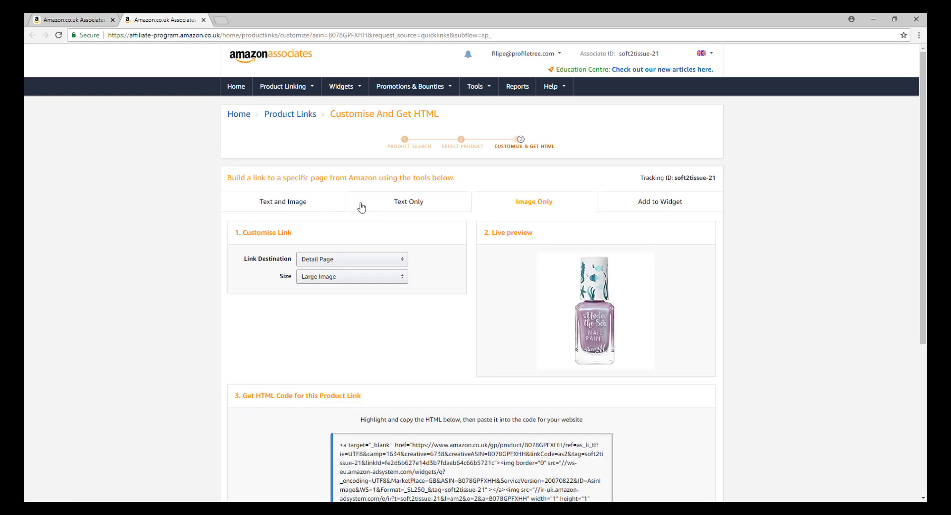
- Copy the image-only affiliate HTML code for the nail paint
scroll(down, 3)
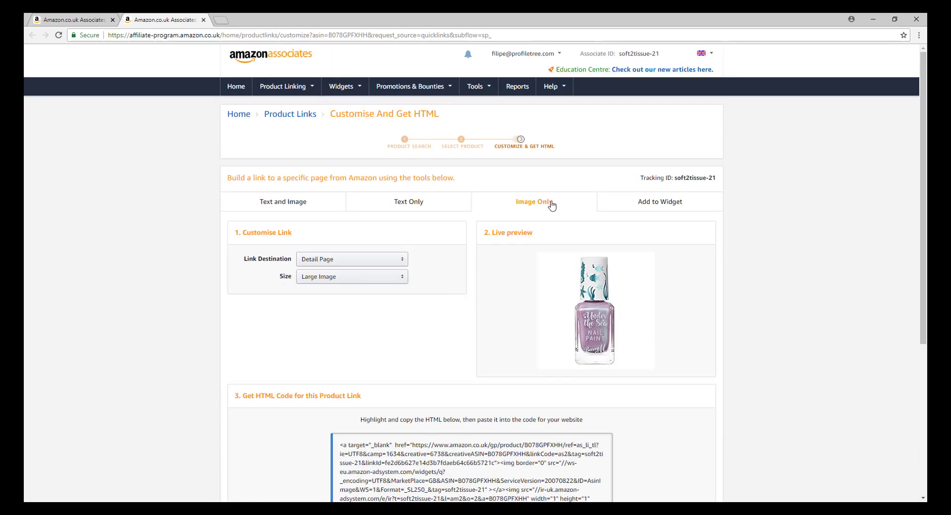
scroll(down, 3)
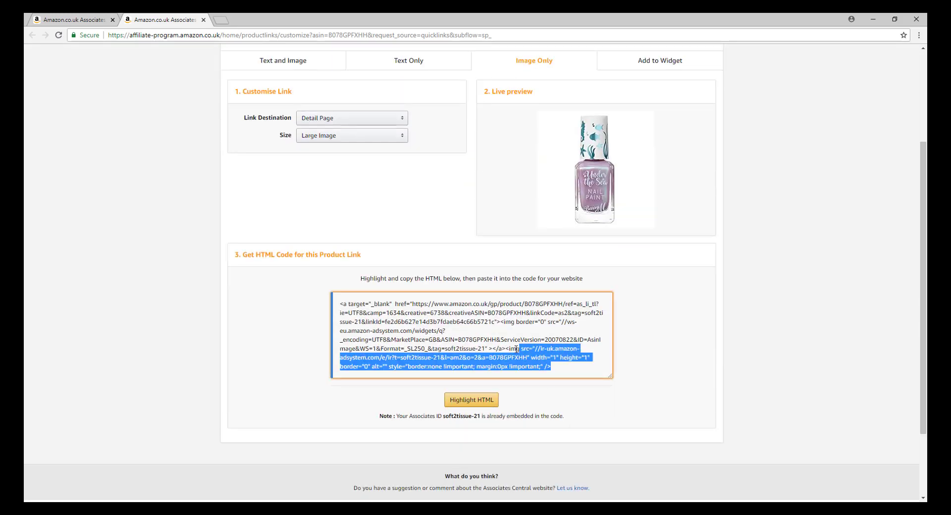
right_click(470, 337)
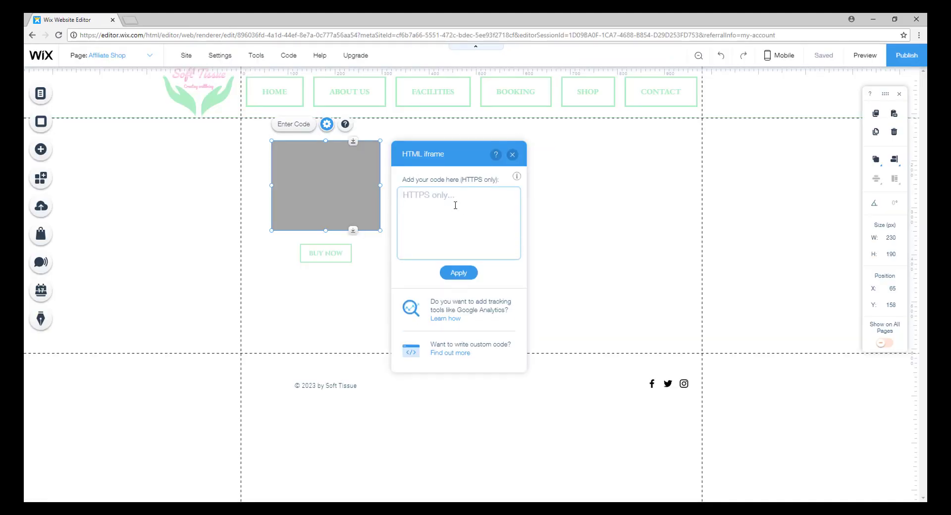
- Paste the Amazon image HTML into the iframe code box and apply it so the nail paint image shows
text(21&l=am2&o=2&a=B078GPFXHH" width="1" height="1" border="0" alt="" style="border:none !important; margin:0px !important;" />)
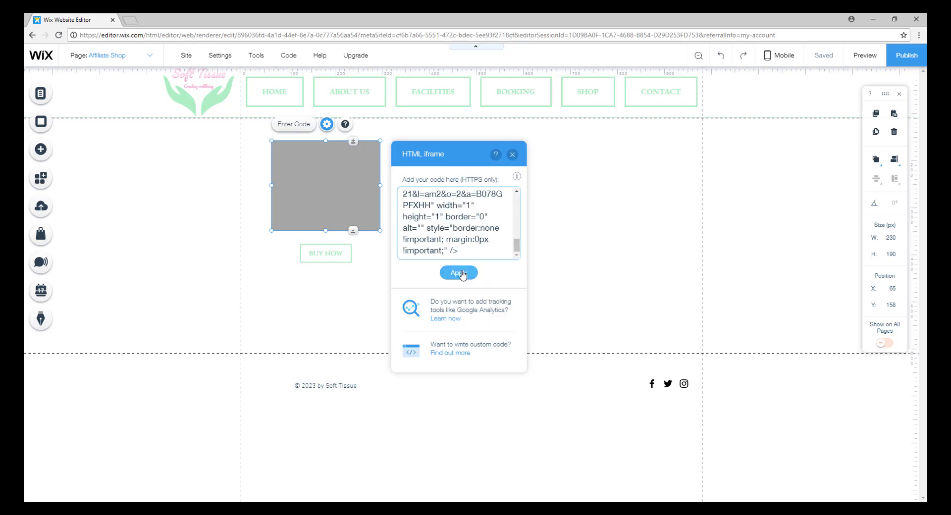
click(459, 273)
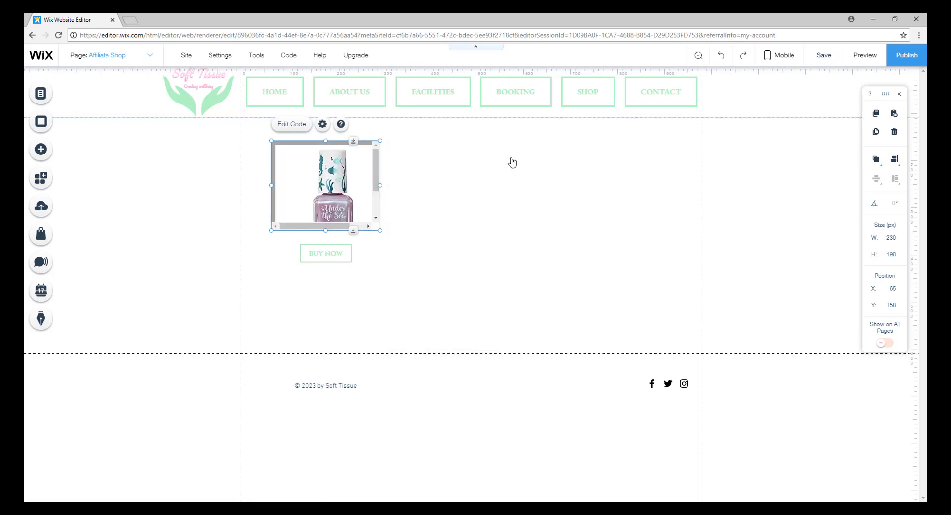
click(325, 253)
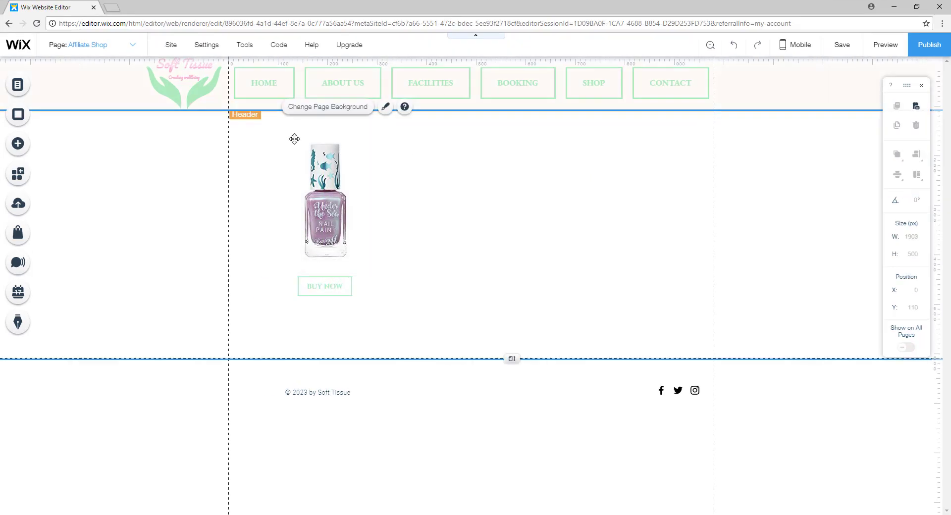
- Paste the nail paint product title as pink text, widen it and position it above the image
click(146, 7)
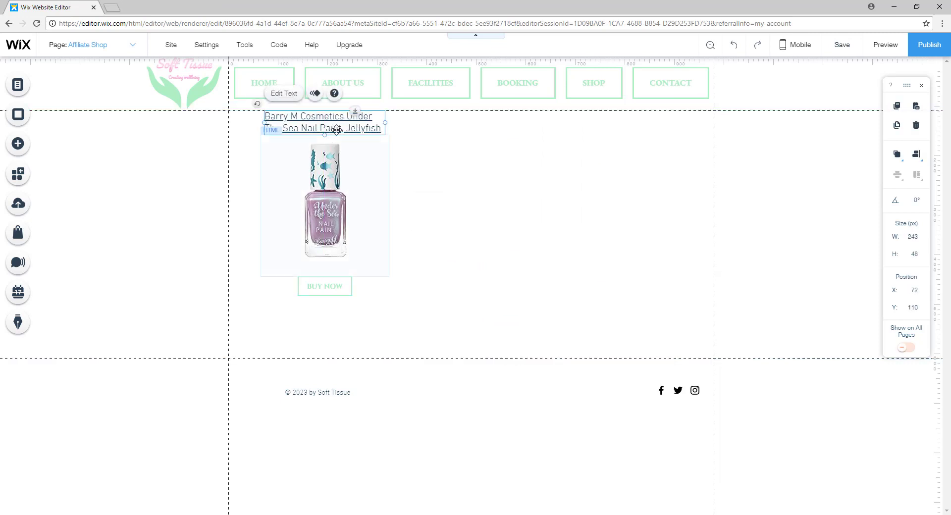
drag(385, 121, 410, 121)
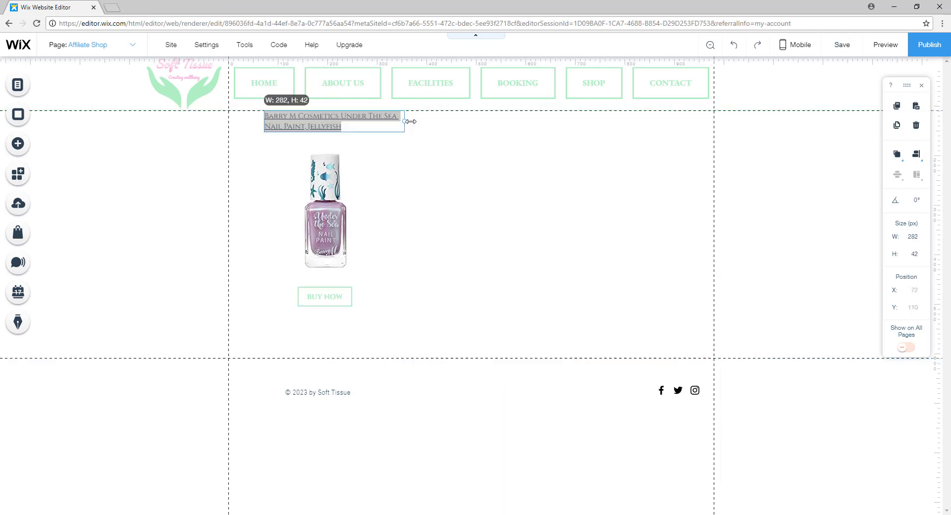
drag(333, 121, 325, 133)
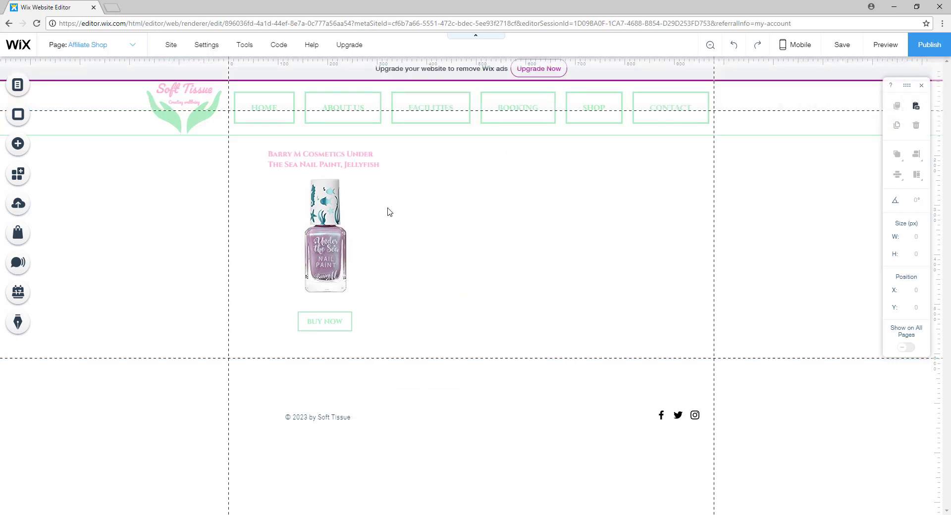
- Preview the site and browse the Home and Shop pages
click(884, 45)
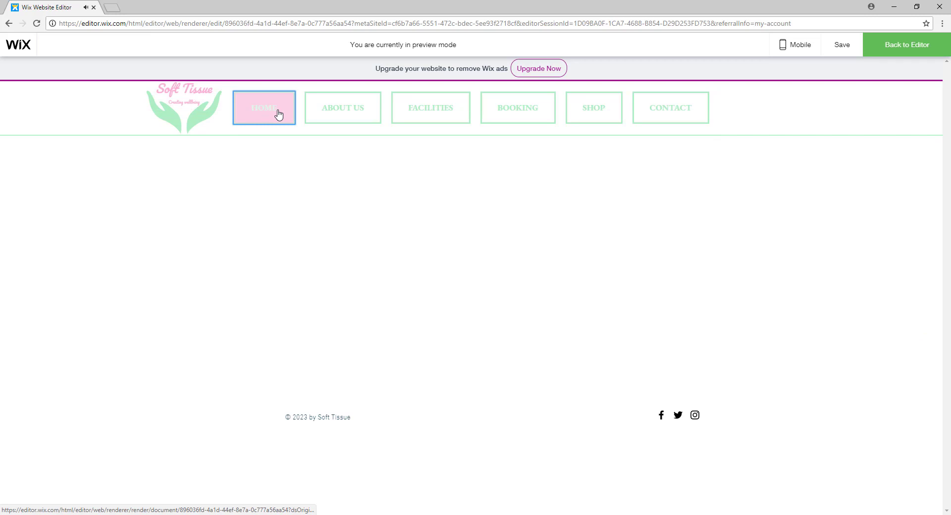
click(264, 107)
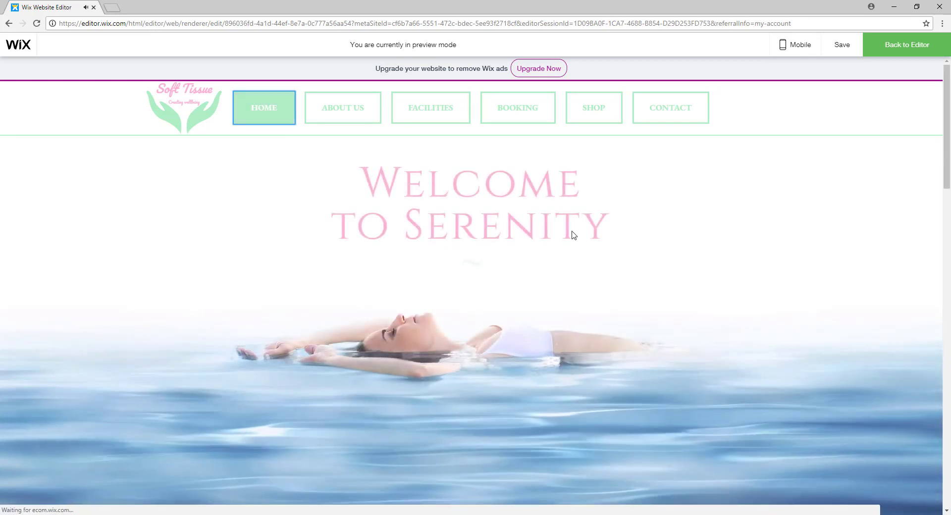
scroll(down, 3)
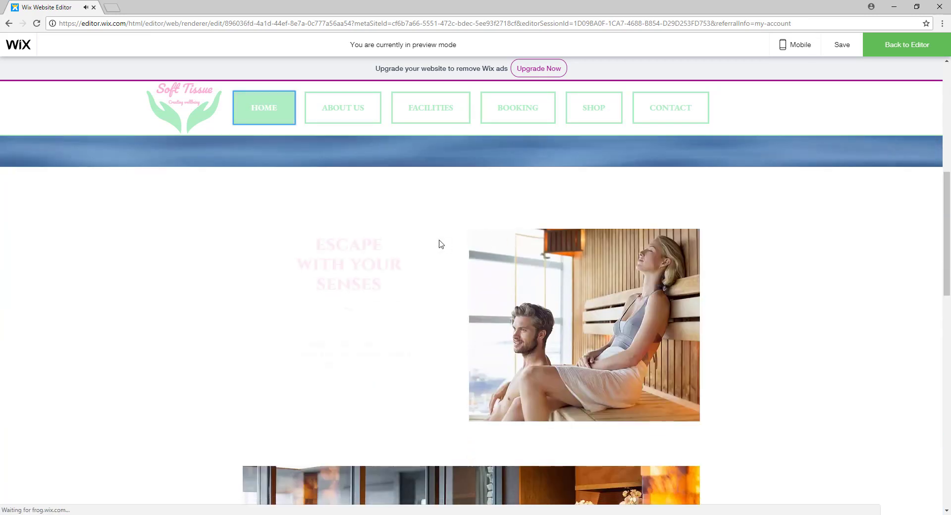
click(342, 107)
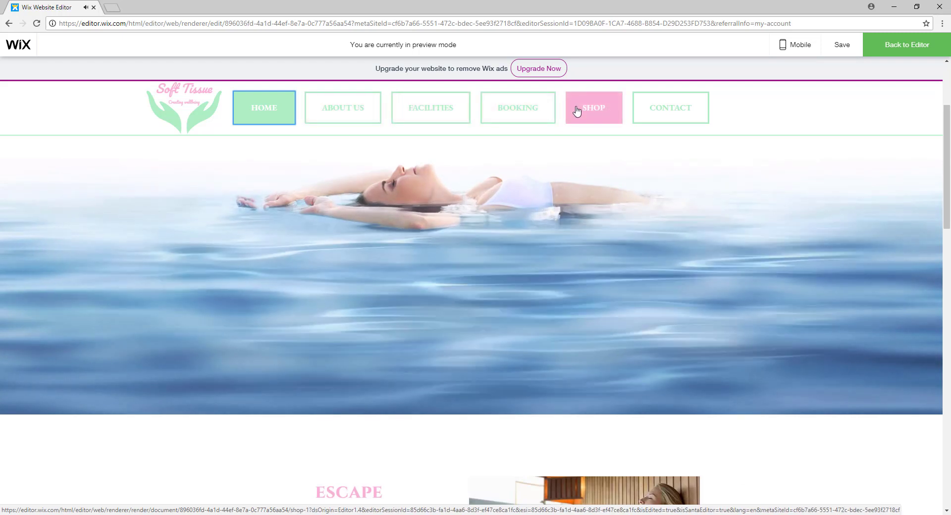
click(593, 107)
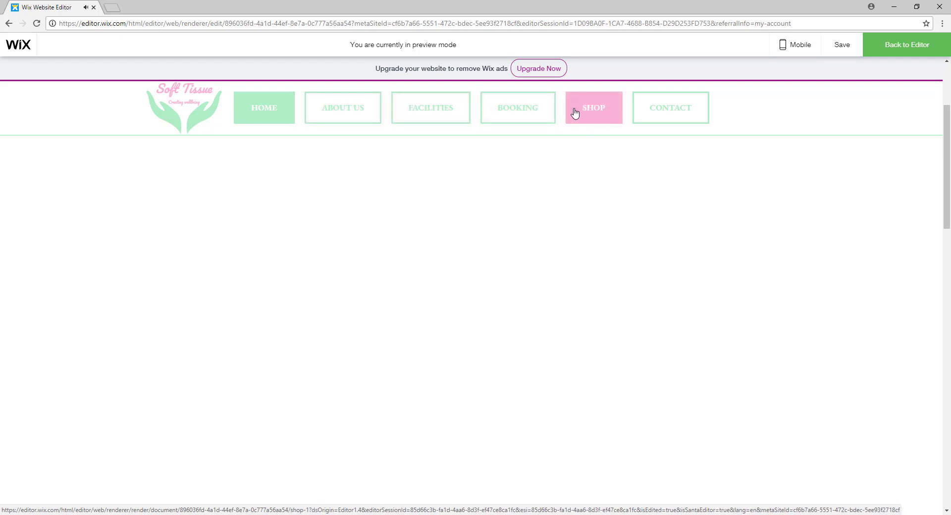
click(593, 107)
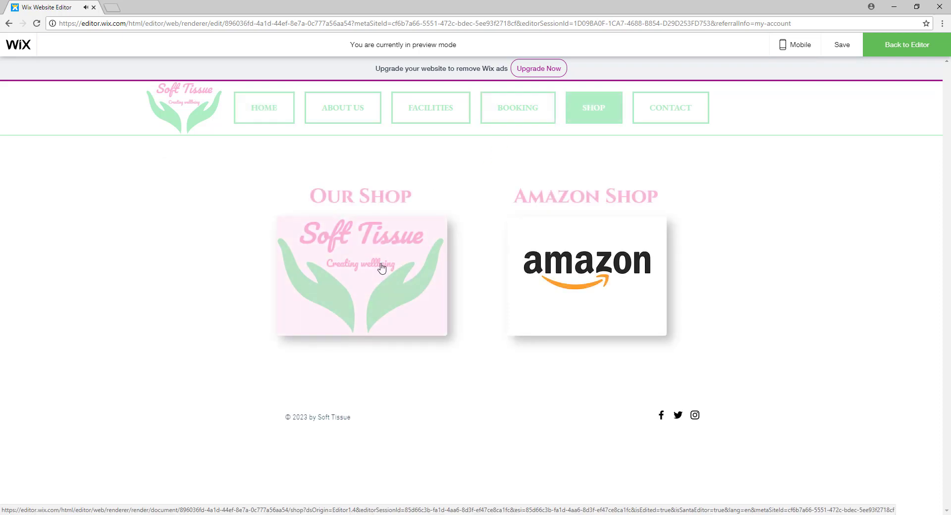
mouse_move(529, 202)
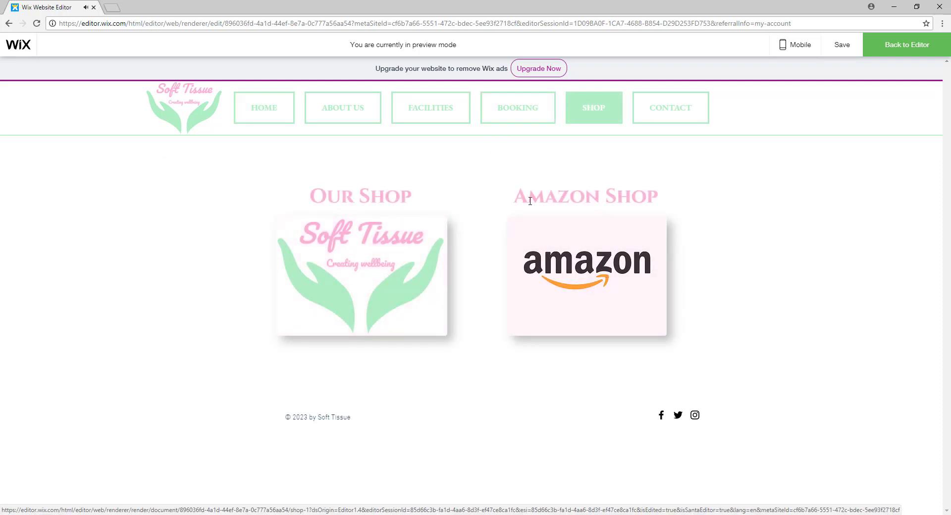
- Reach the hidden Affiliate Shop page via the Amazon Shop image and try the nail paint's BUY NOW link
click(586, 276)
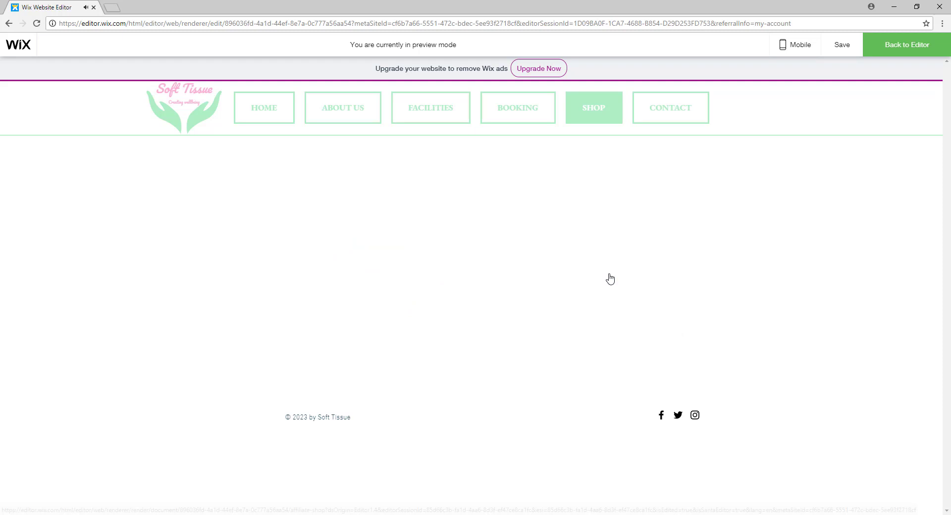
click(592, 107)
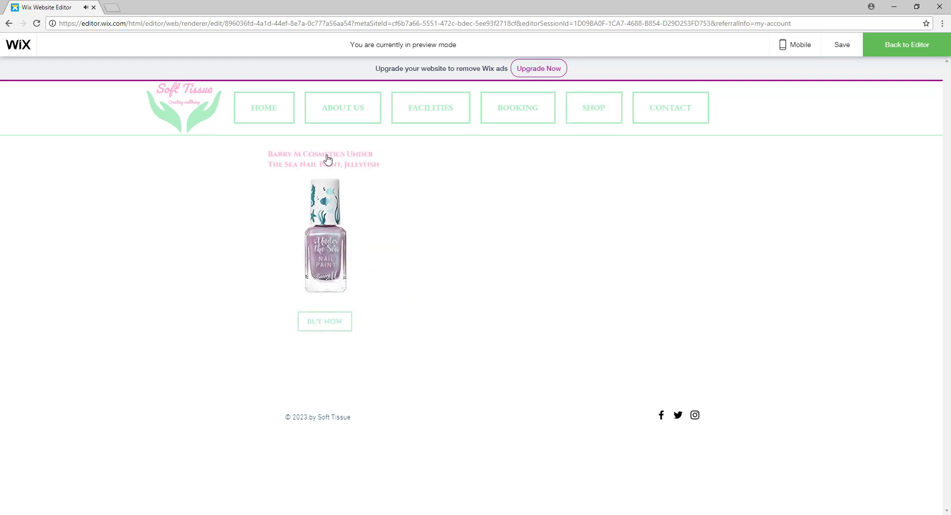
click(324, 159)
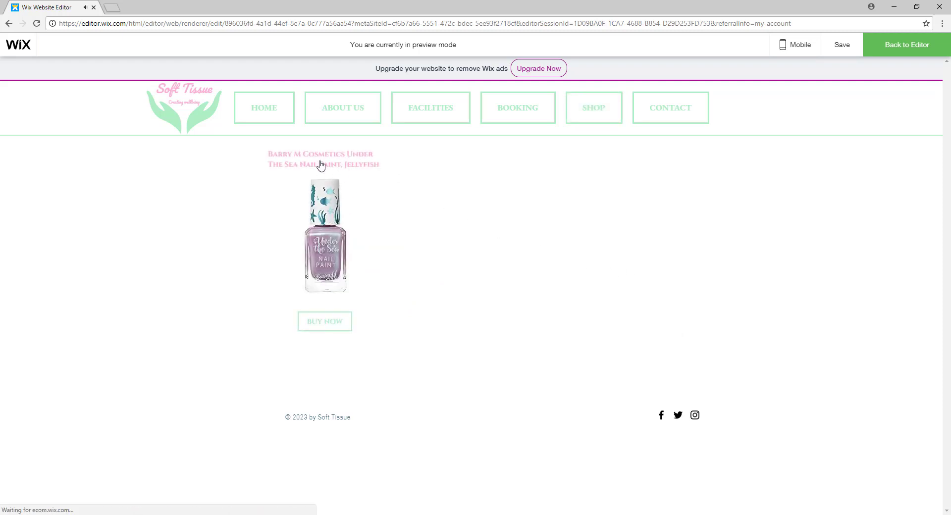
mouse_move(325, 322)
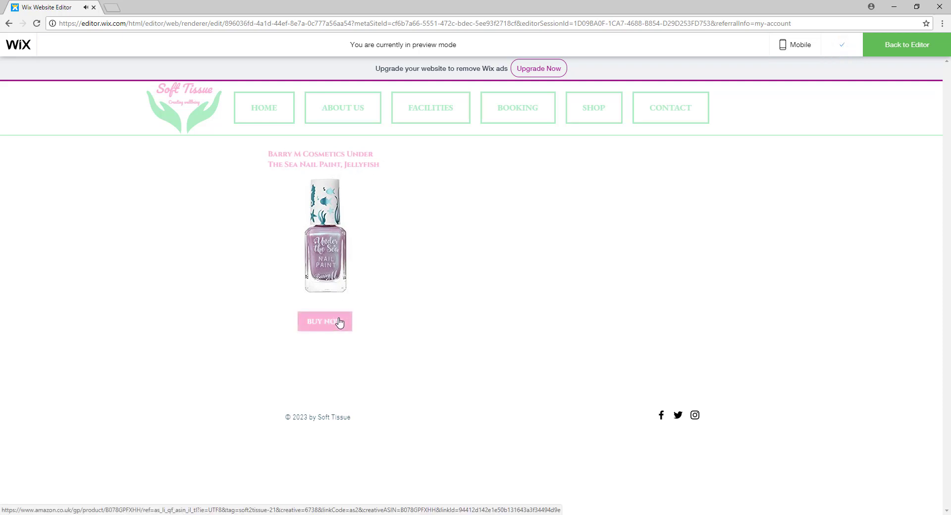
click(325, 322)
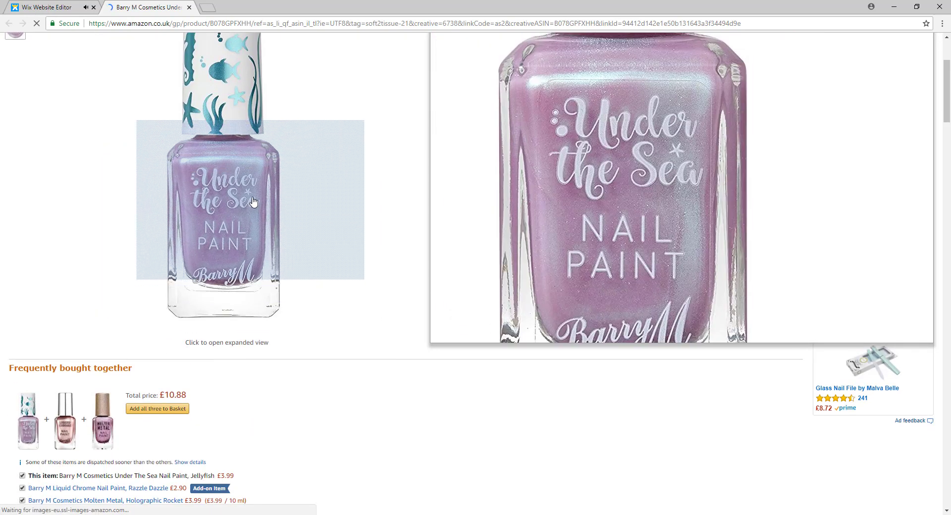
- Select the tag value in the Amazon address bar to confirm the soft2tissue affiliate tag on the nail paint page
scroll(up, 3)
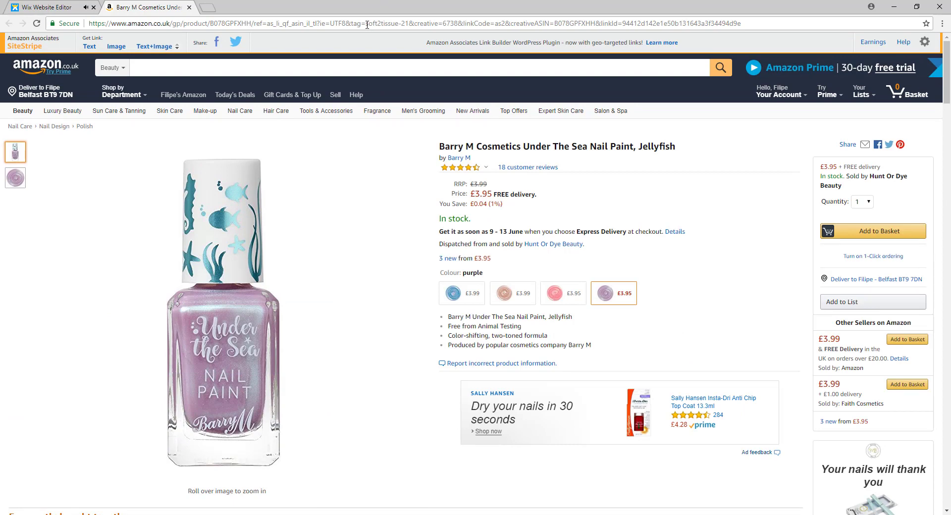
double_click(381, 23)
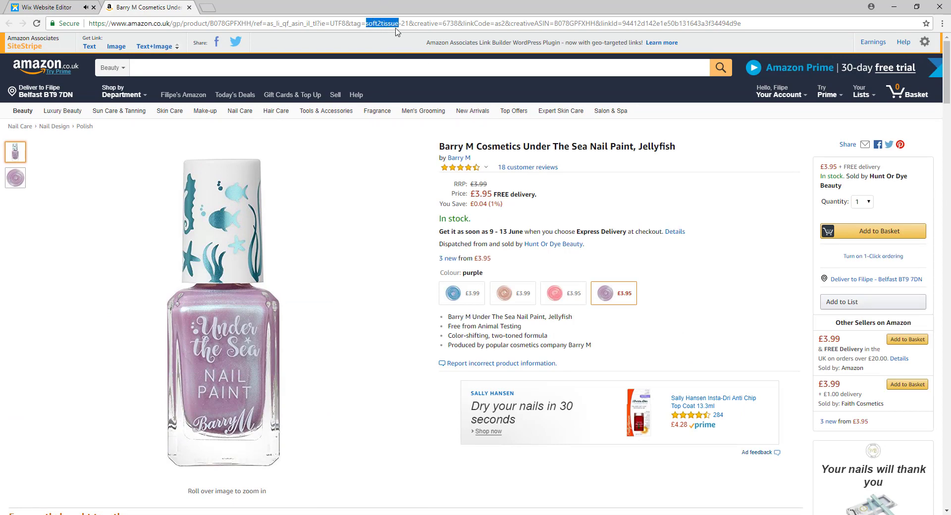
click(666, 197)
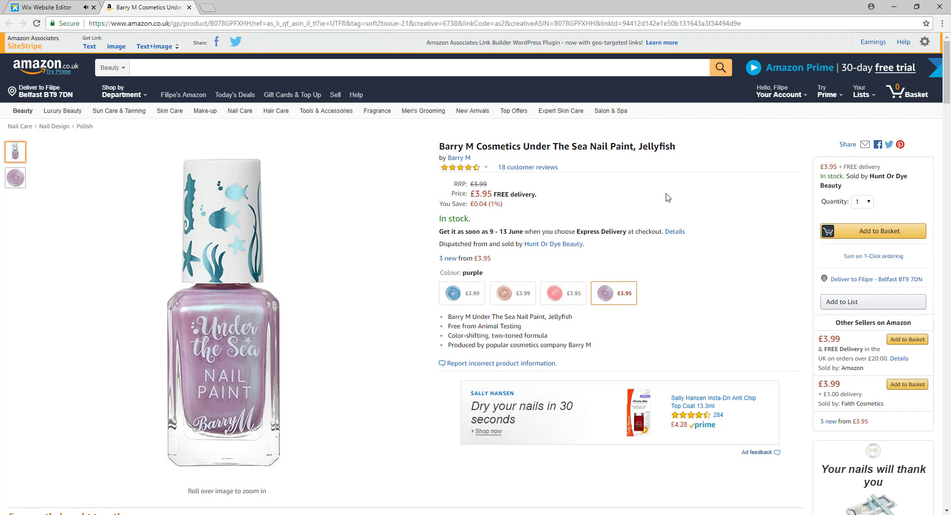
mouse_move(671, 197)
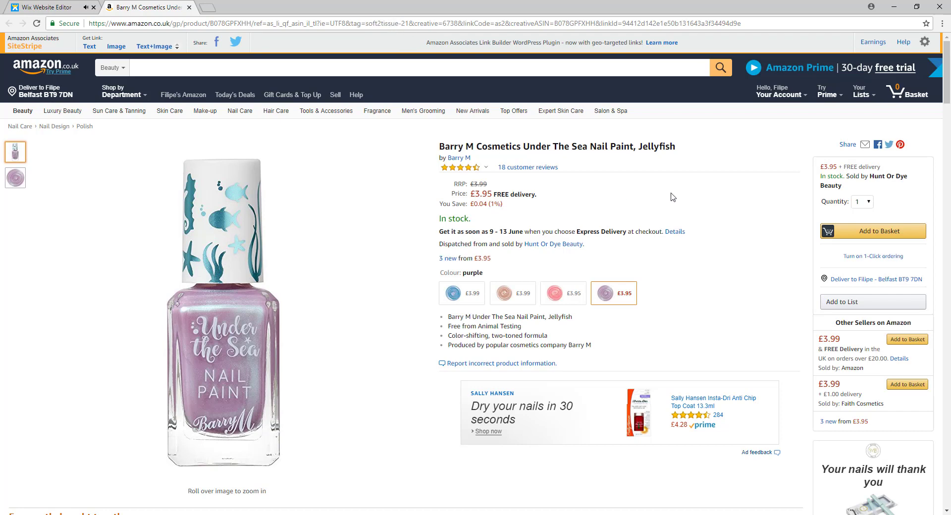
mouse_move(630, 212)
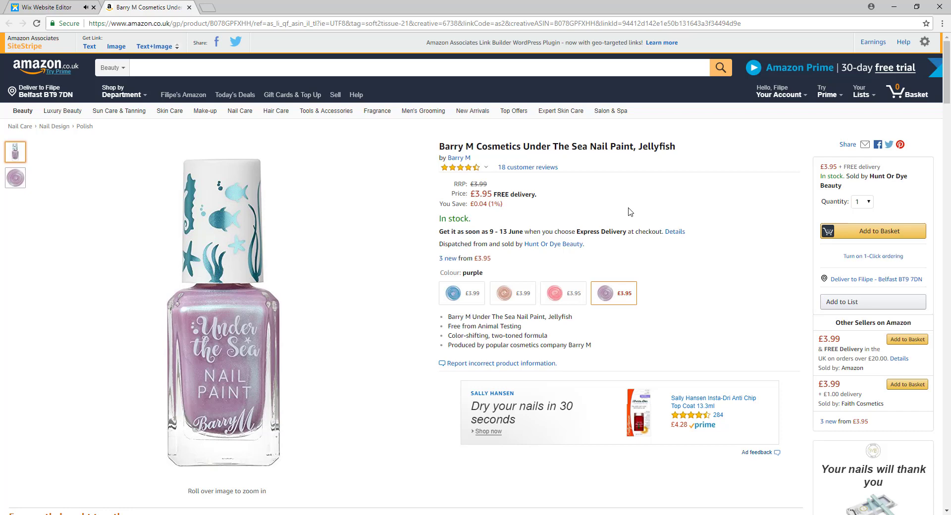
mouse_move(618, 207)
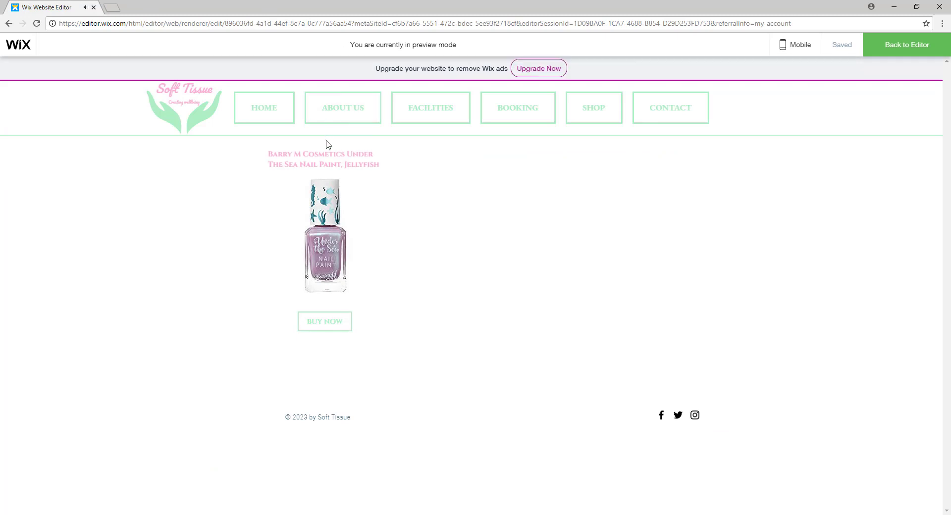
mouse_move(922, 50)
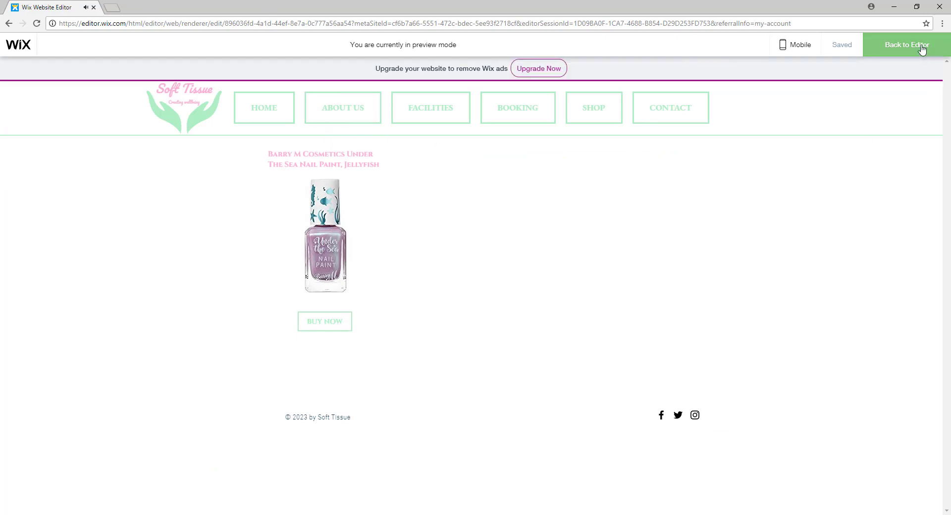
- Go Back to Editor on the Affiliate Shop page and bring up the Add elements panel
click(904, 44)
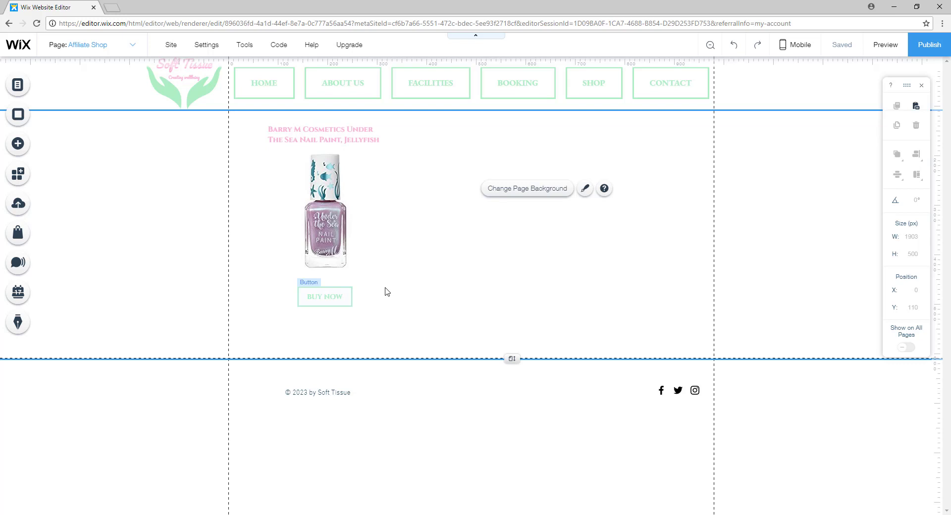
click(18, 143)
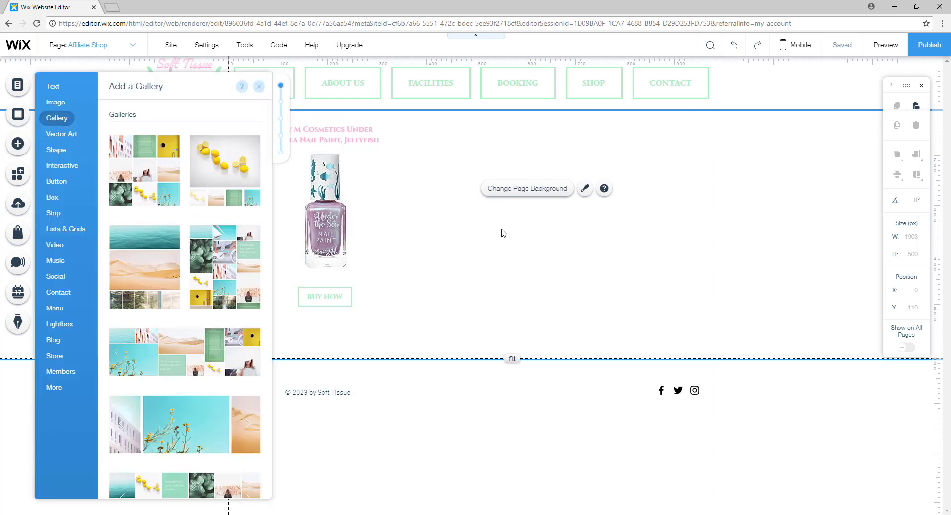
- Add the Vera Wang Princess perfume title, image and BUY NOW beside the nail paint, then try its link in preview
click(53, 388)
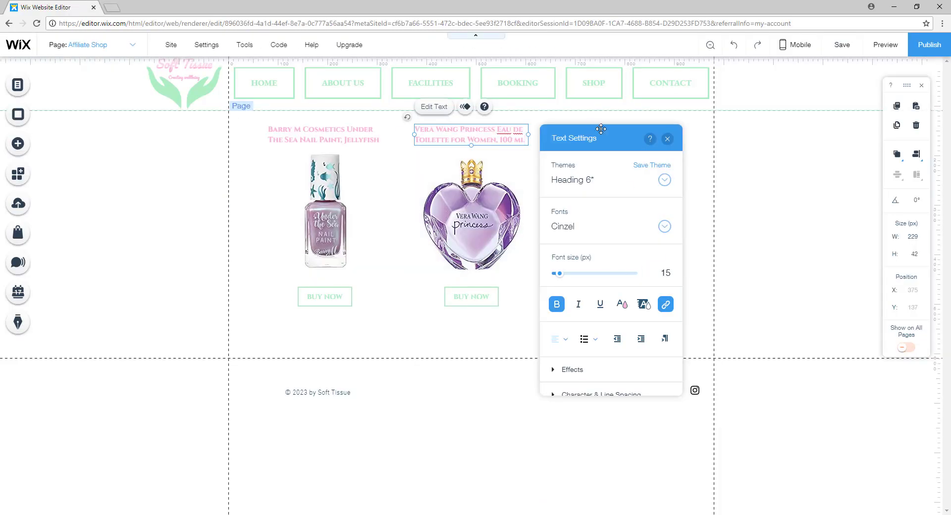
click(667, 138)
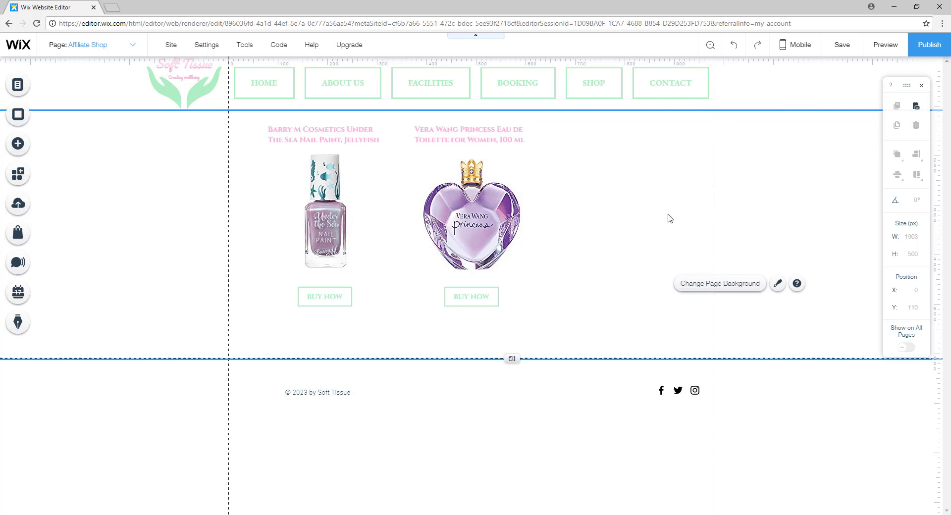
mouse_move(694, 158)
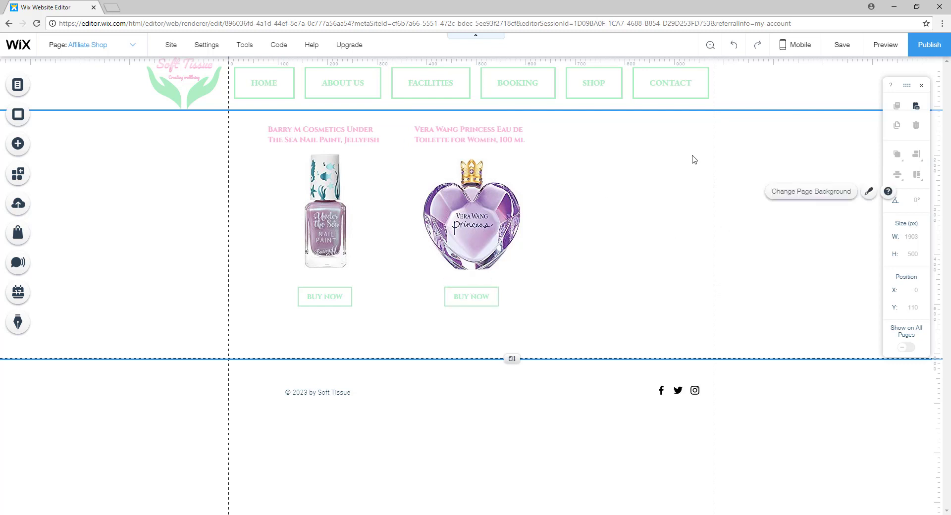
click(884, 44)
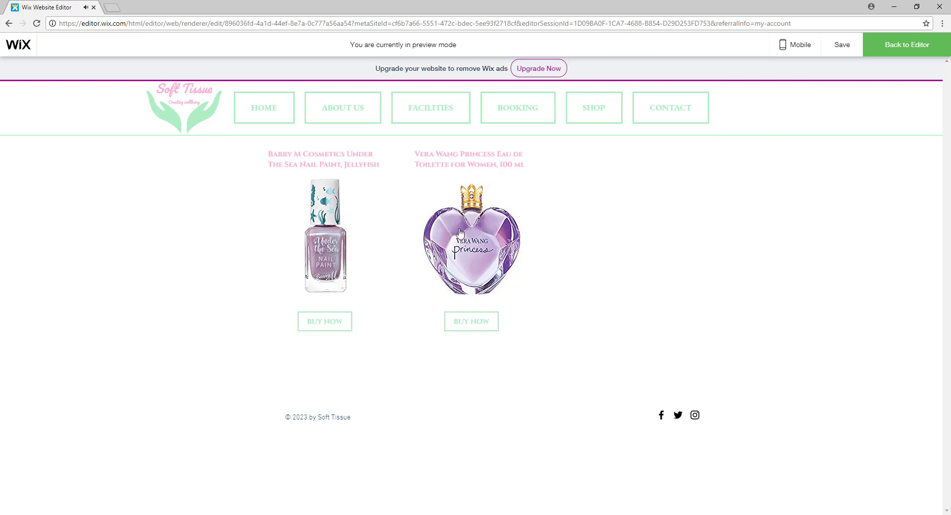
mouse_move(325, 321)
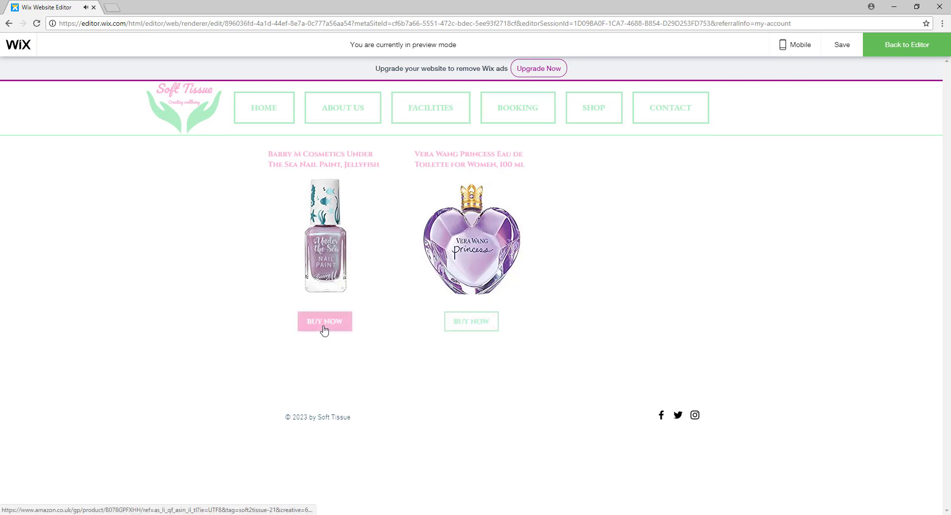
mouse_move(400, 258)
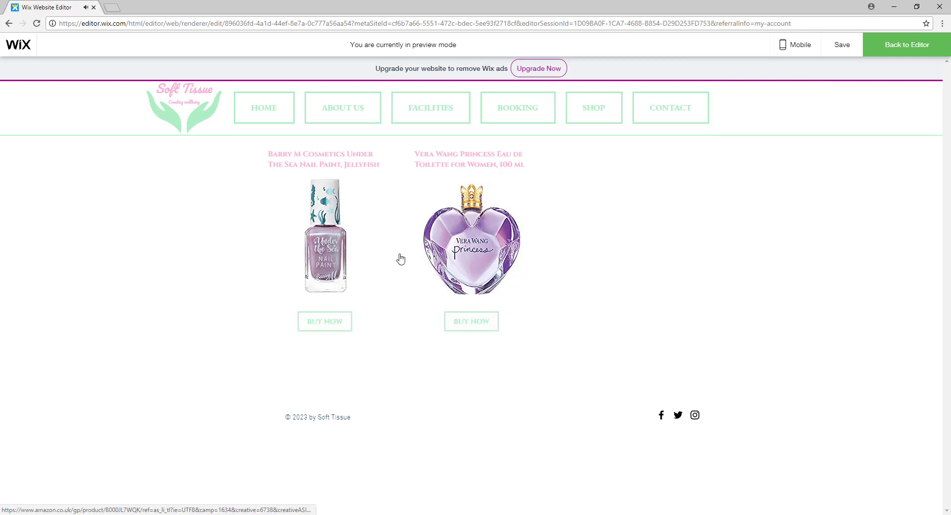
click(471, 321)
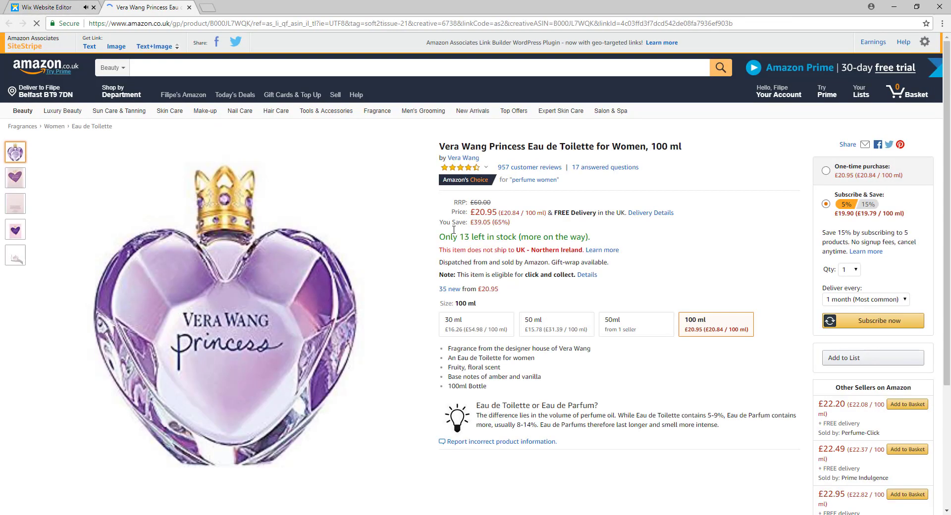
- Confirm the soft2tissue tag in the perfume page's address, then close the Amazon tab
scroll(down, 3)
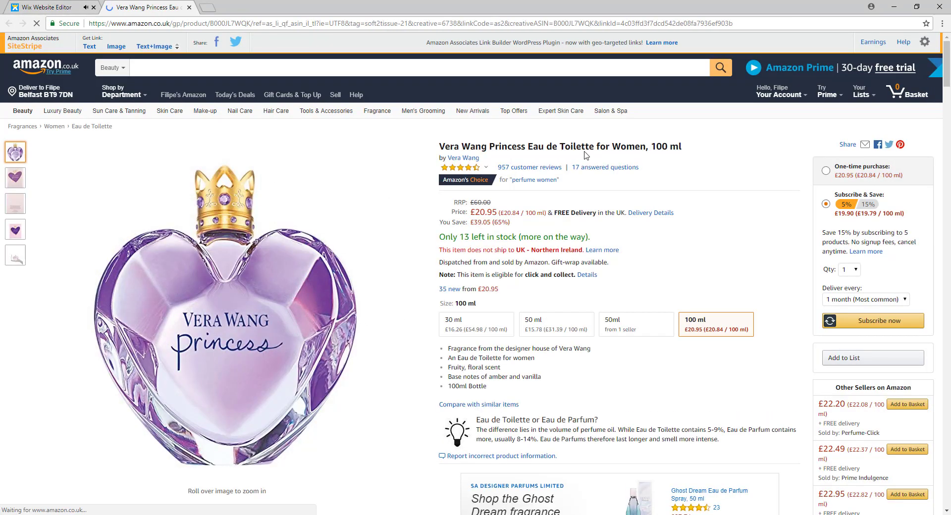
mouse_move(358, 41)
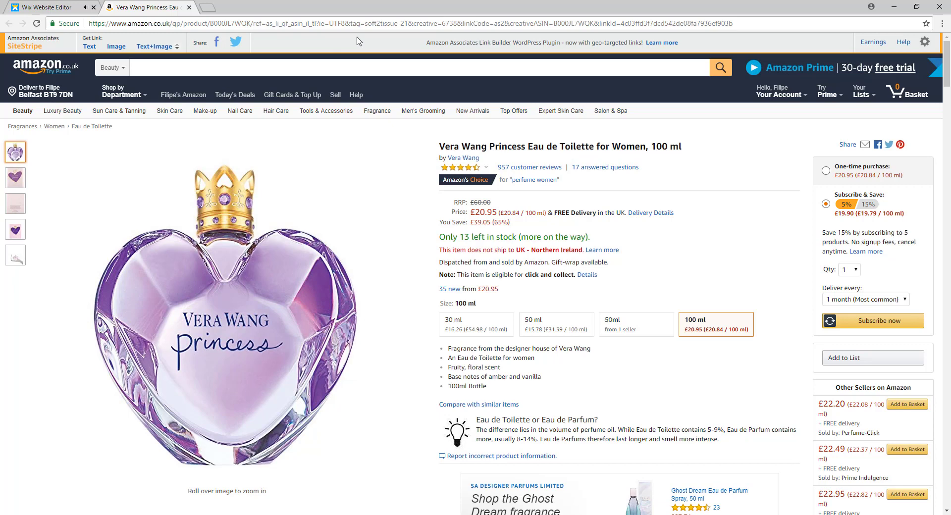
double_click(381, 24)
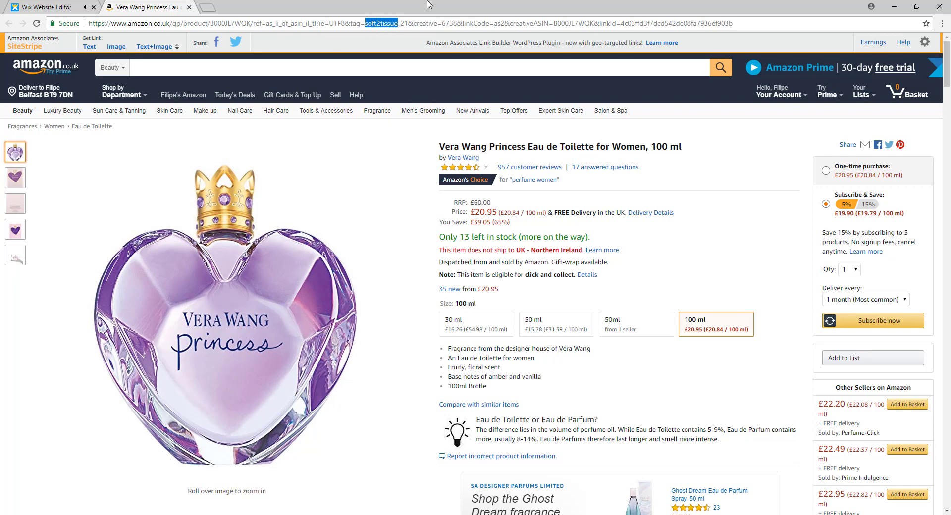
click(42, 7)
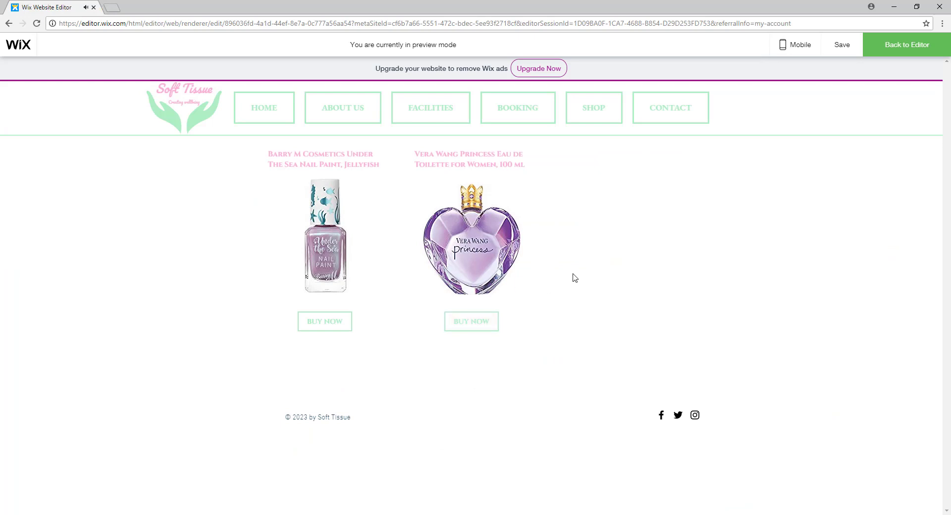
mouse_move(650, 264)
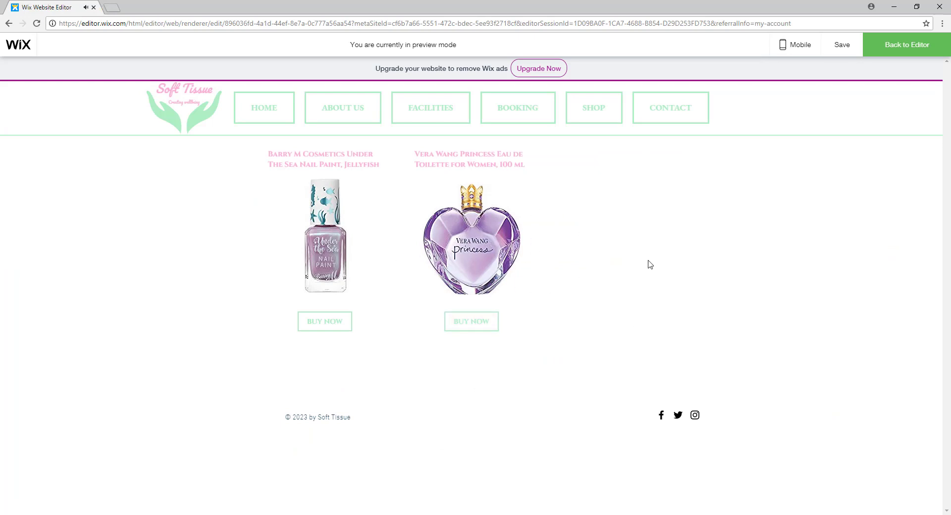